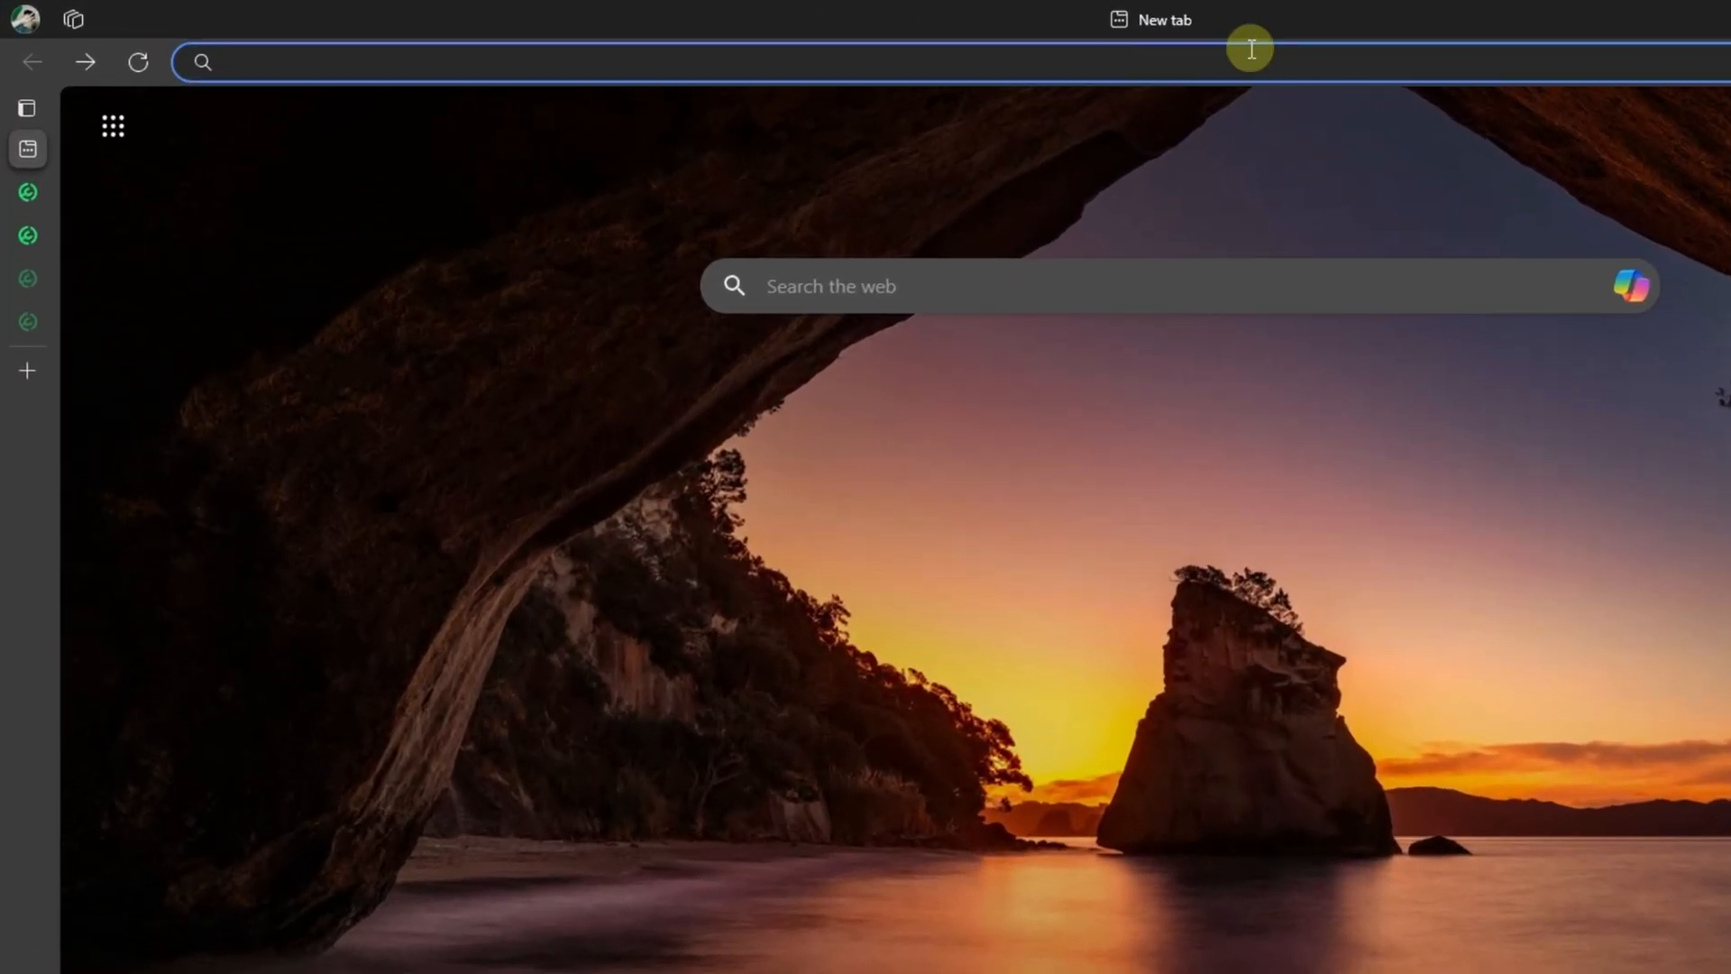
Search Bing for fabricmc and download the Fabric installer for Windows
text(fabricmc)
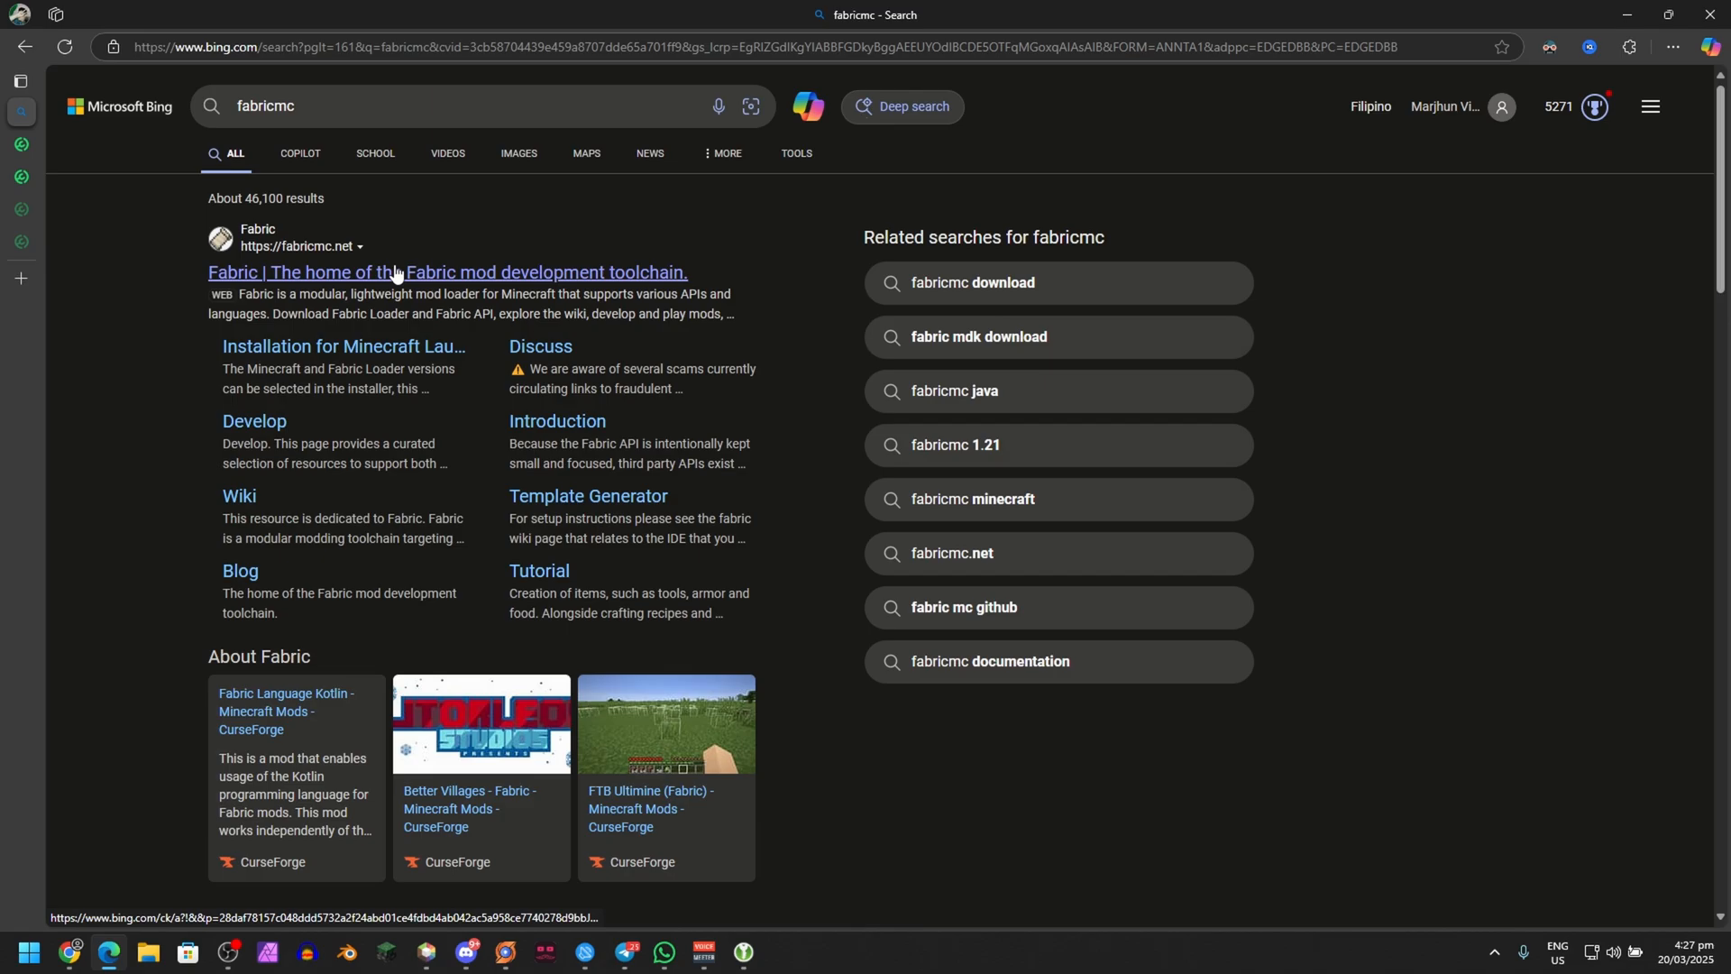
click(340, 345)
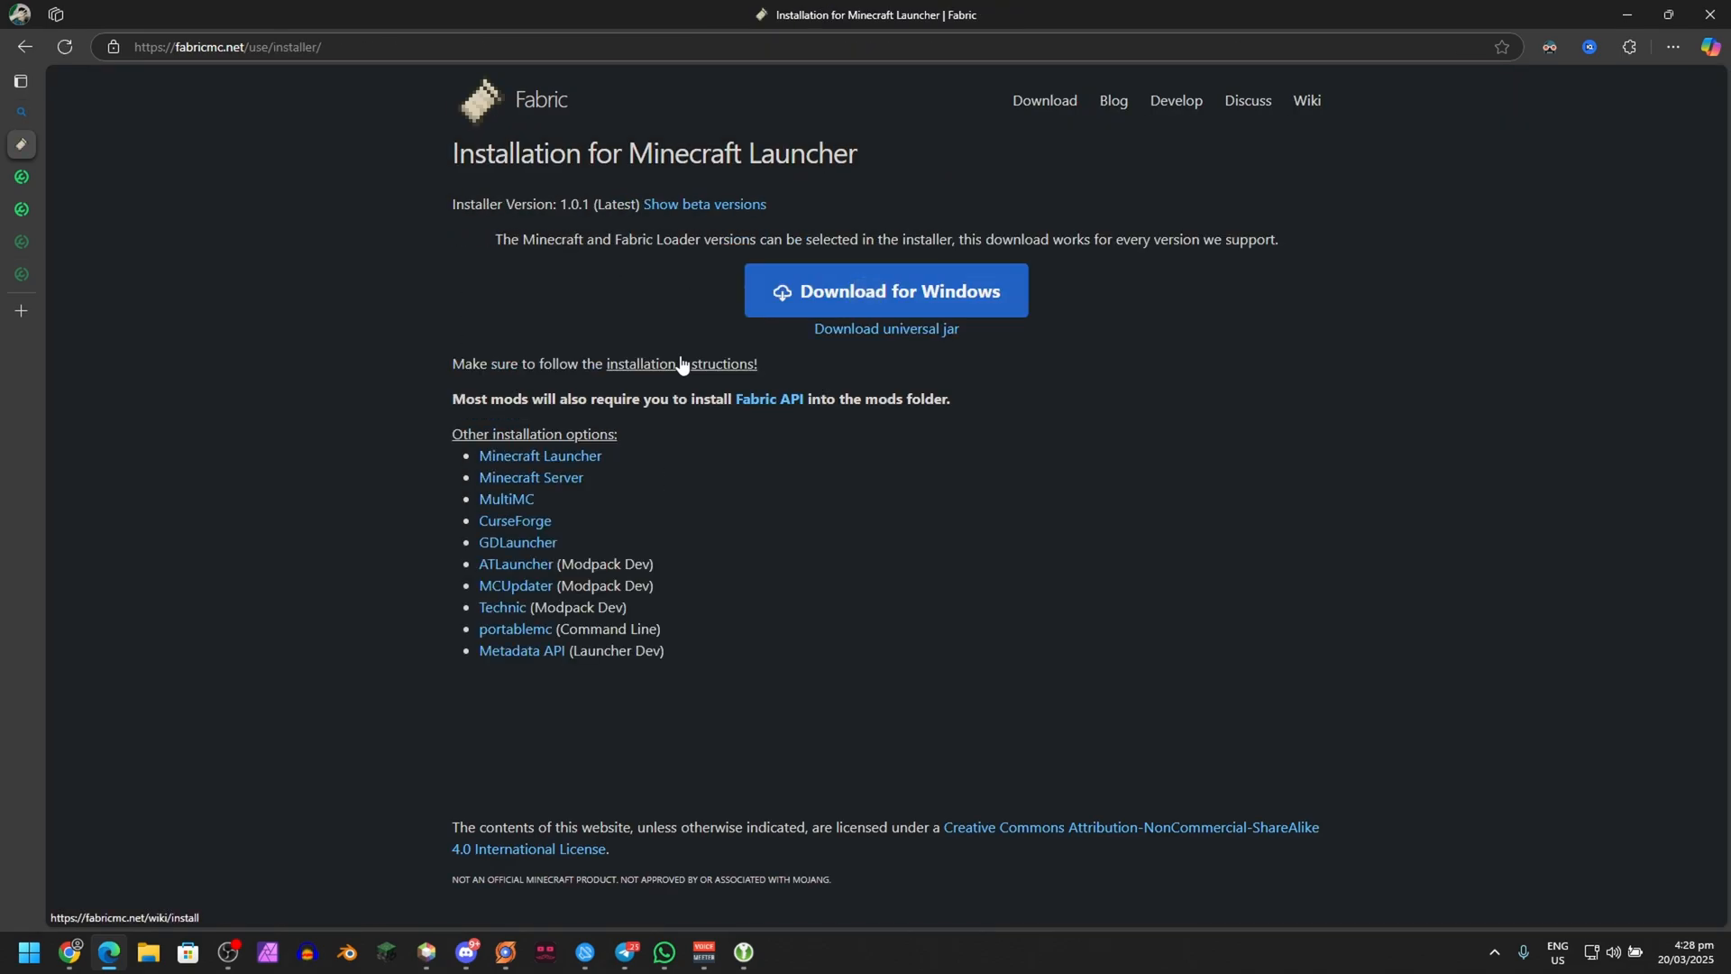
click(884, 290)
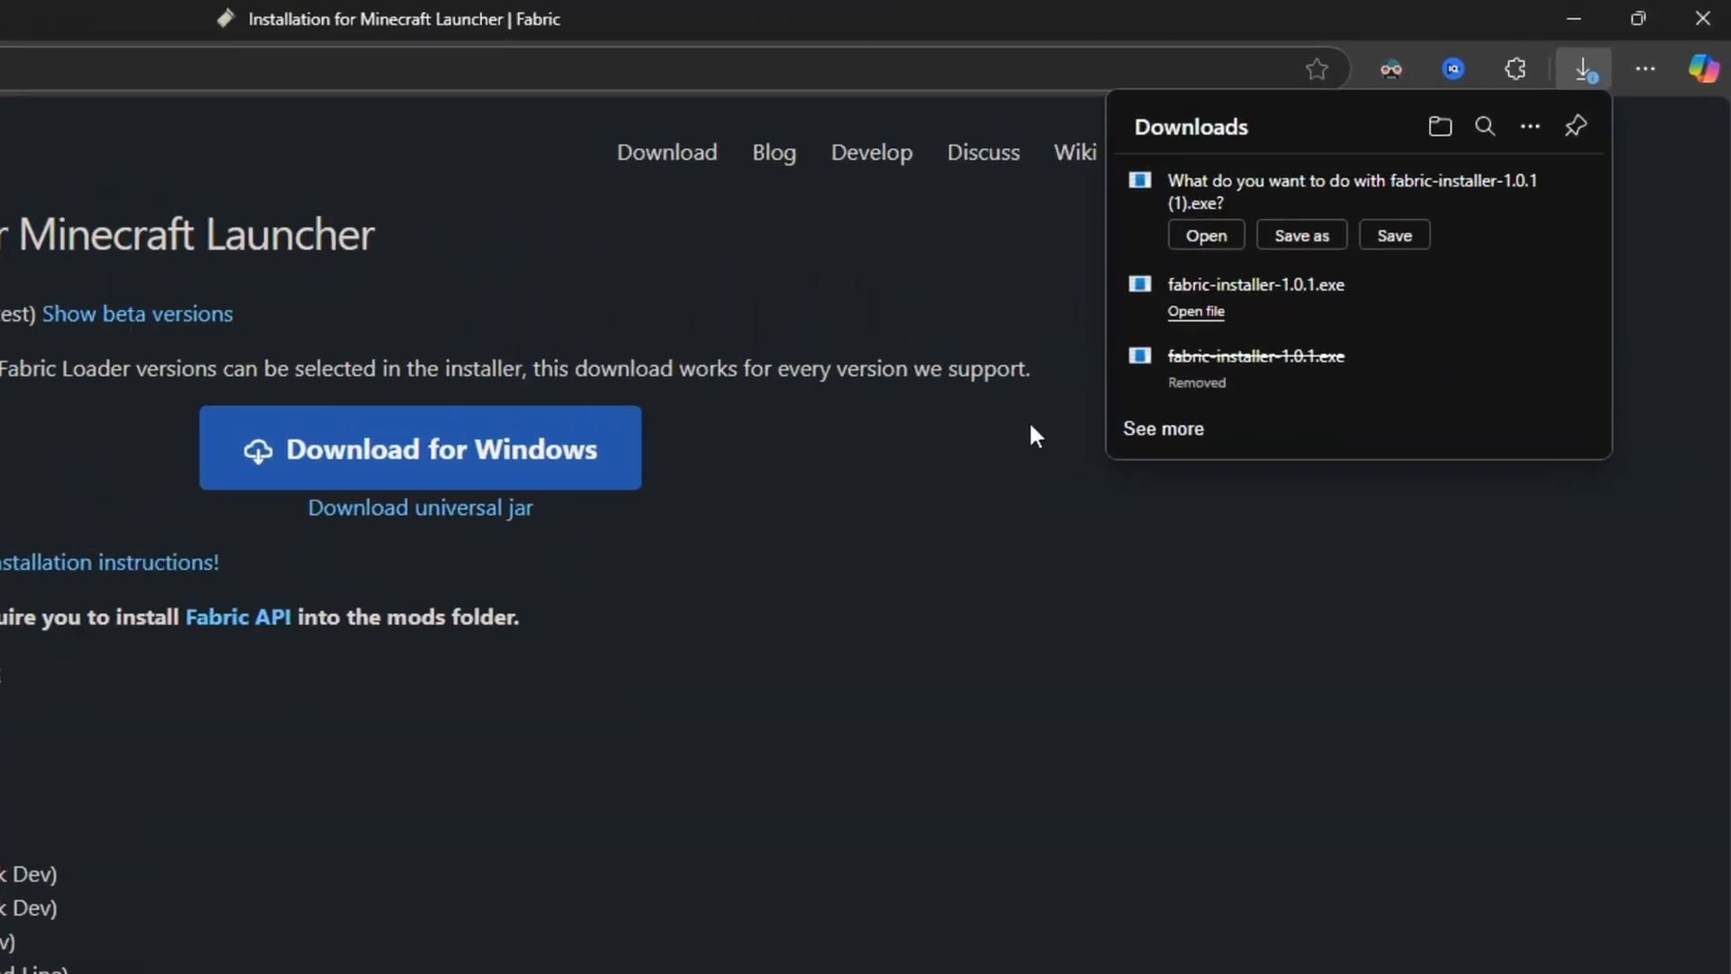
click(1393, 234)
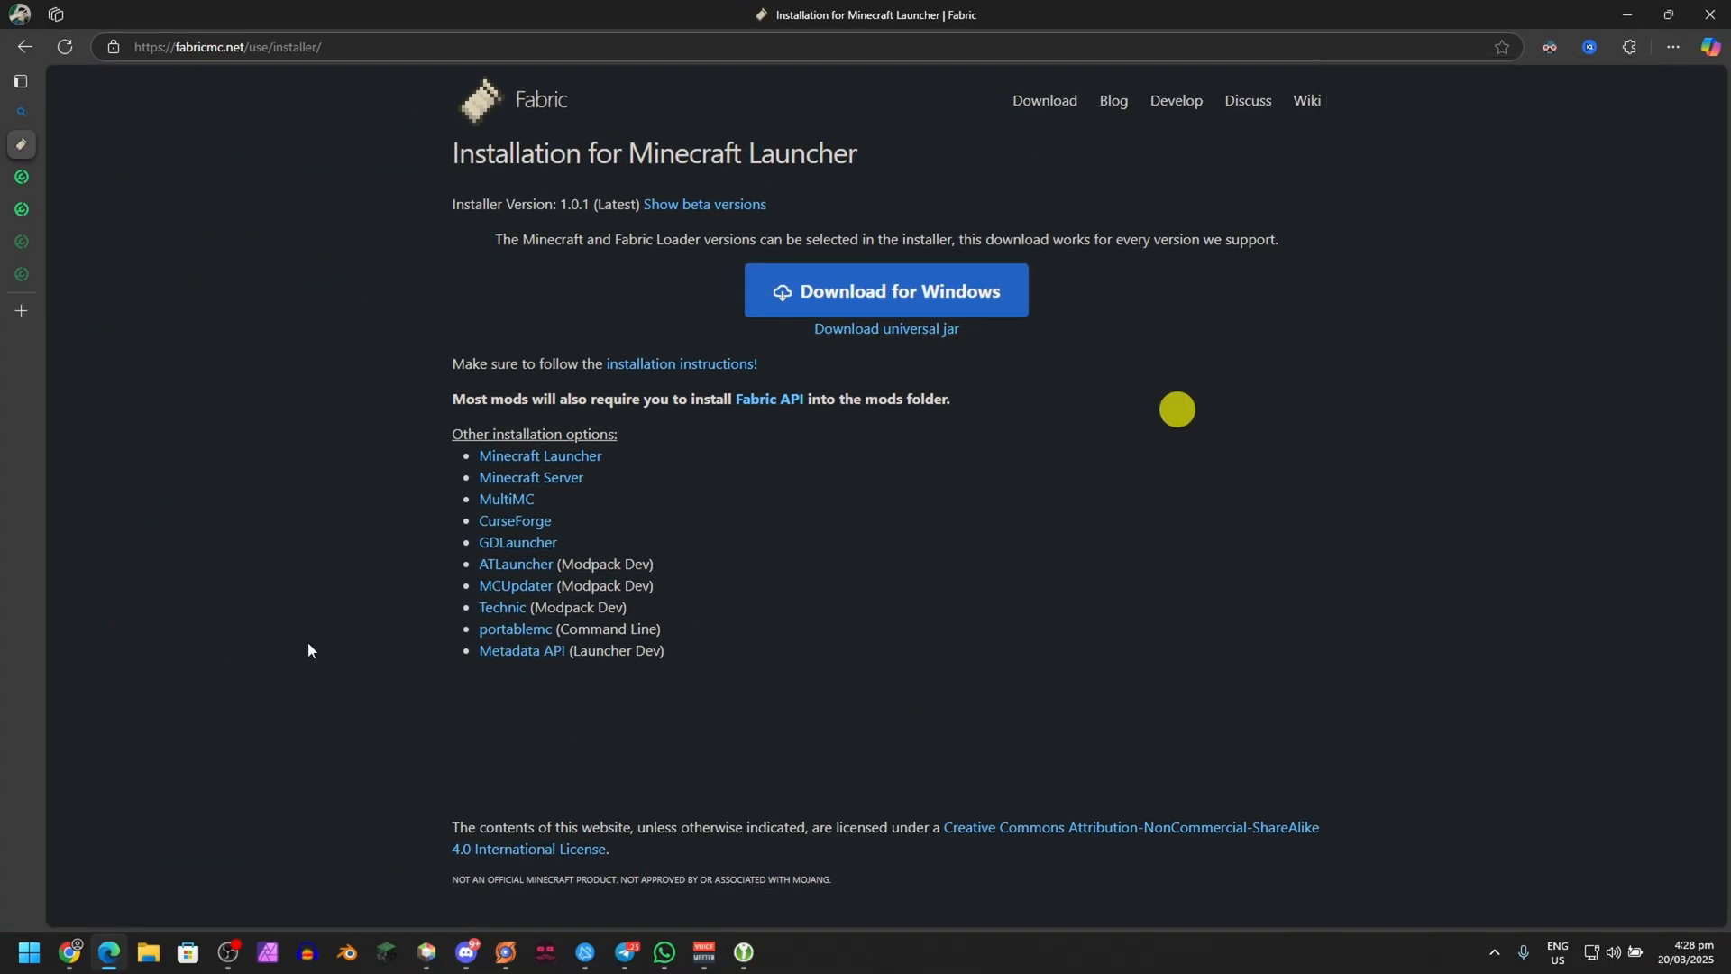
Launch fabric-installer-1.0.1.exe from the Downloads folder in File Explorer
click(147, 959)
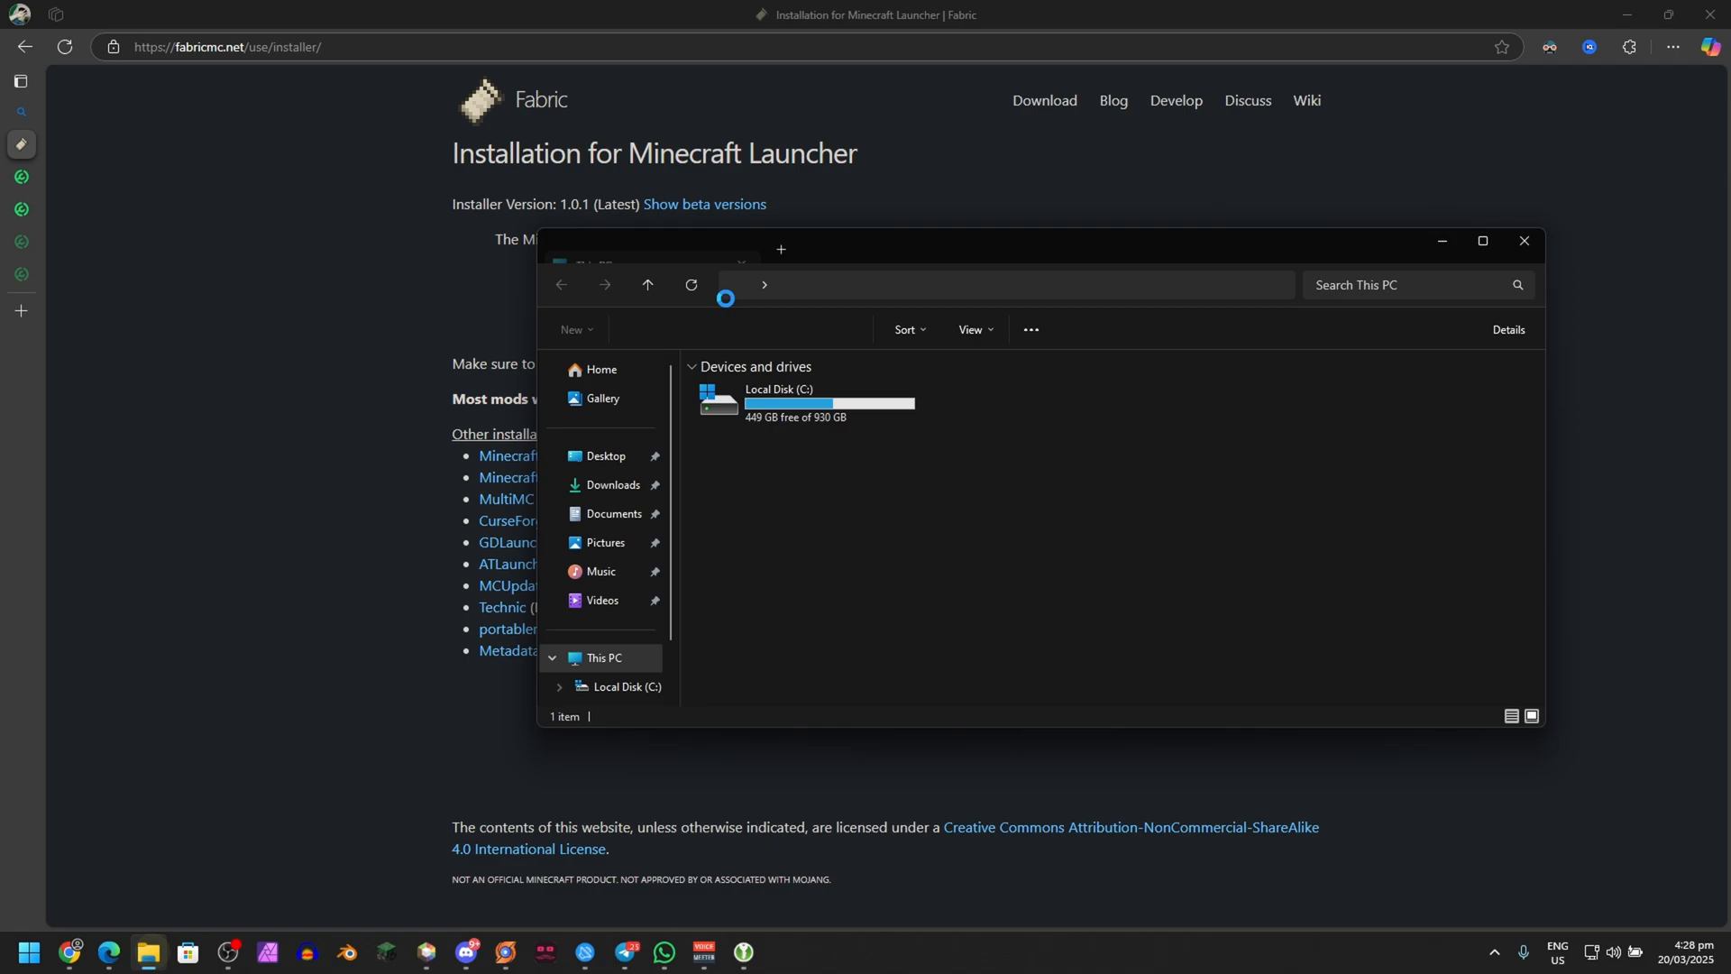
click(613, 485)
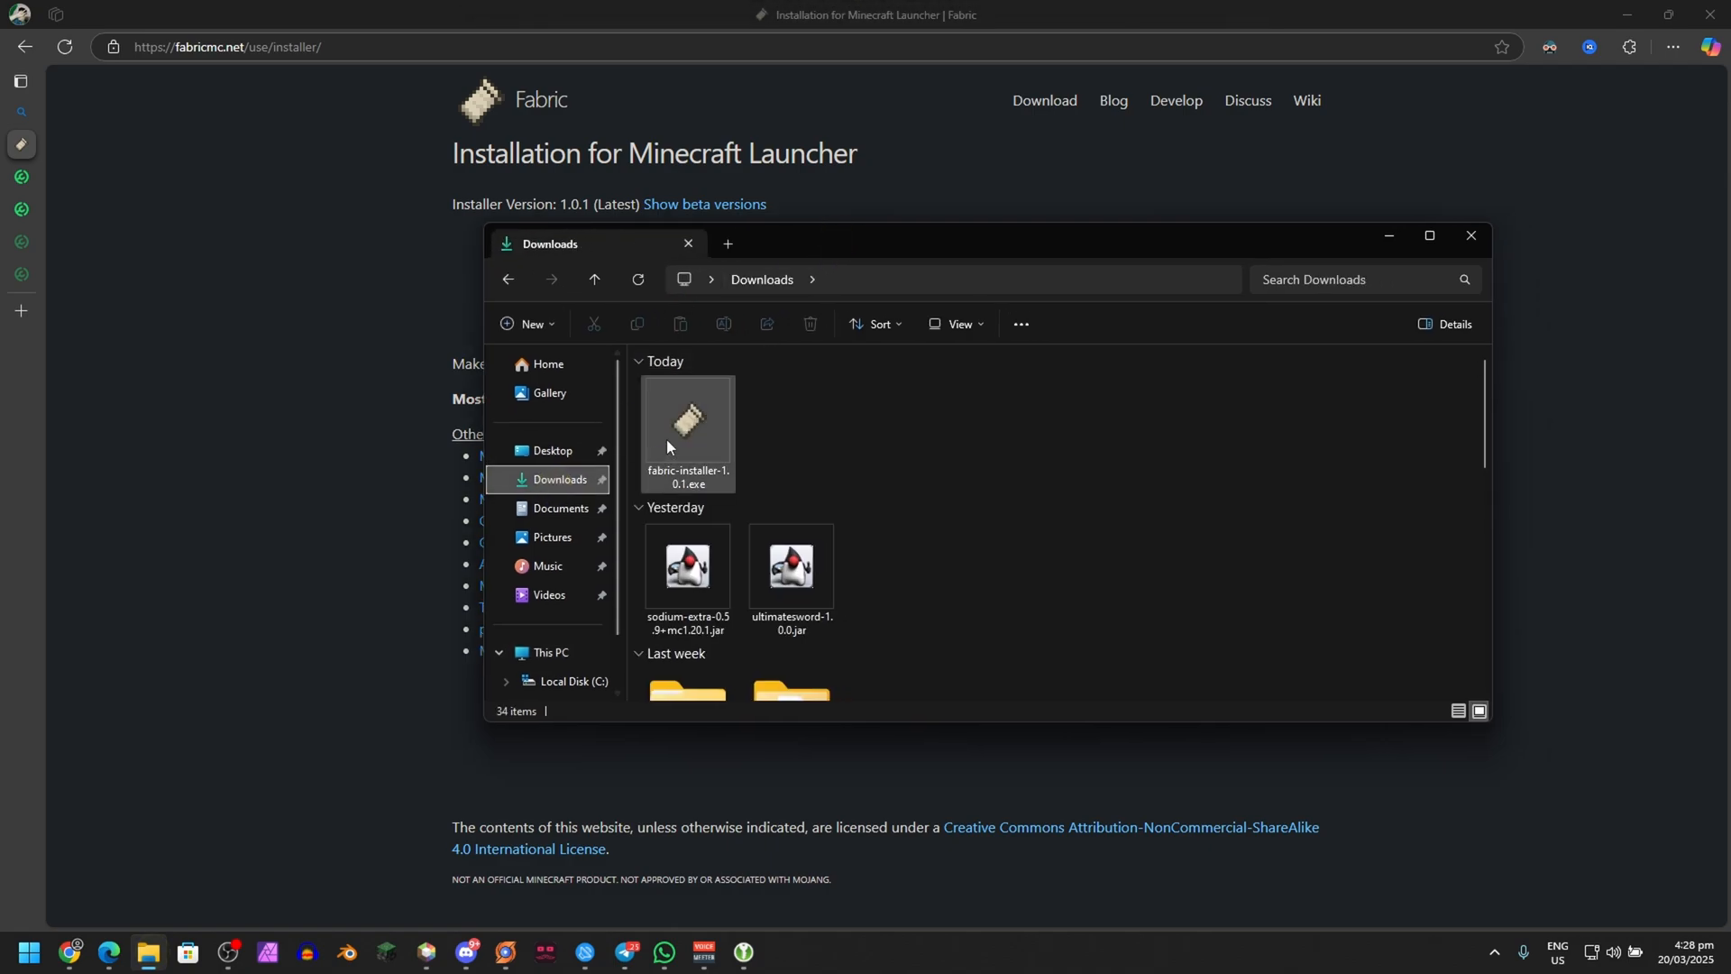
click(685, 425)
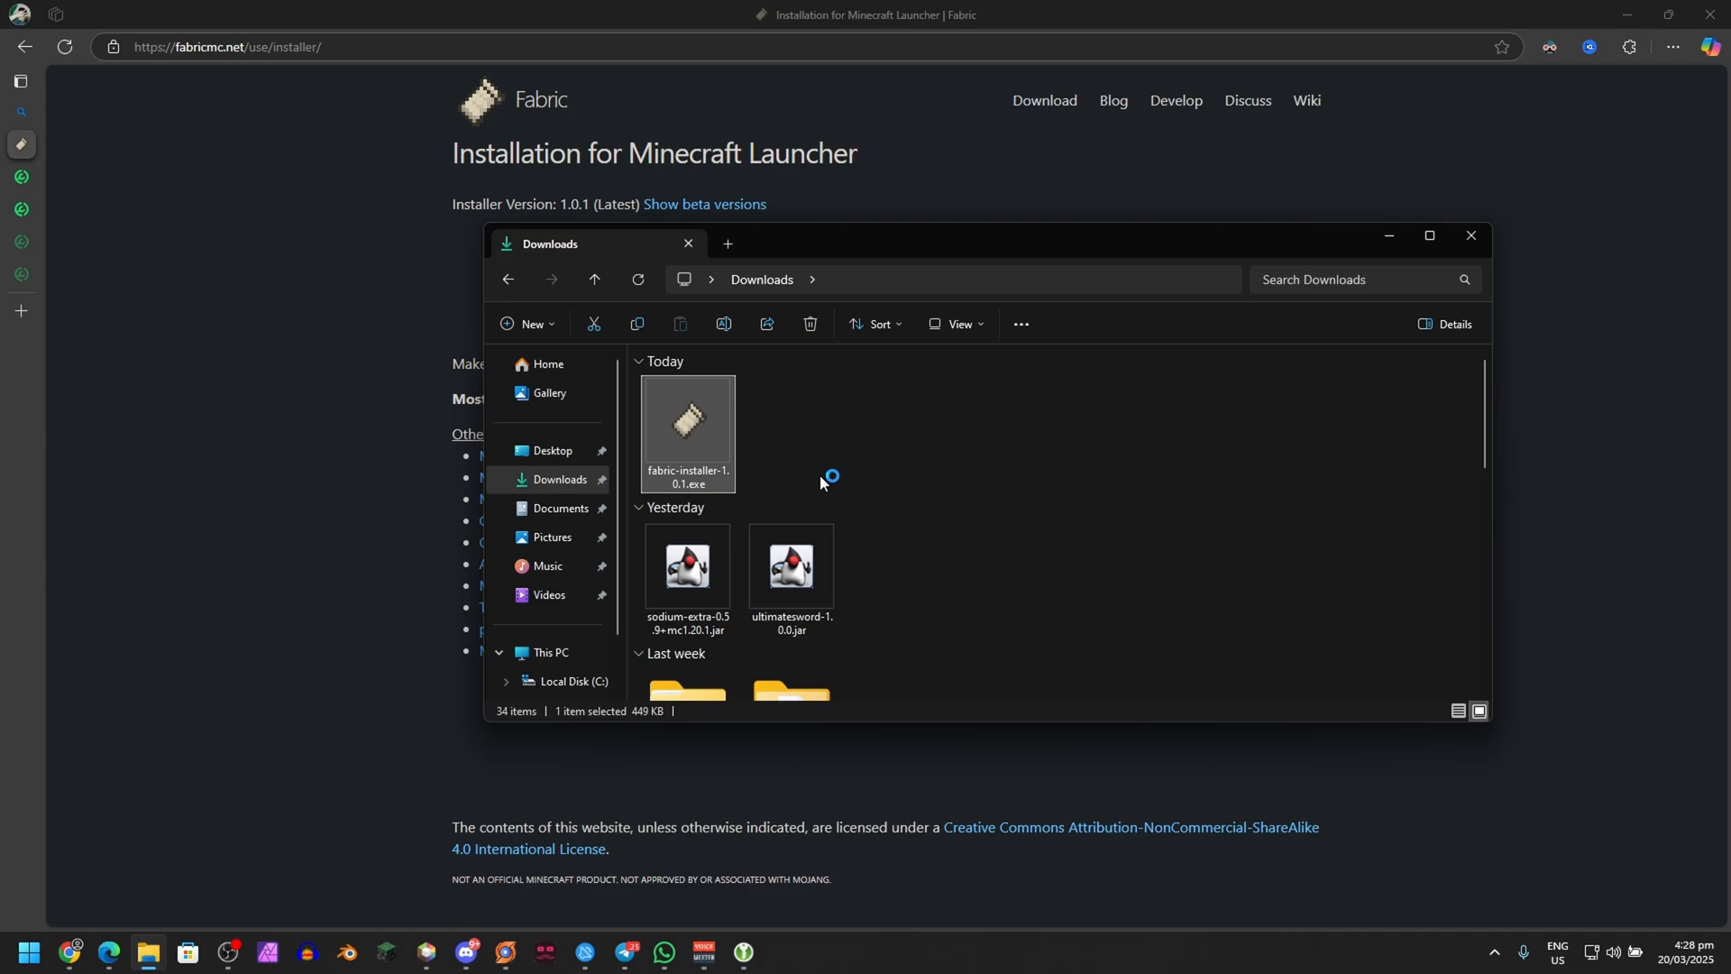
double_click(685, 428)
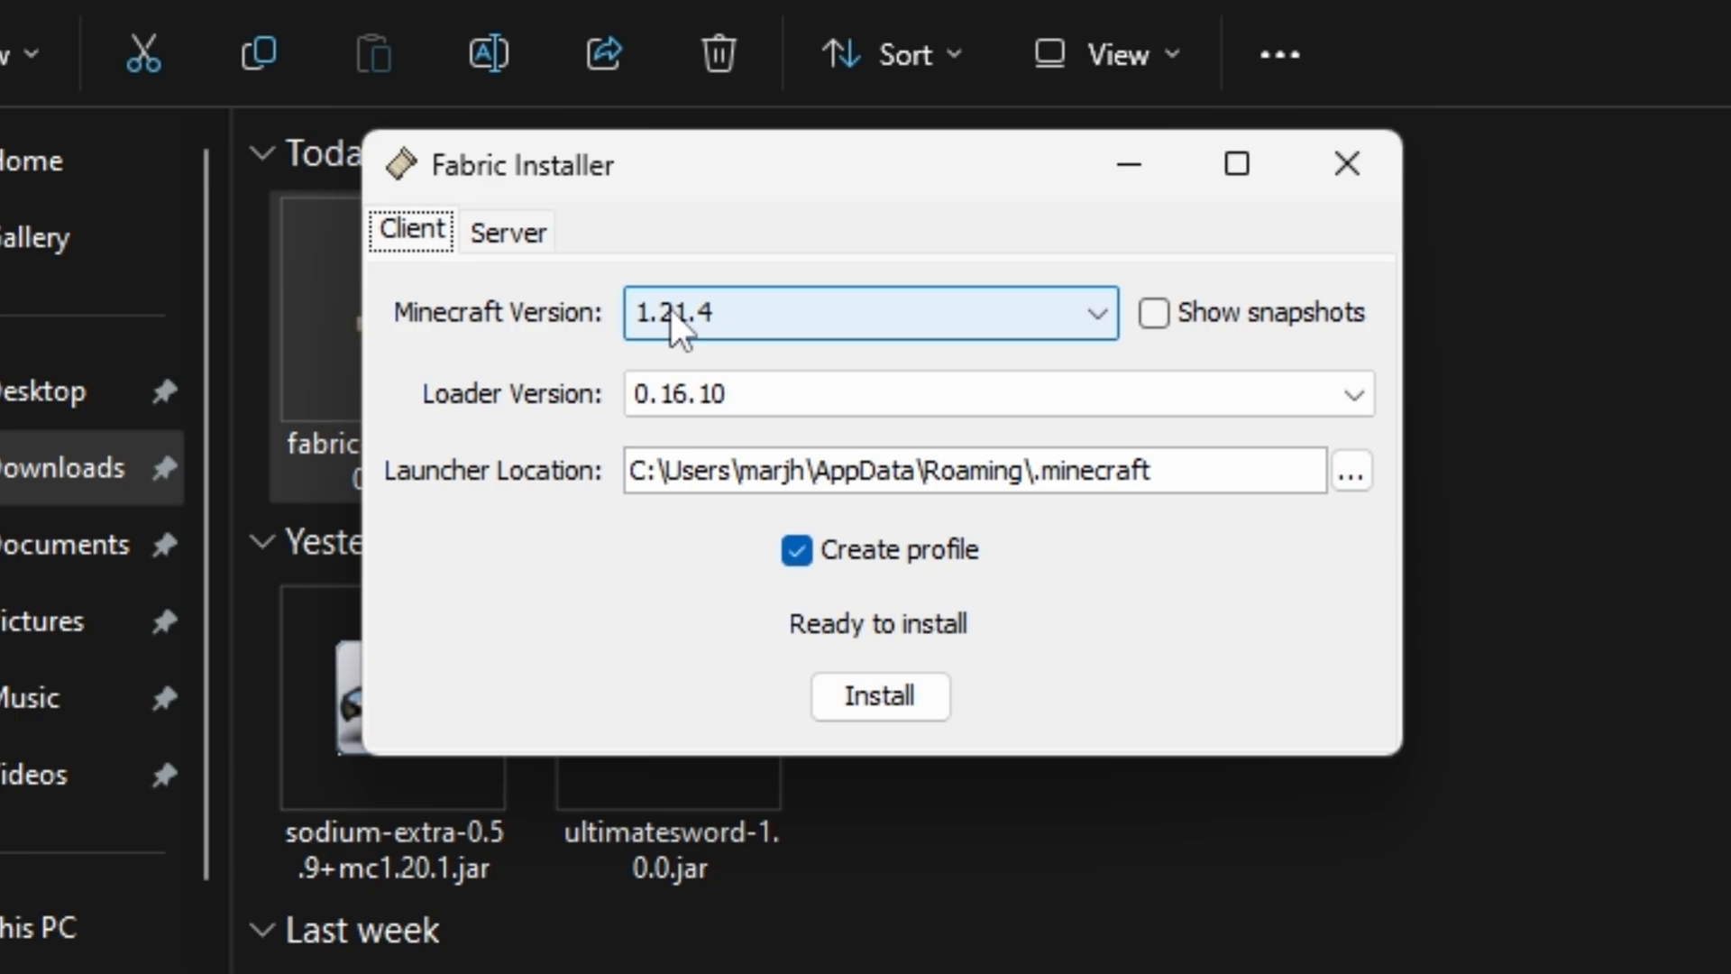
Install Fabric Loader 0.16.10 for Minecraft 1.20.1, then follow the Fabric API link
click(867, 313)
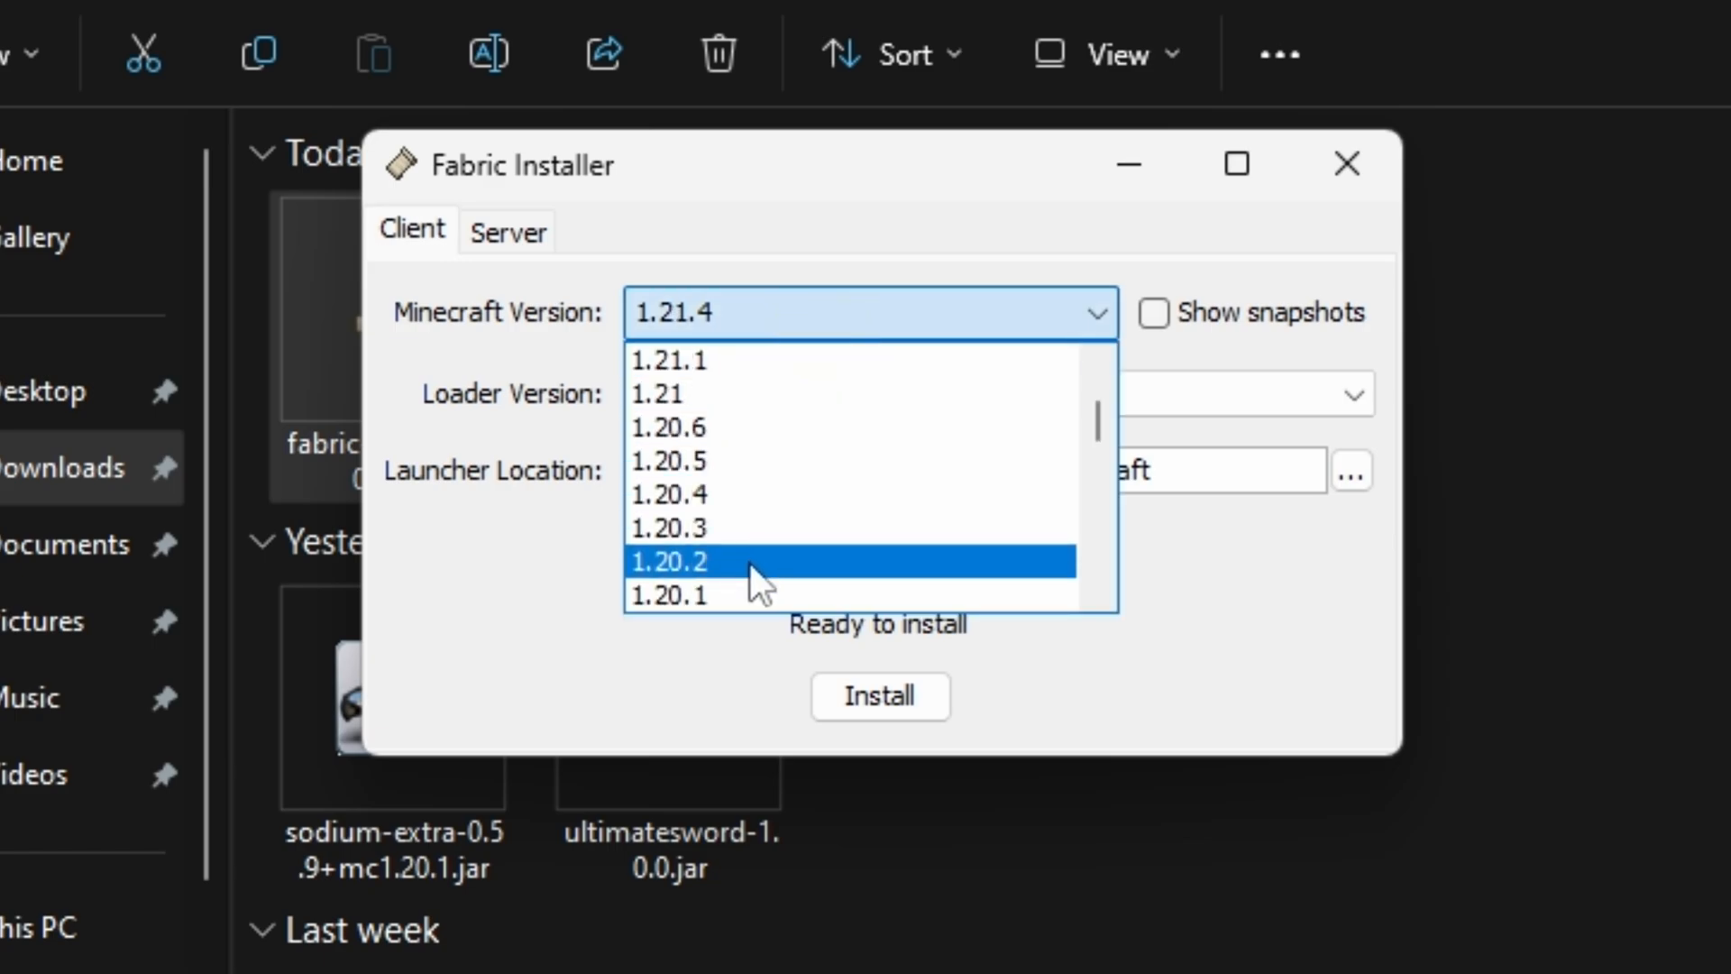
click(669, 594)
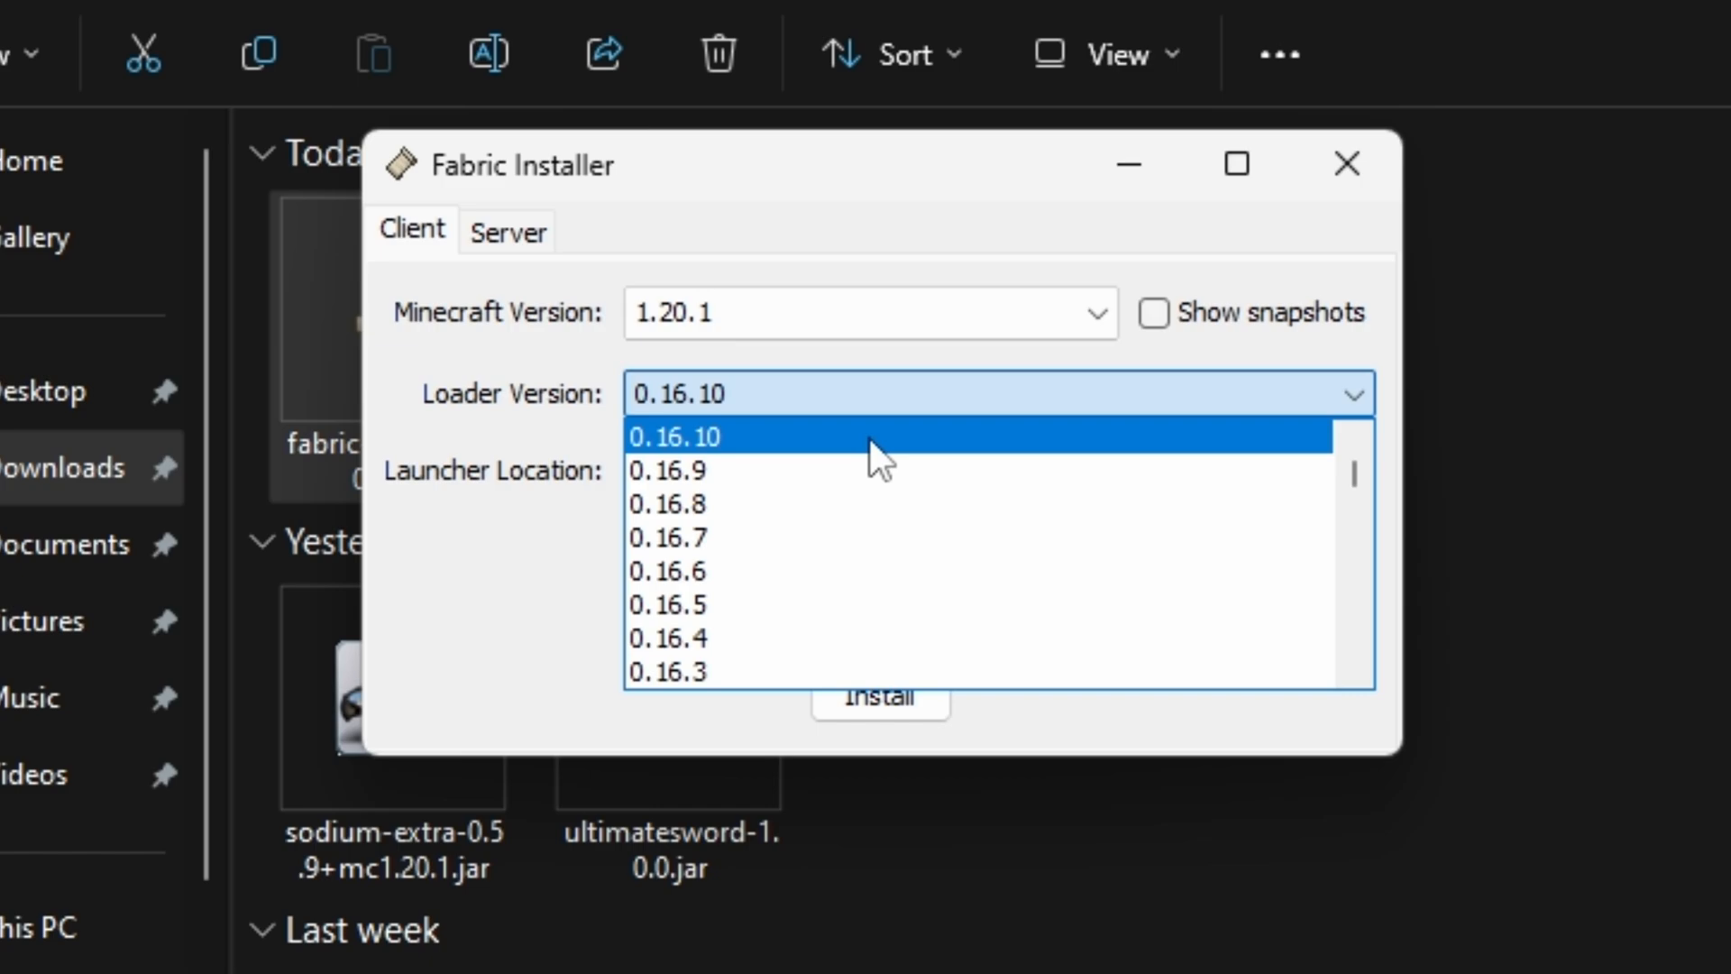
click(674, 434)
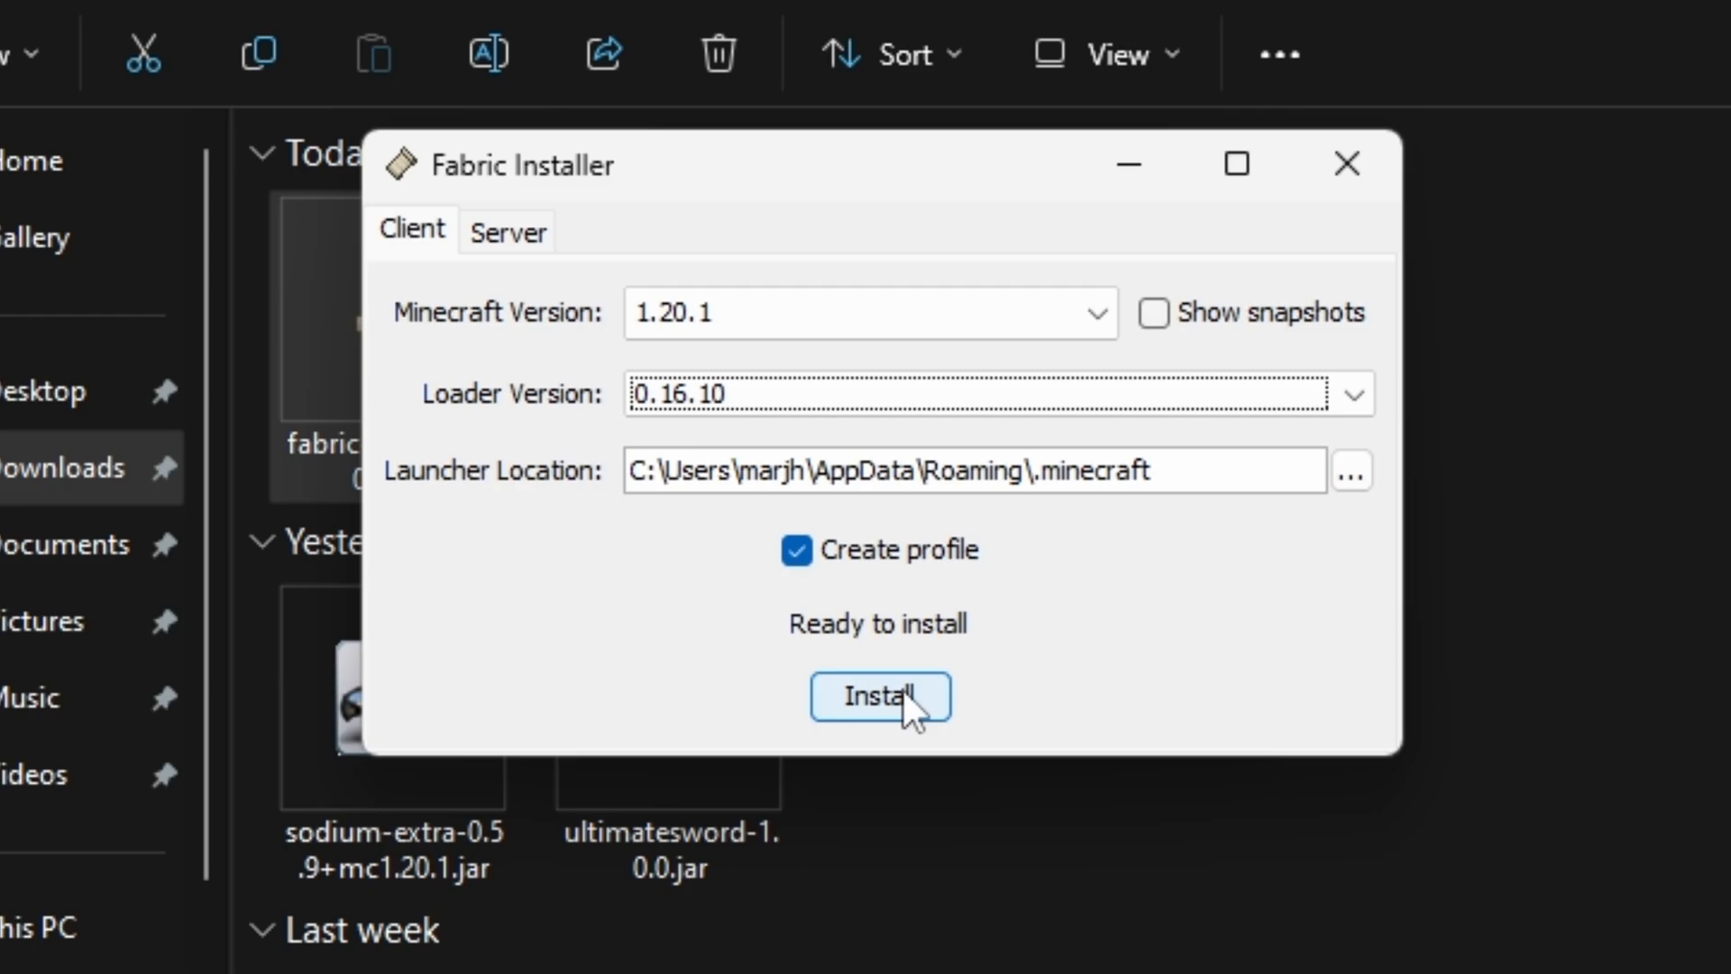
click(880, 697)
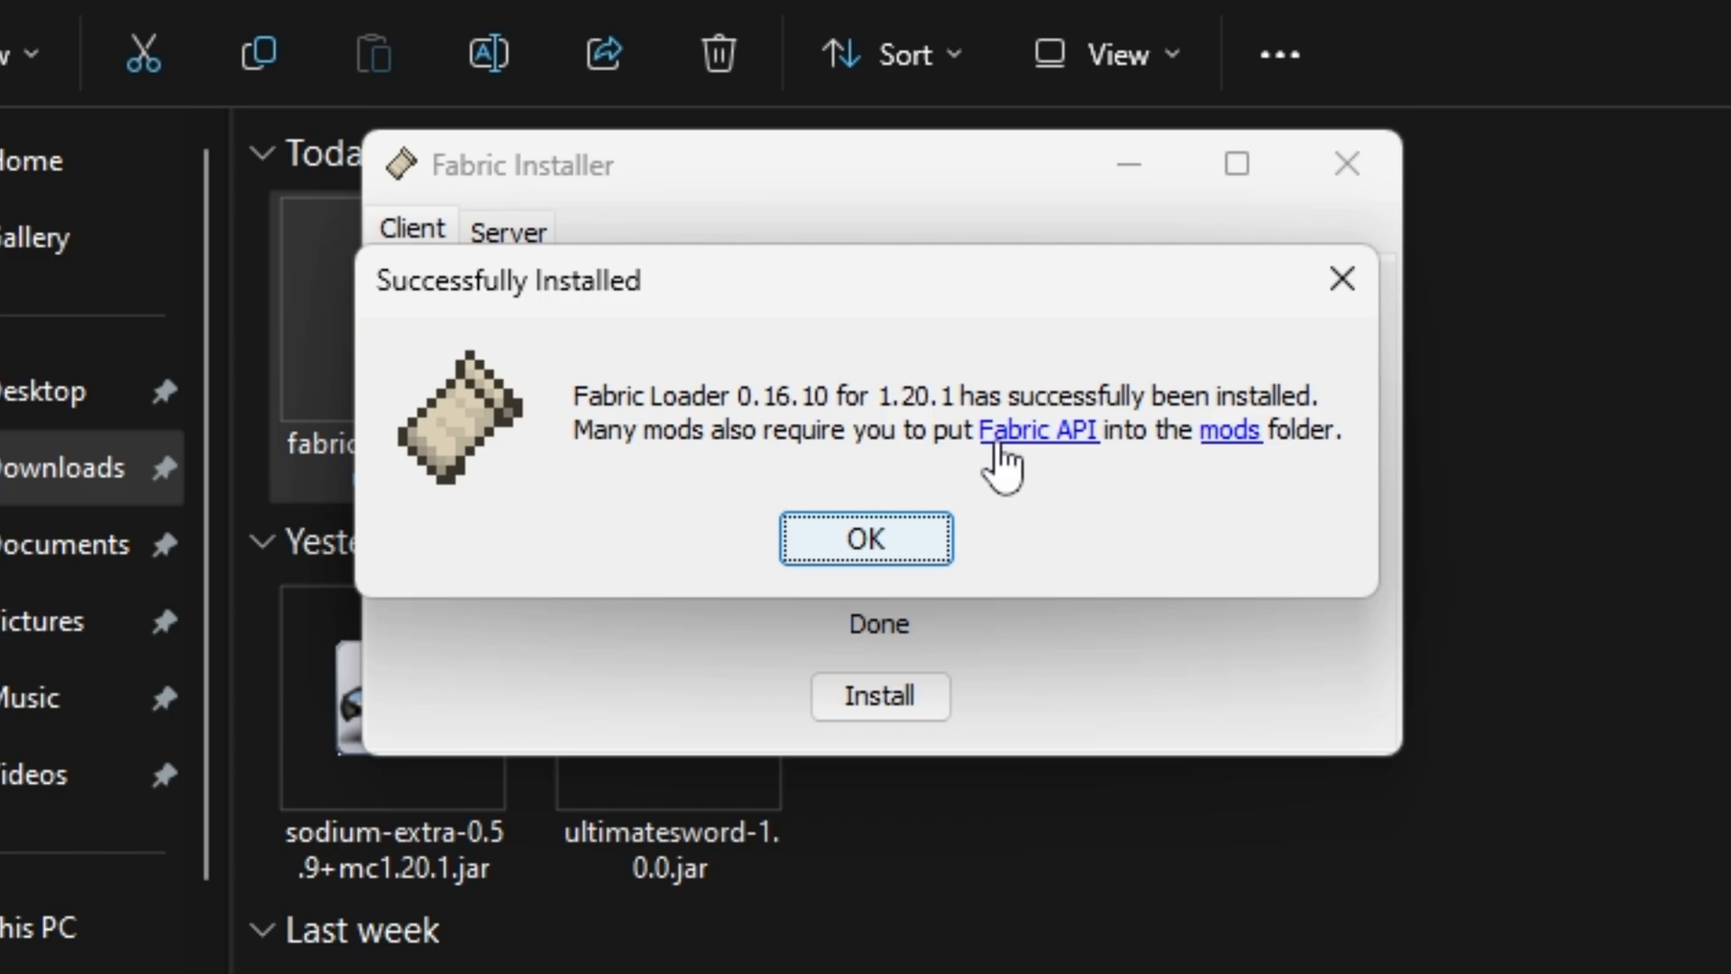
mouse_move(1176, 507)
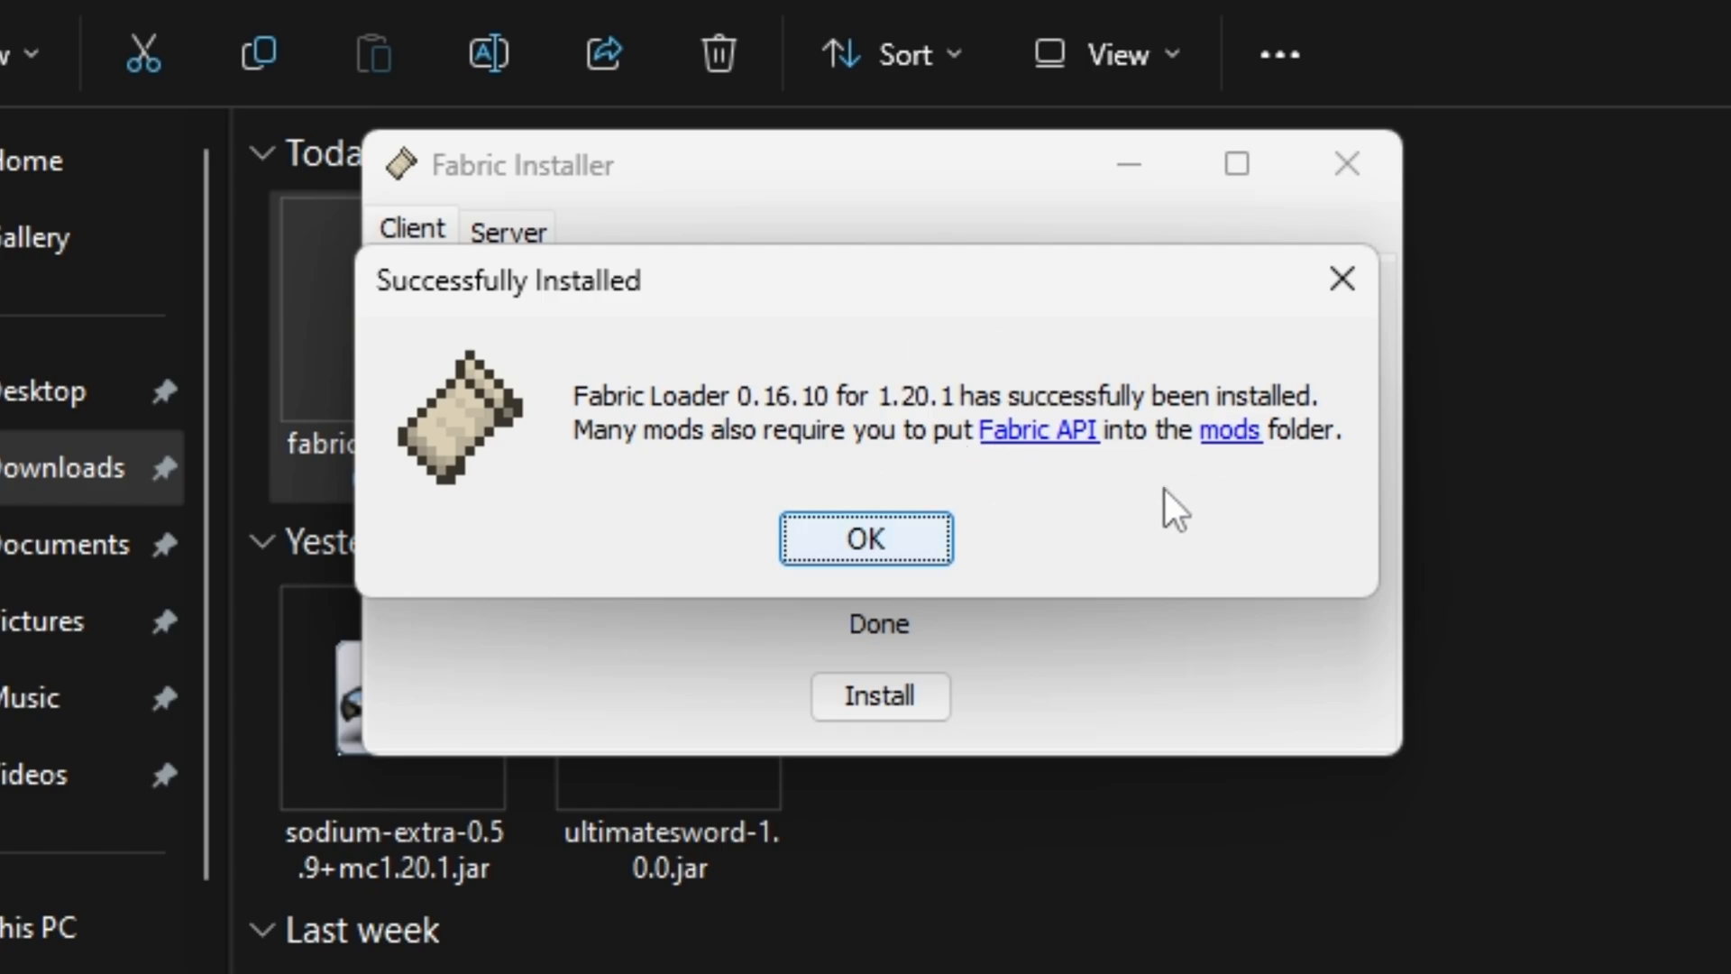
mouse_move(1076, 453)
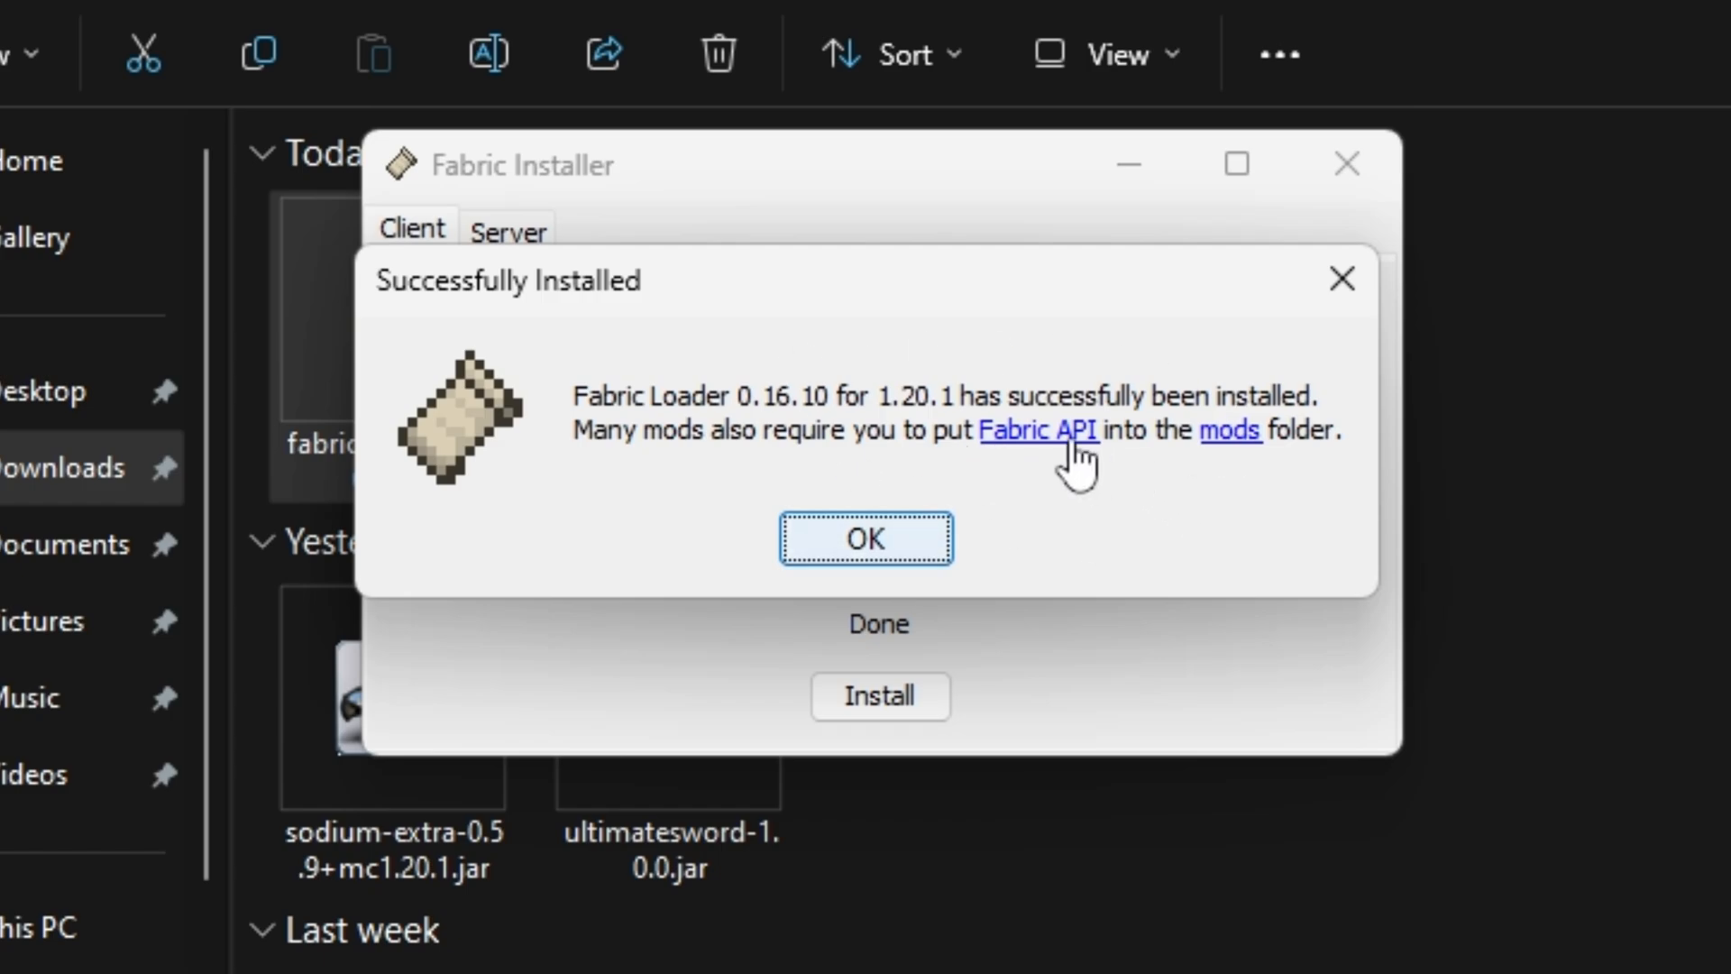
click(1037, 429)
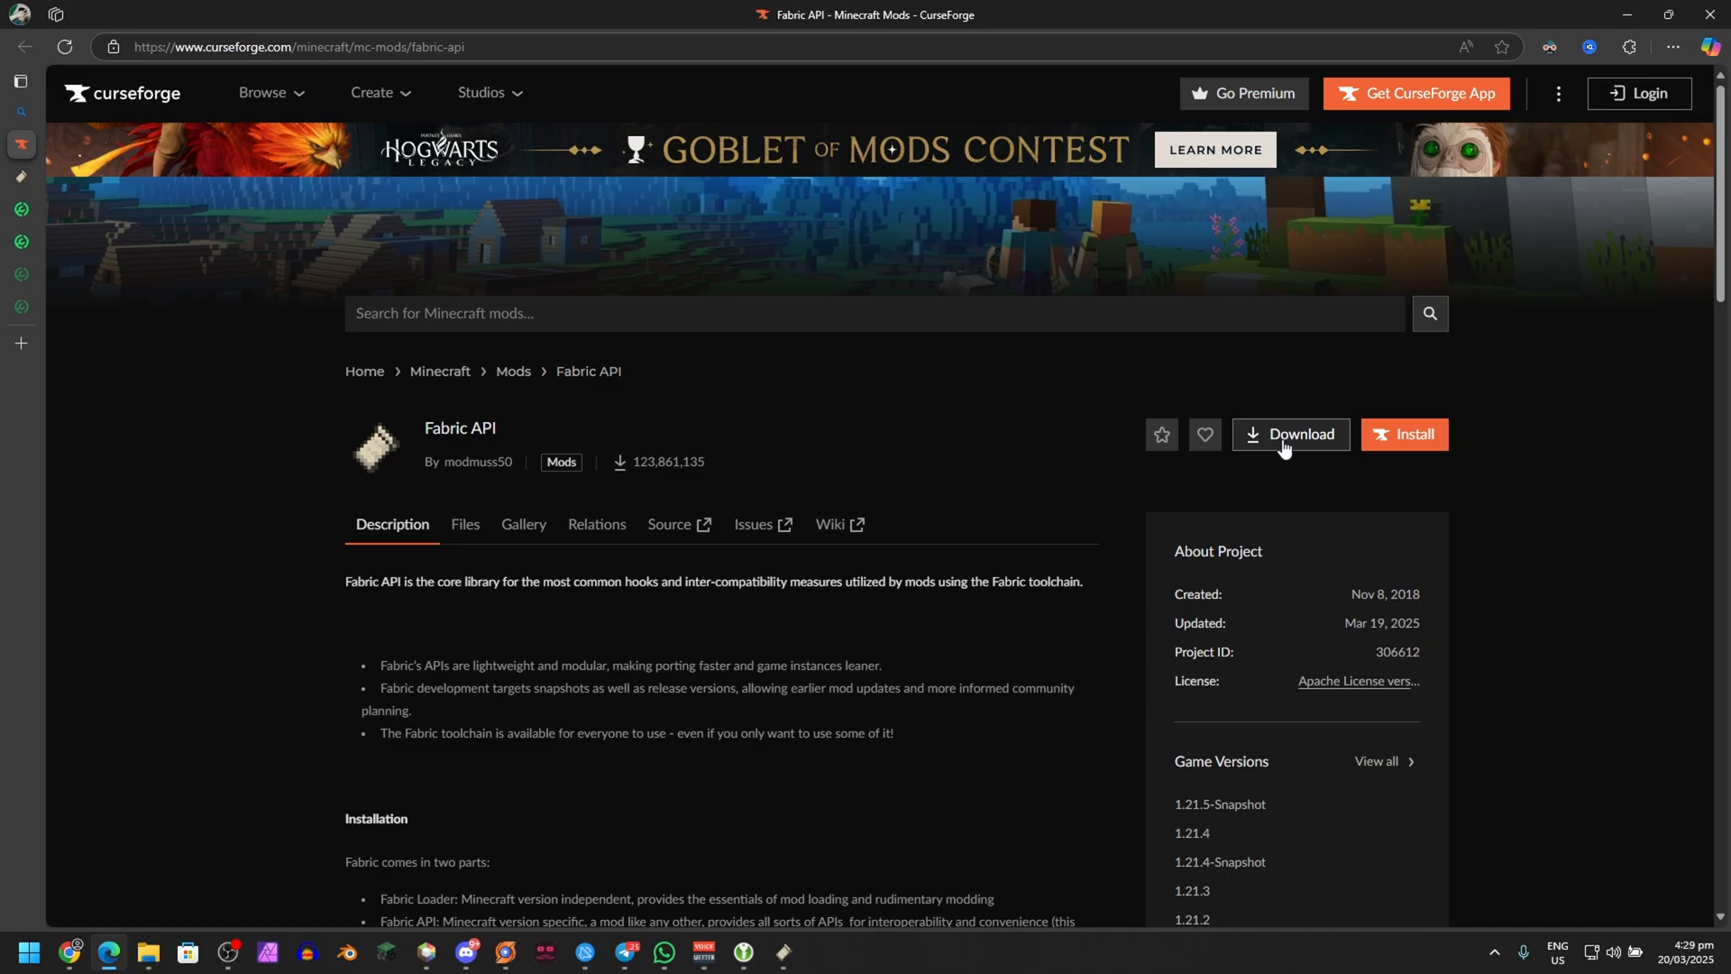
Download the Fabric API file for game version 1.20.1 from CurseForge
click(1290, 433)
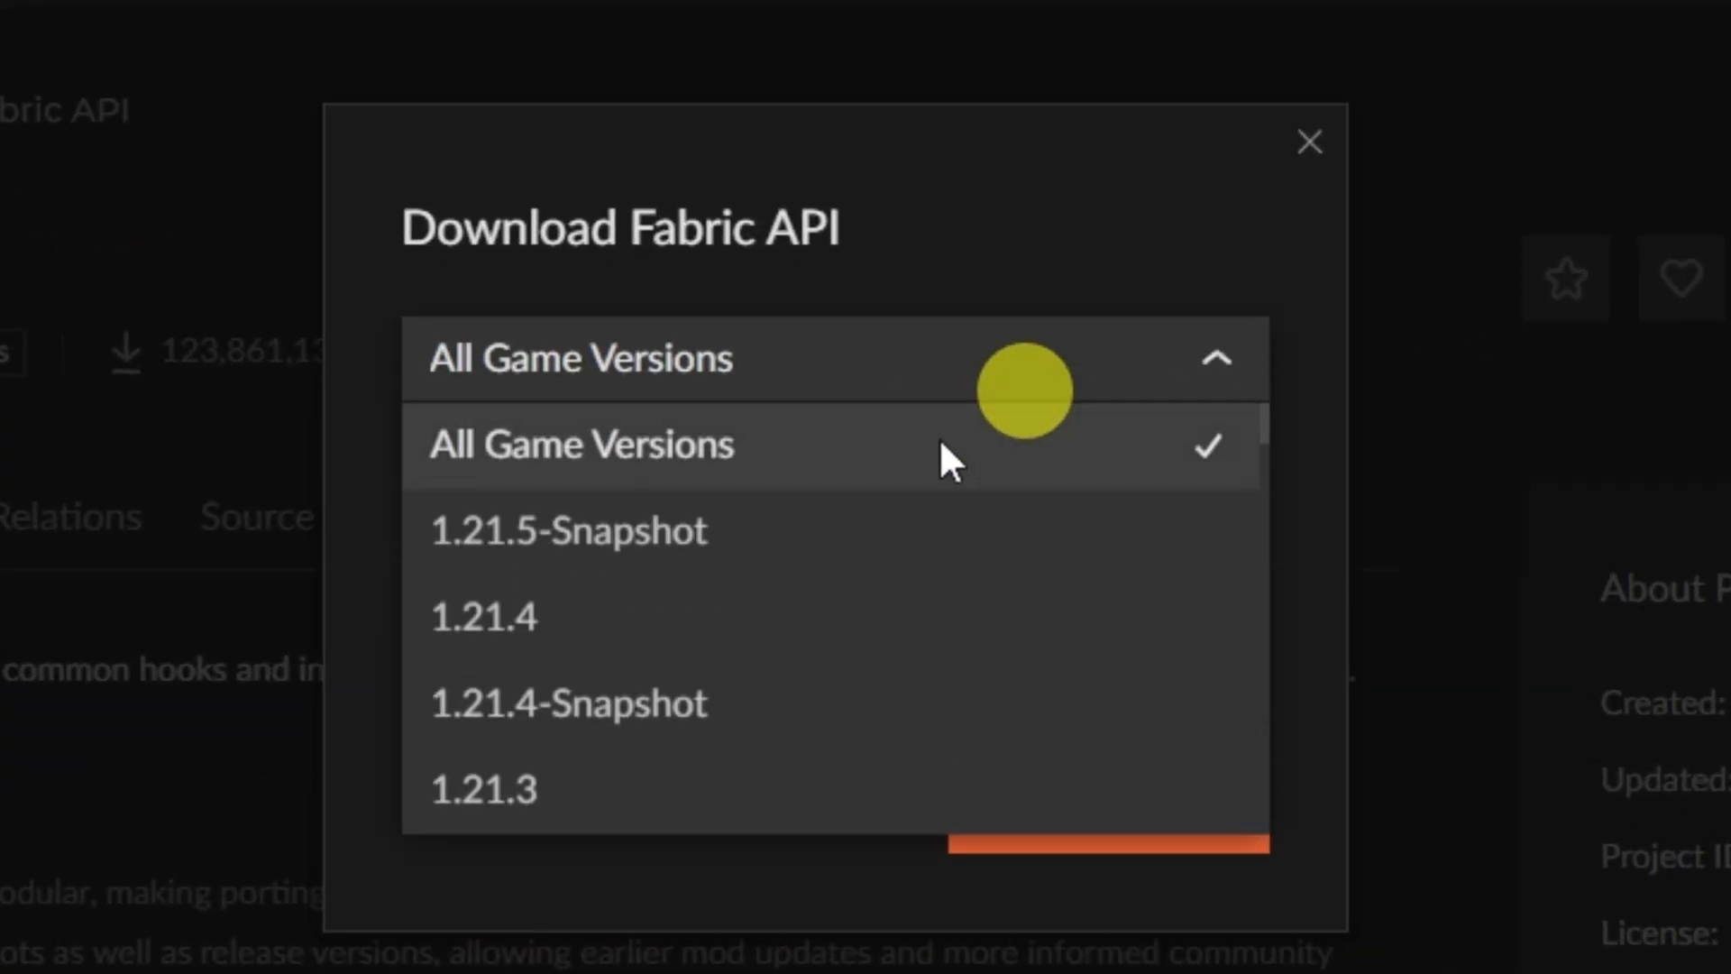
scroll(down, 3)
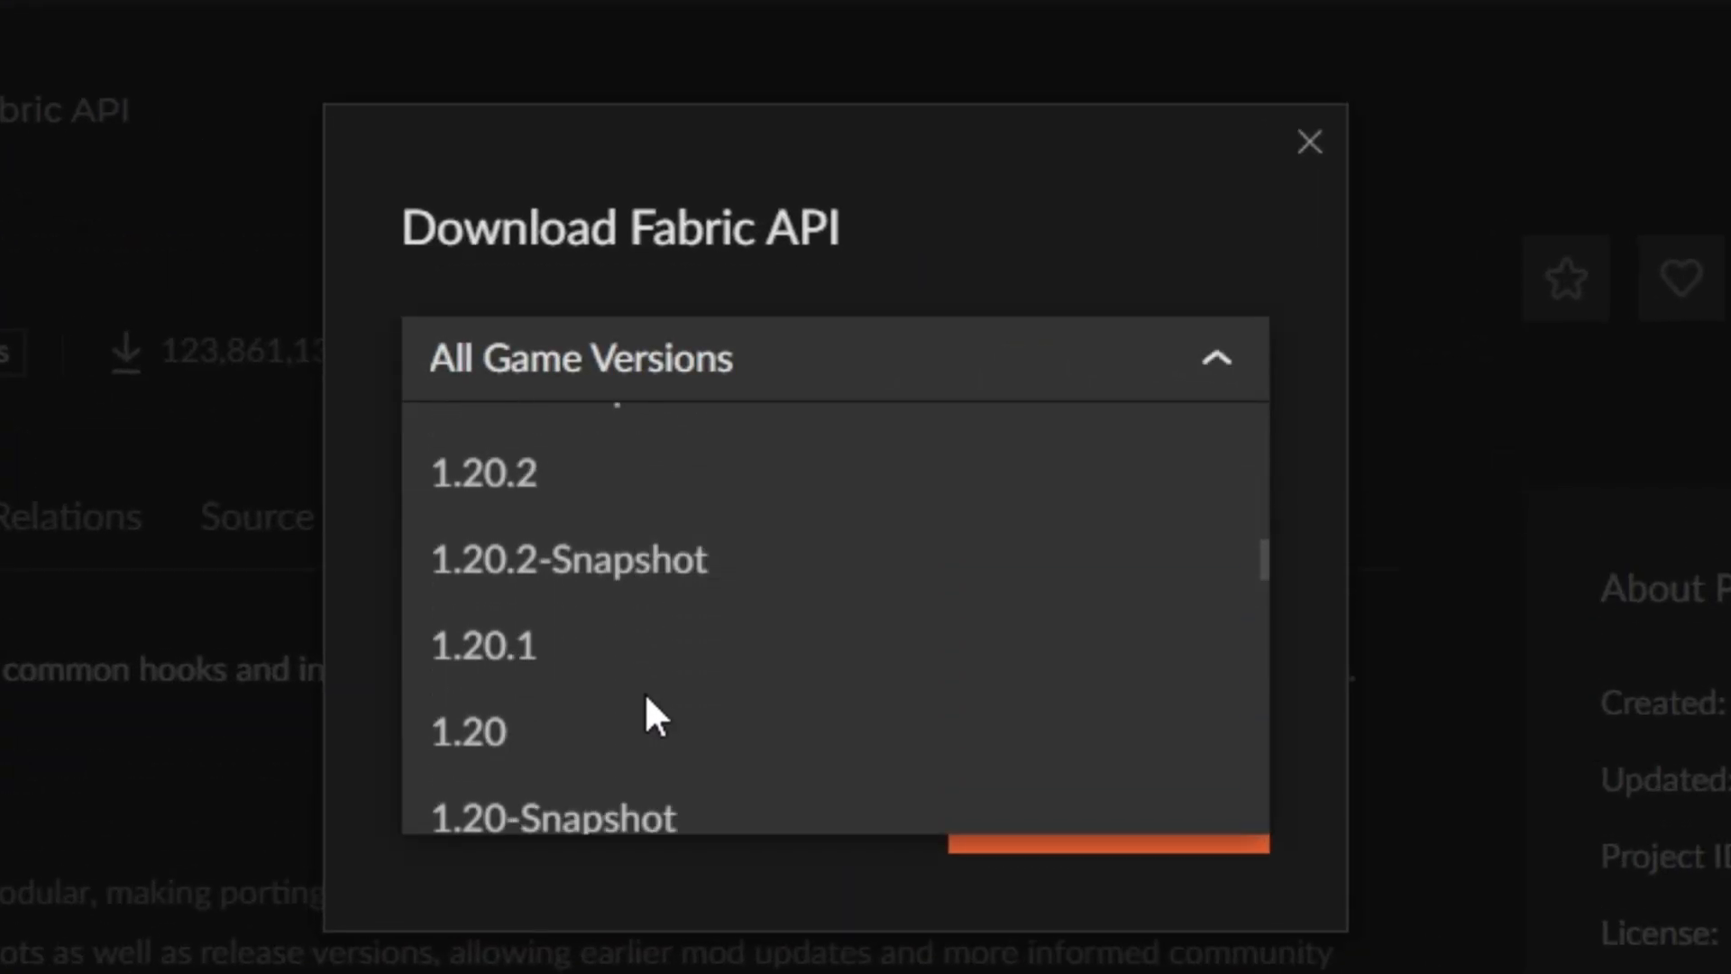
click(482, 646)
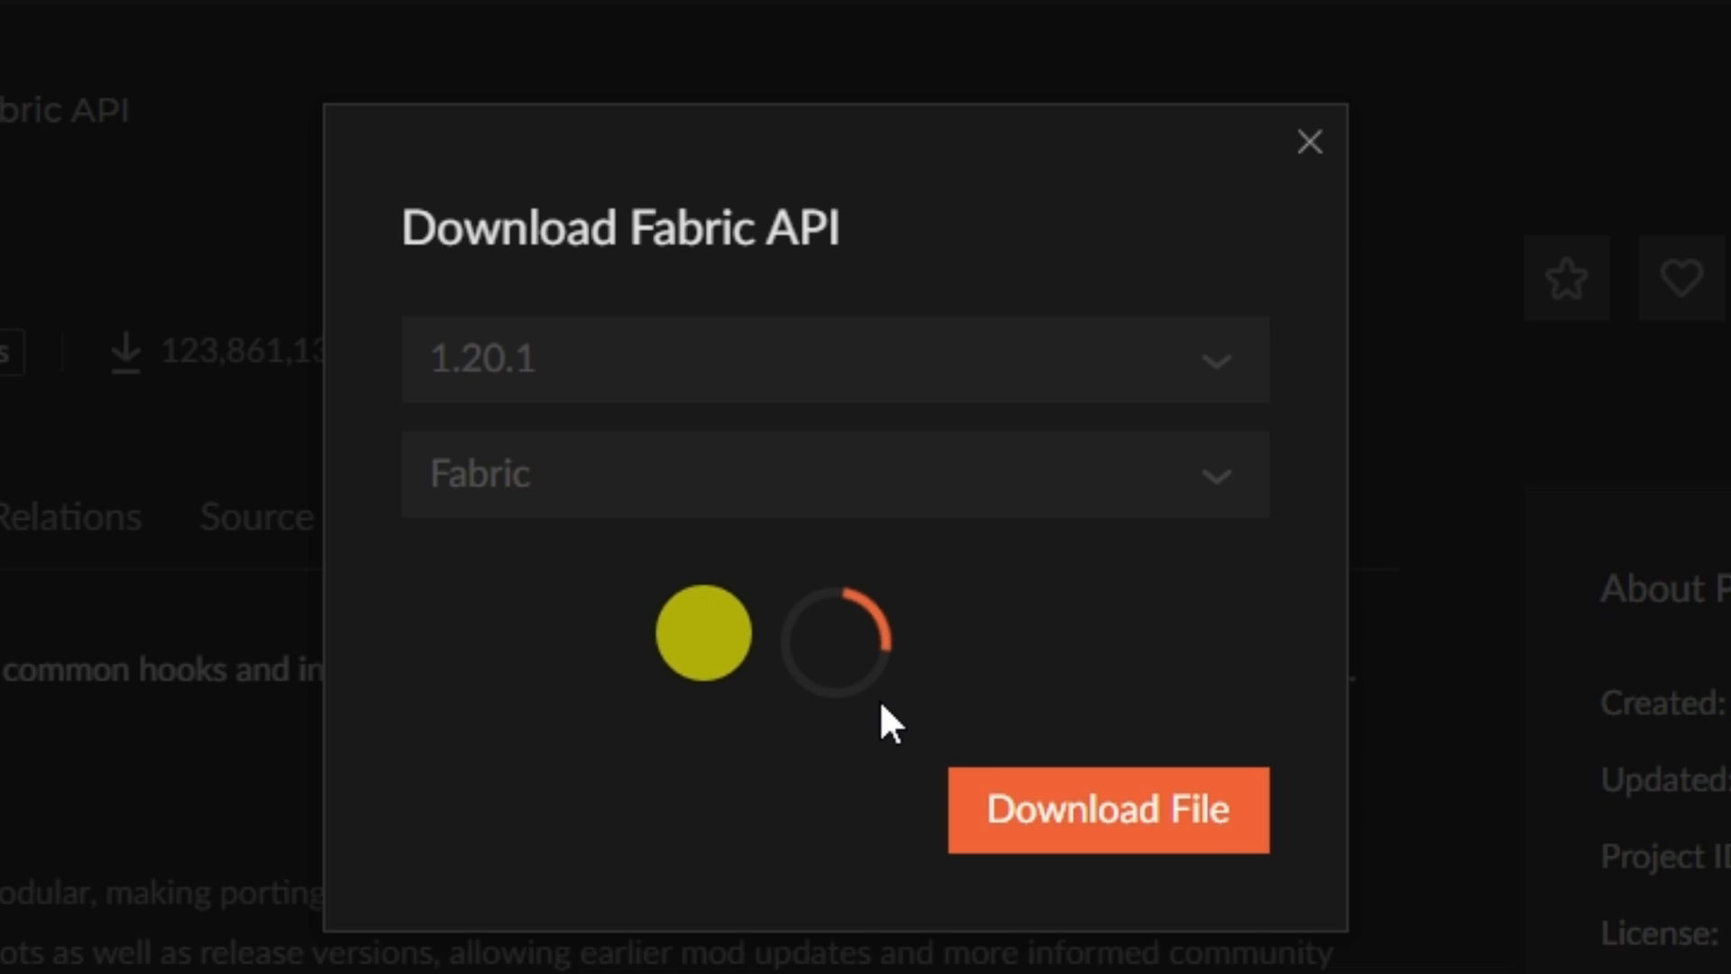
click(1107, 810)
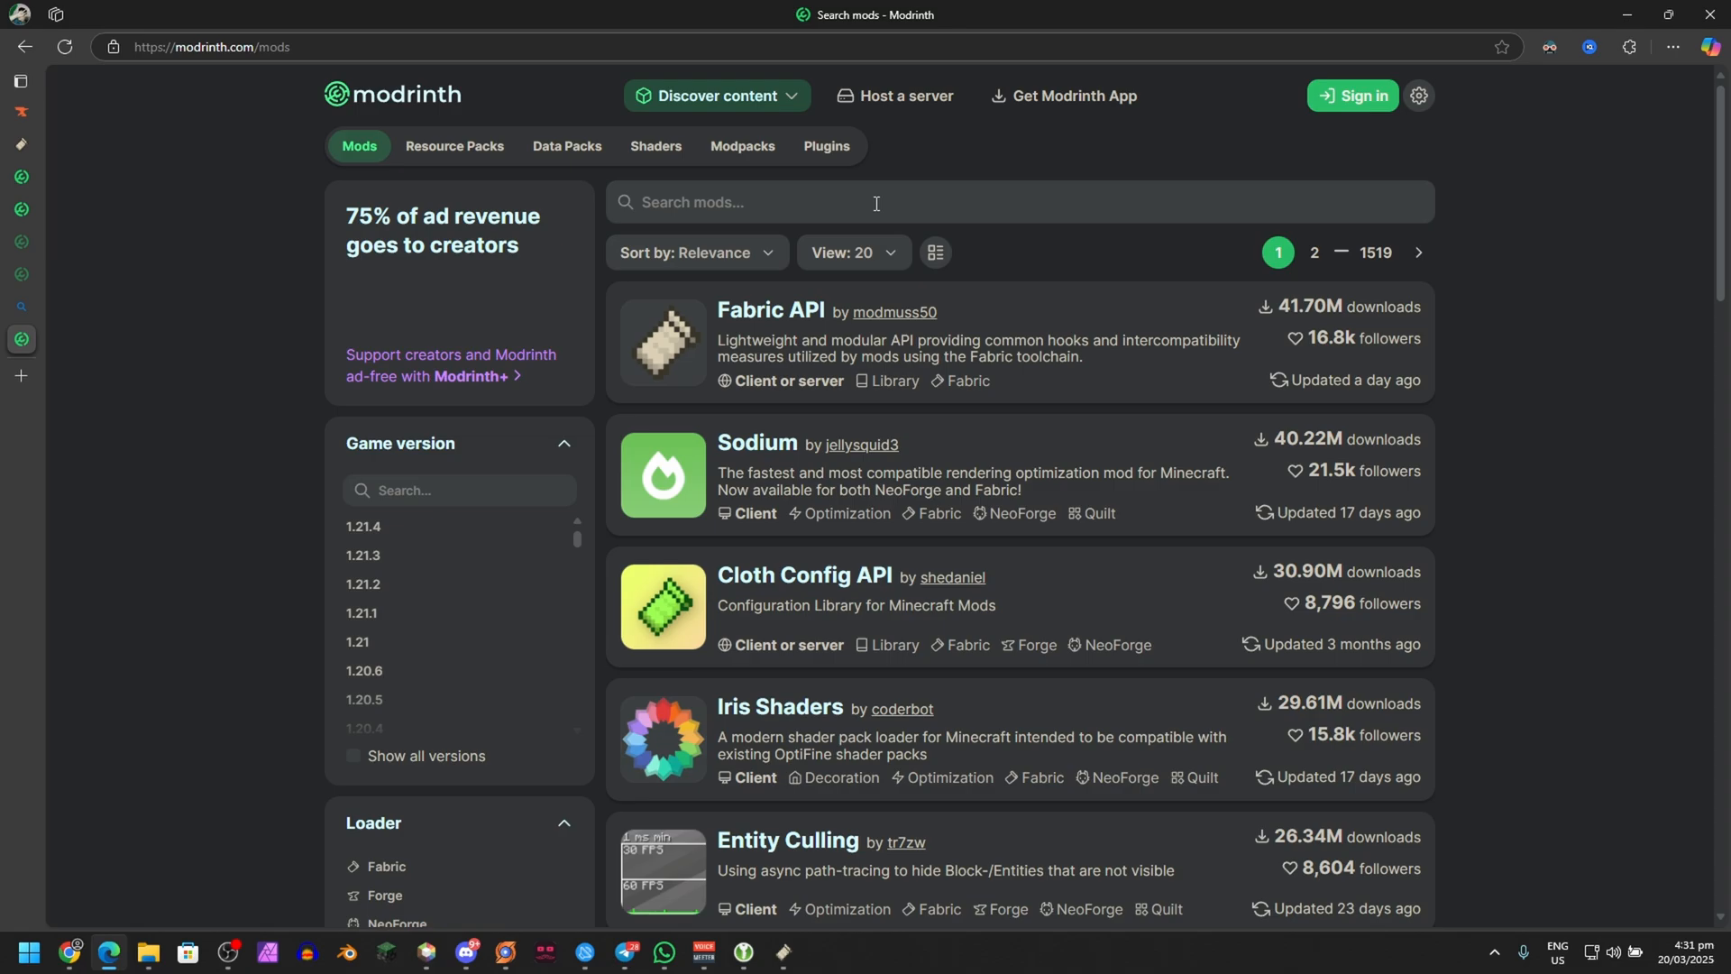
mouse_move(766, 459)
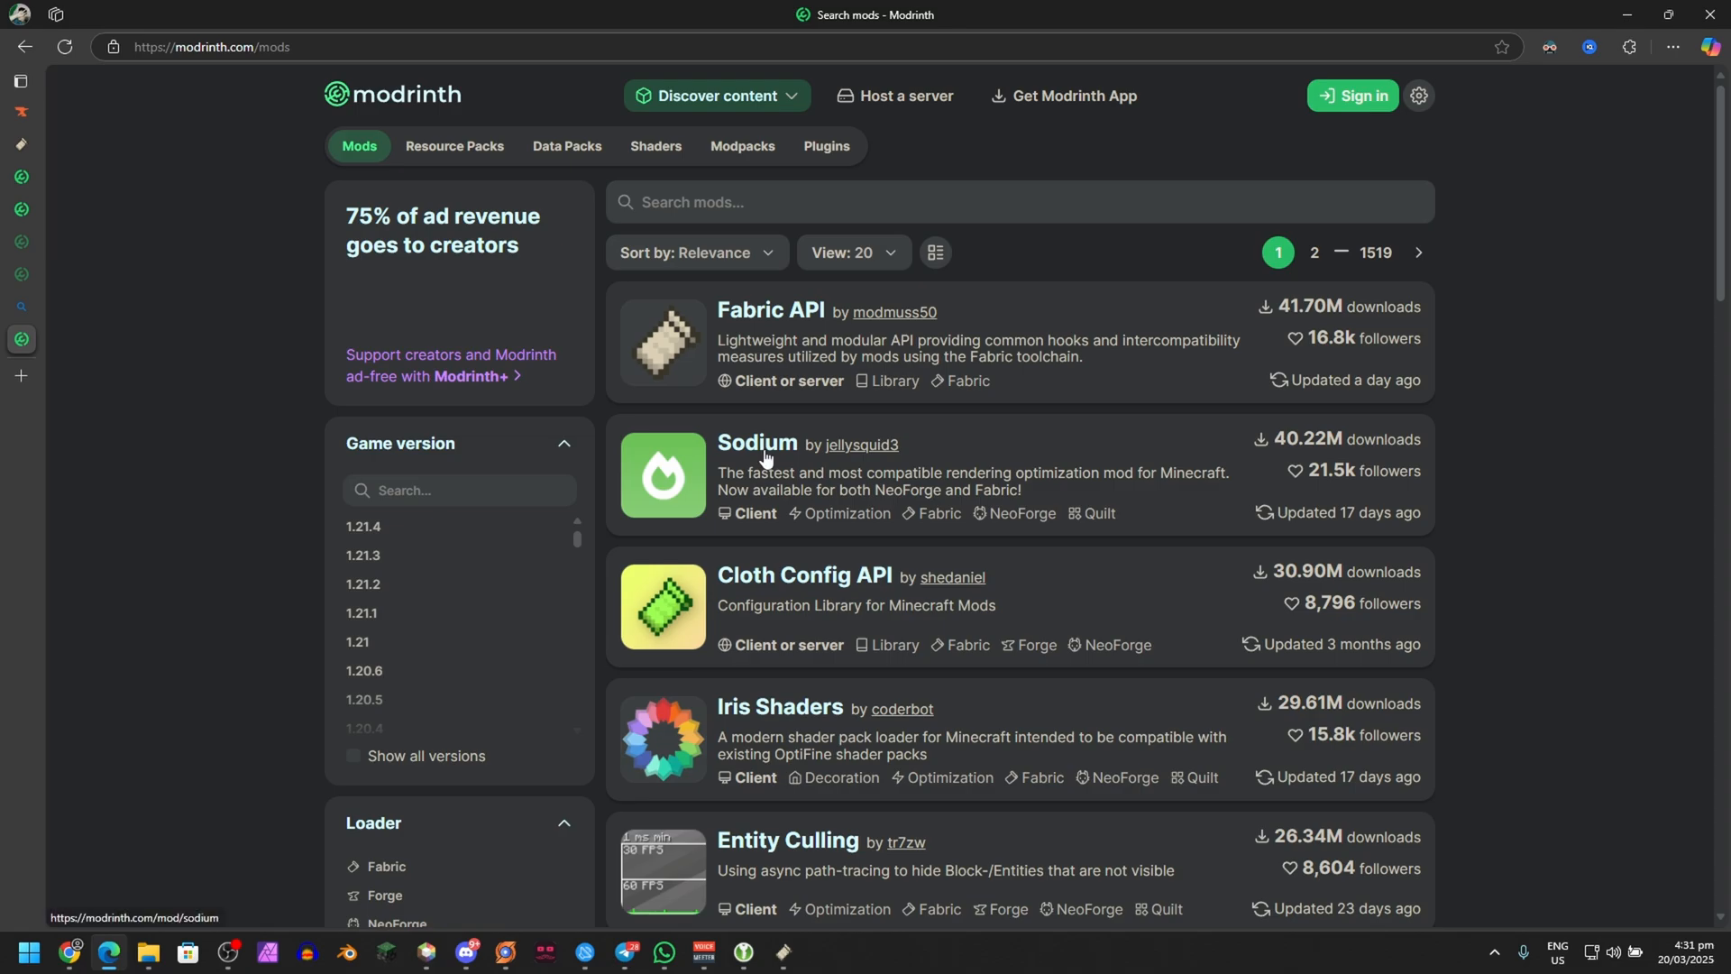
Request Sodium's download for 1.20.1 on Fabric, then return to Modrinth's mods listing
click(757, 443)
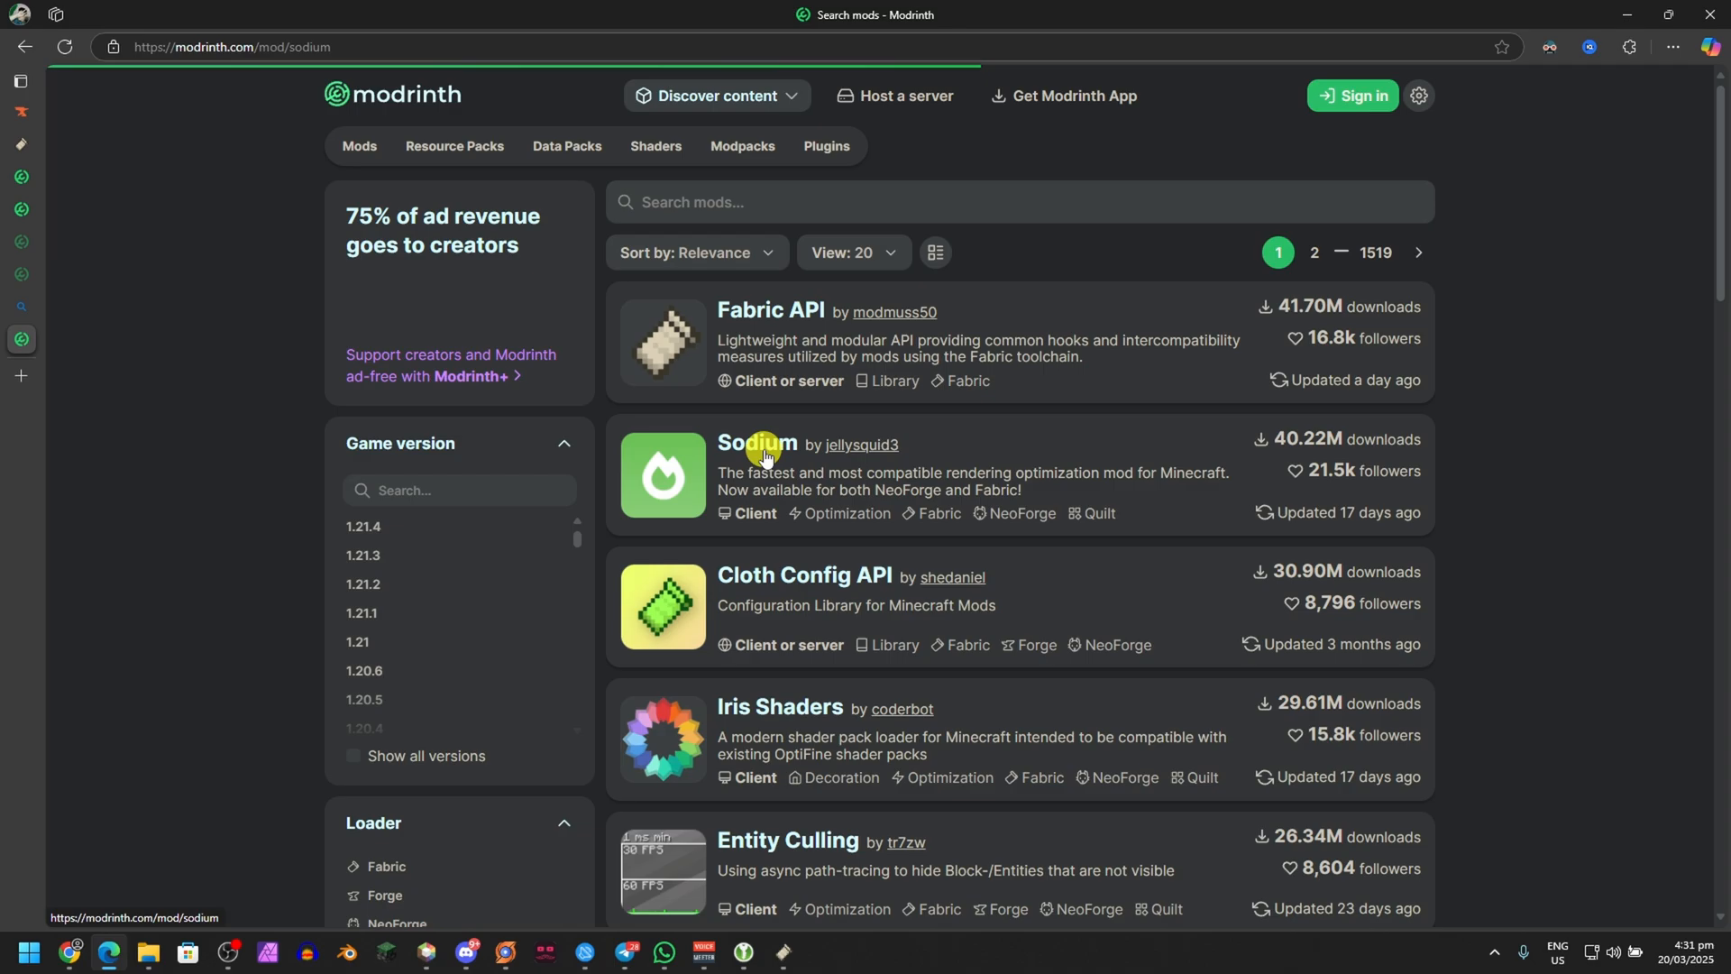
click(756, 442)
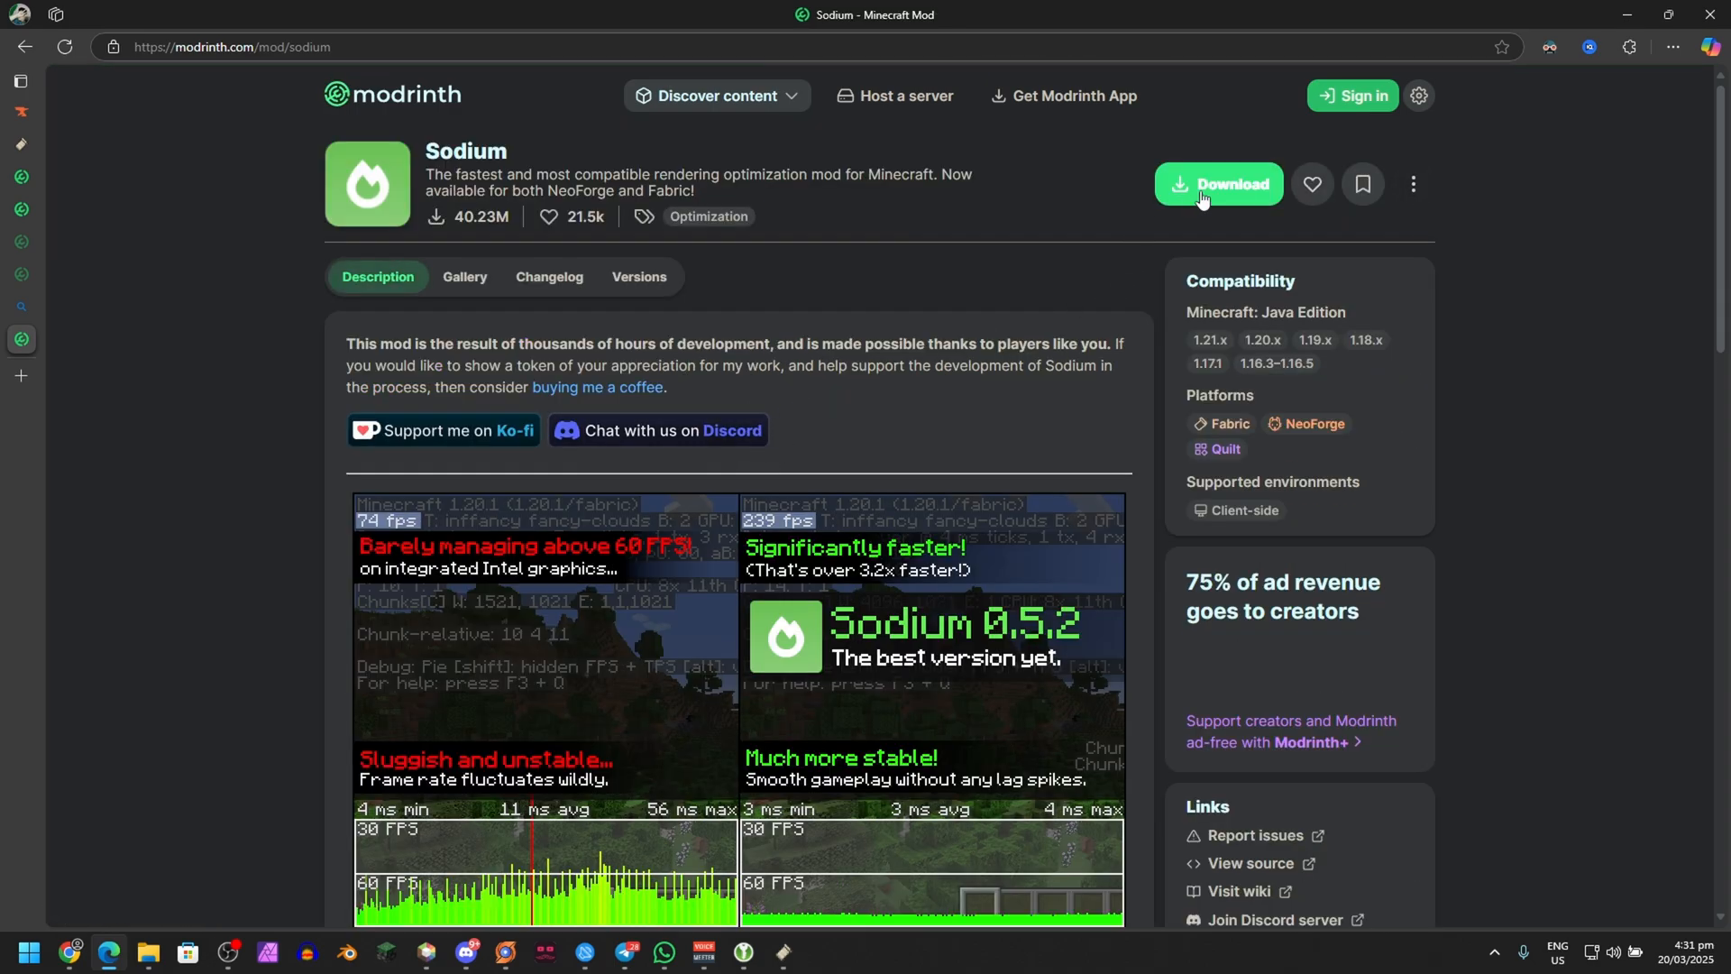
click(1219, 183)
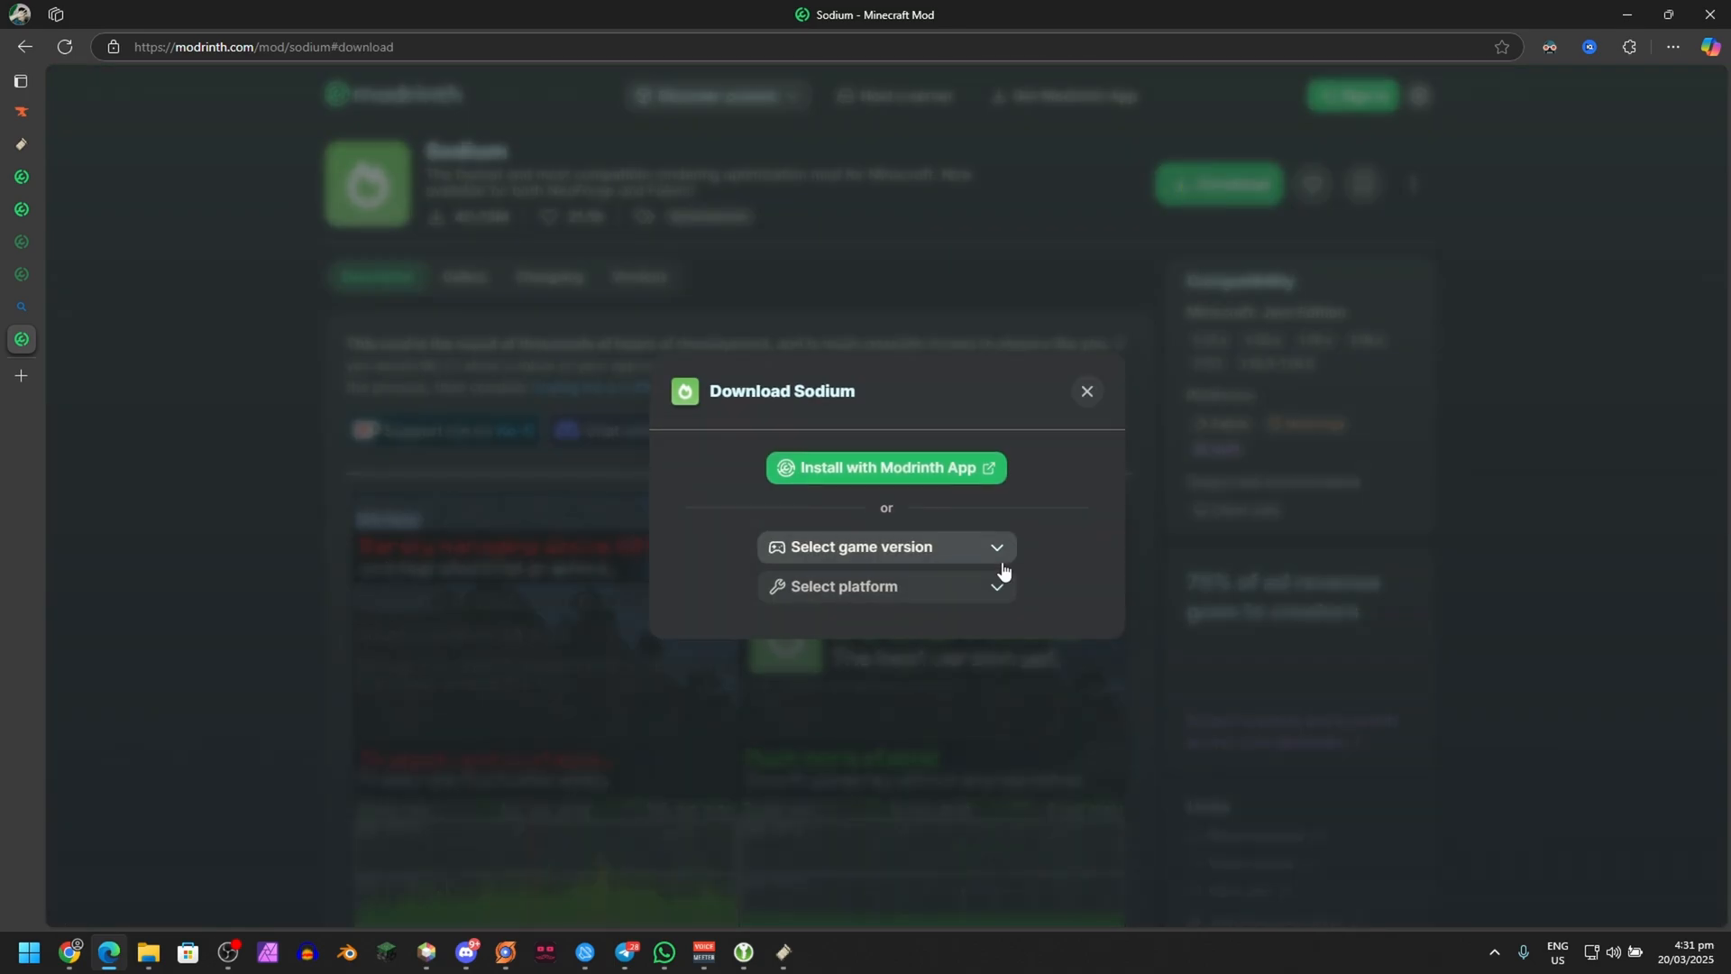
click(884, 547)
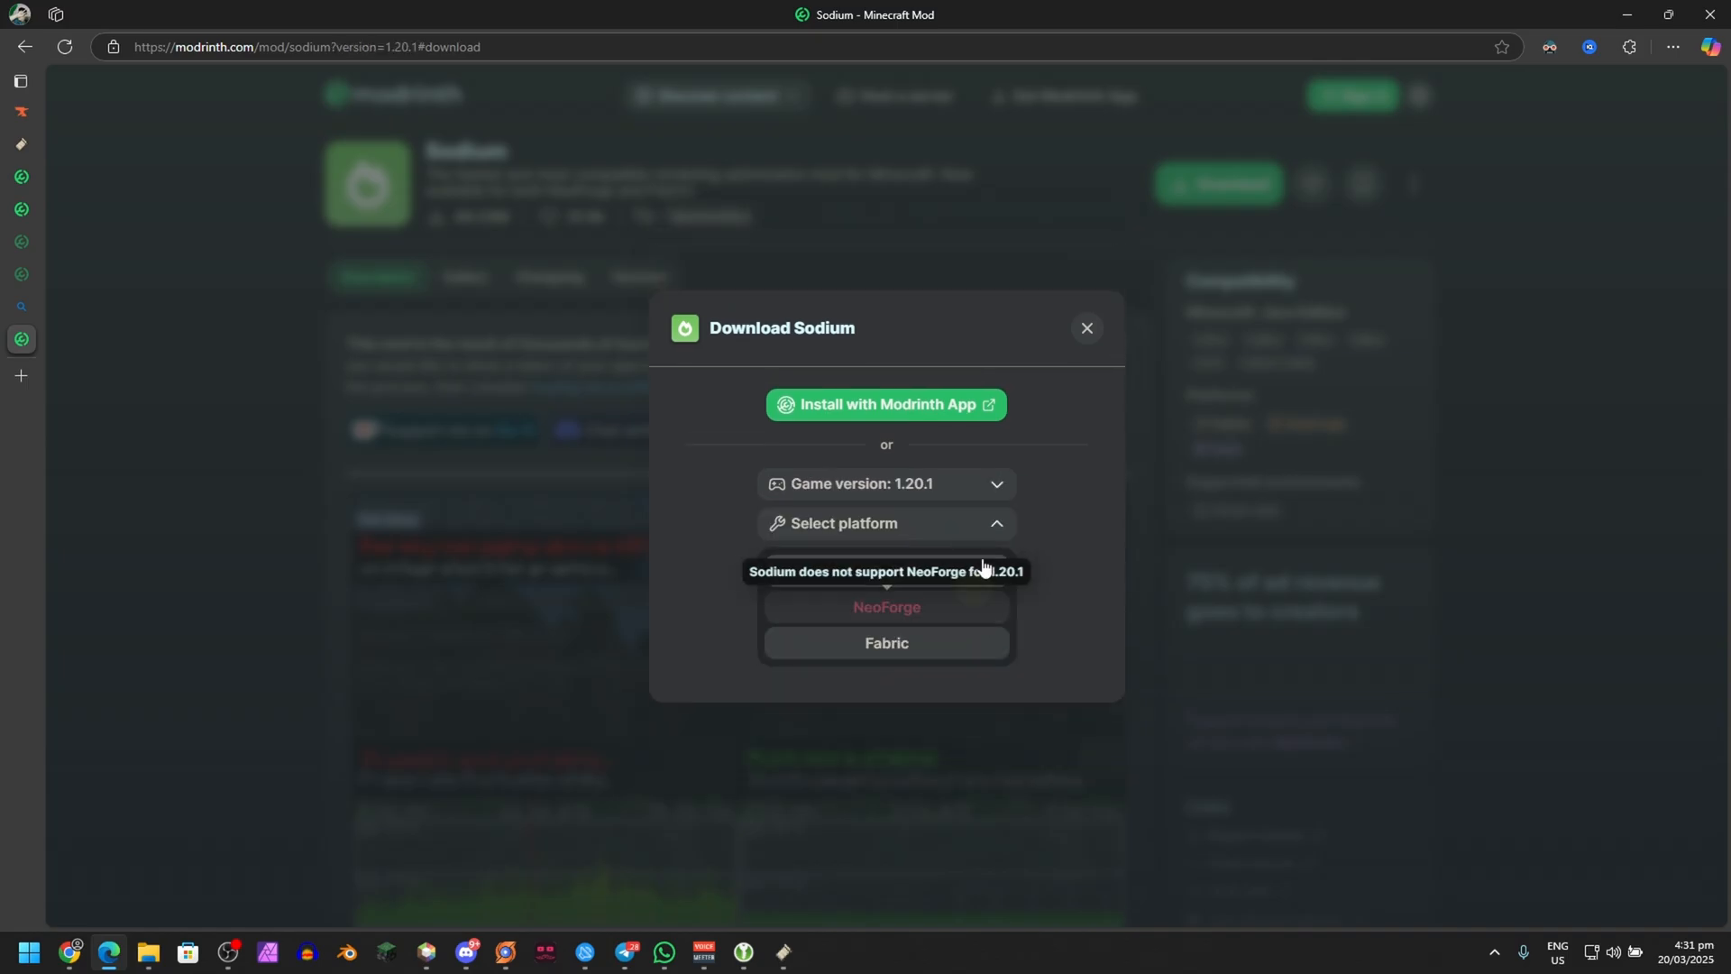
click(885, 643)
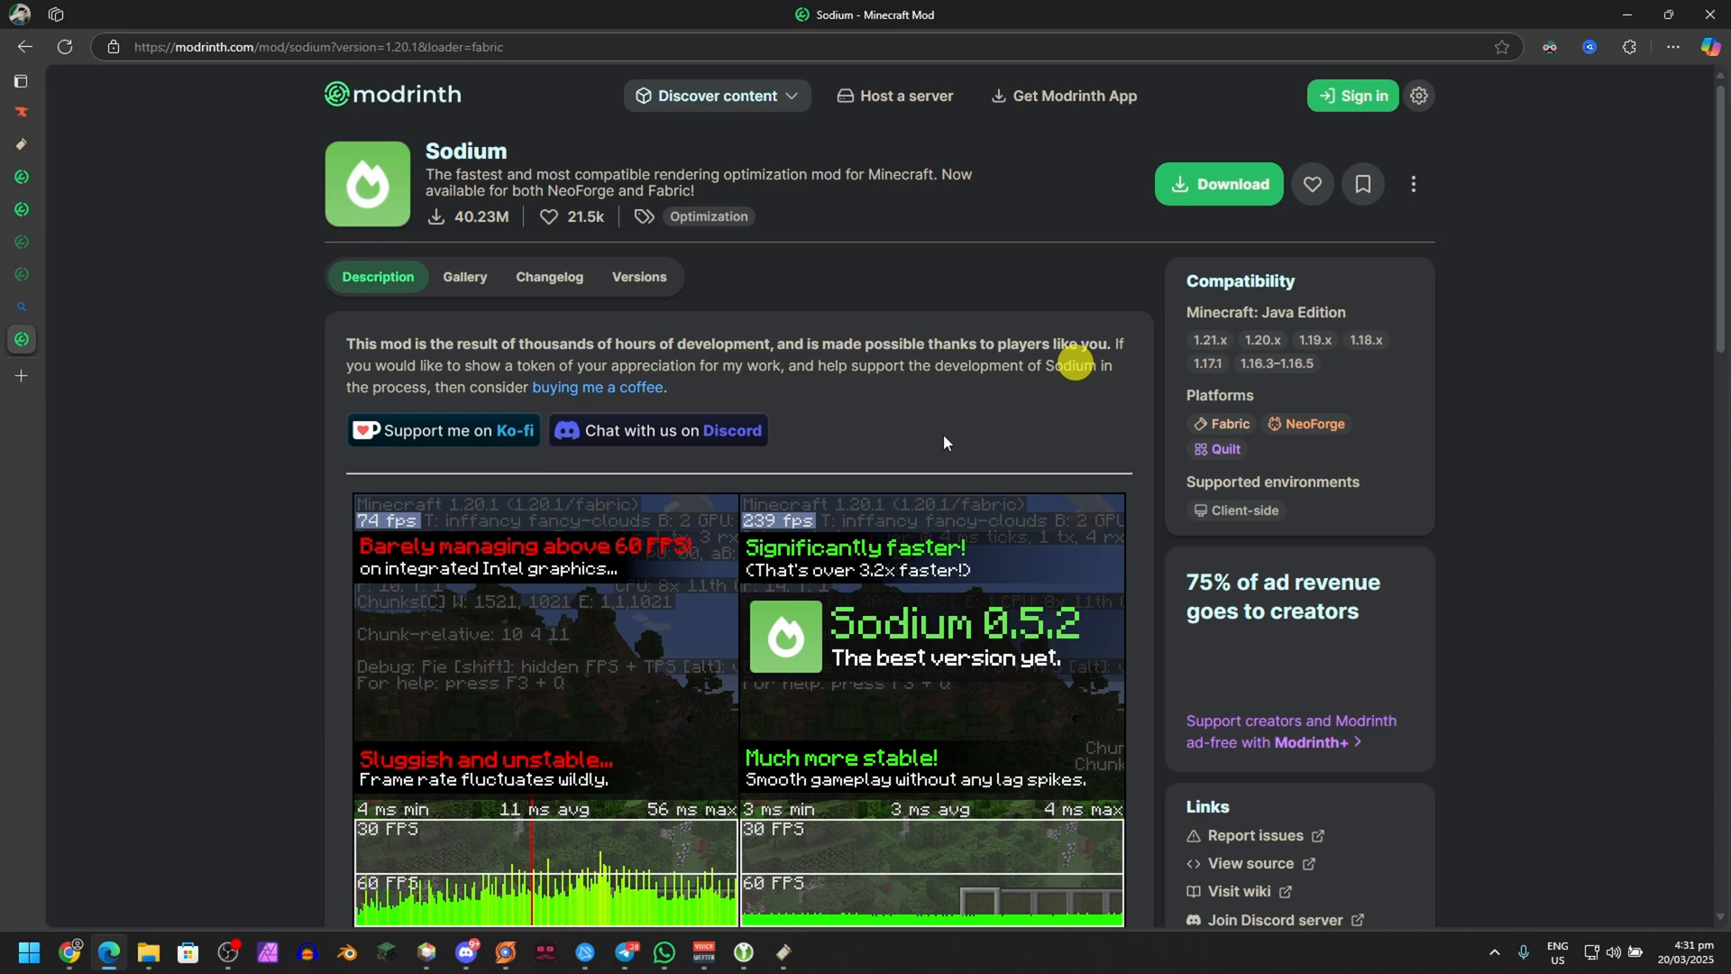
click(715, 96)
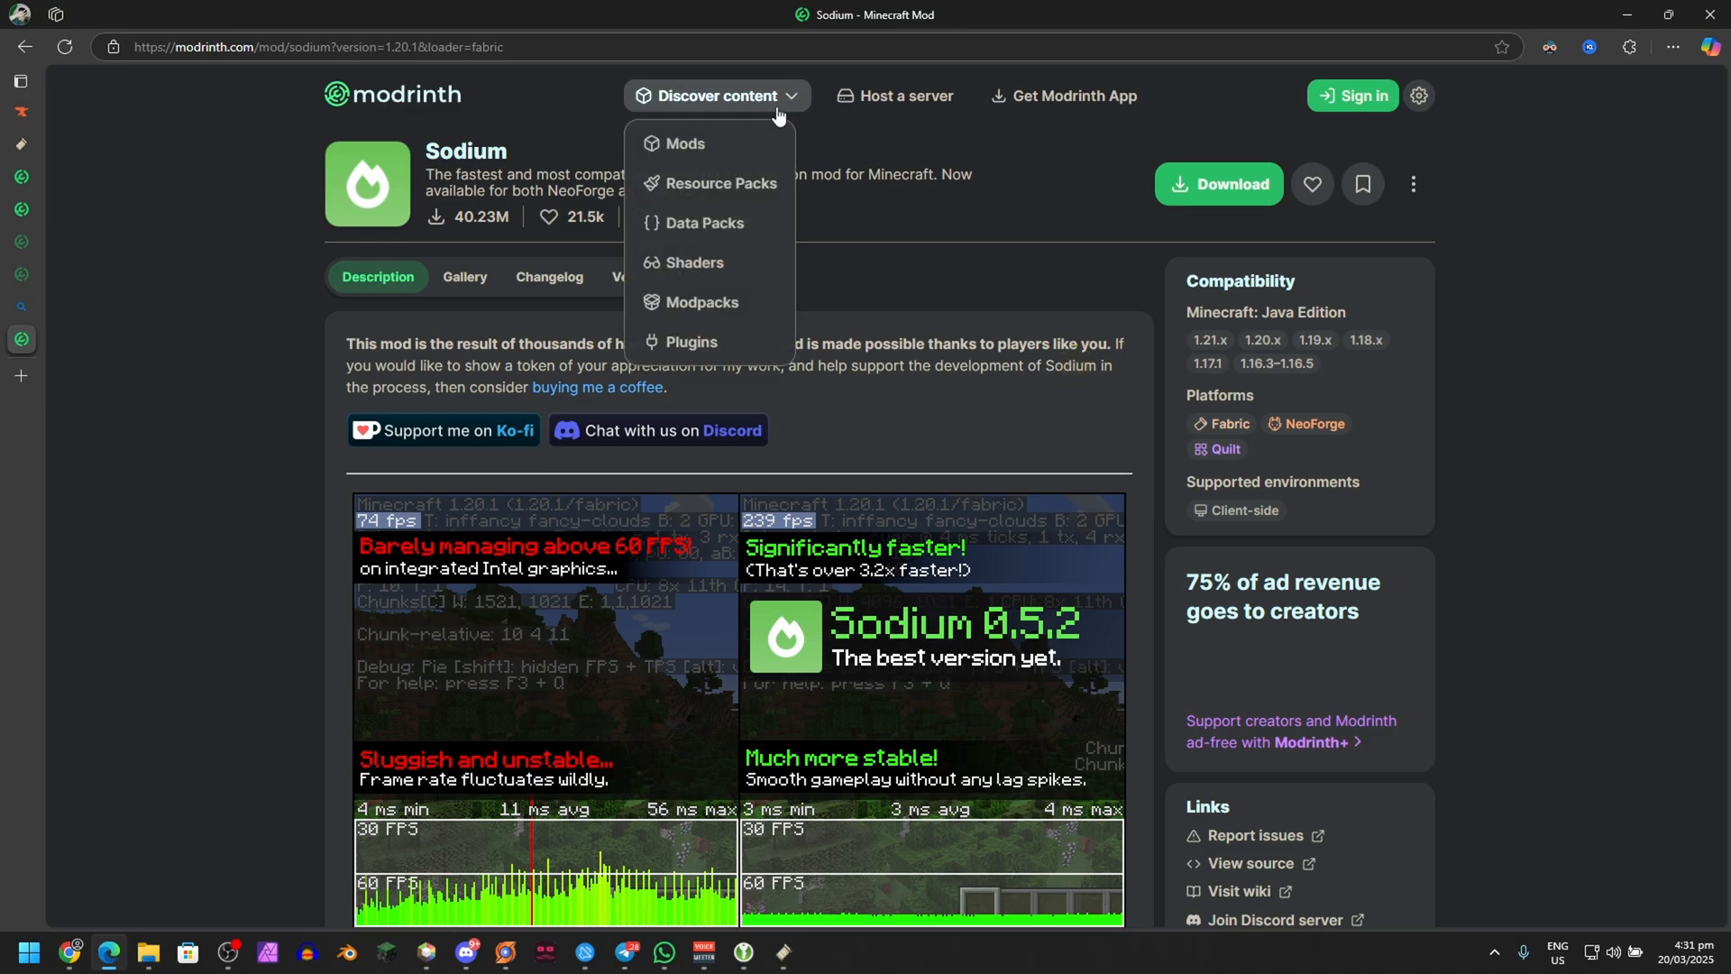
click(684, 142)
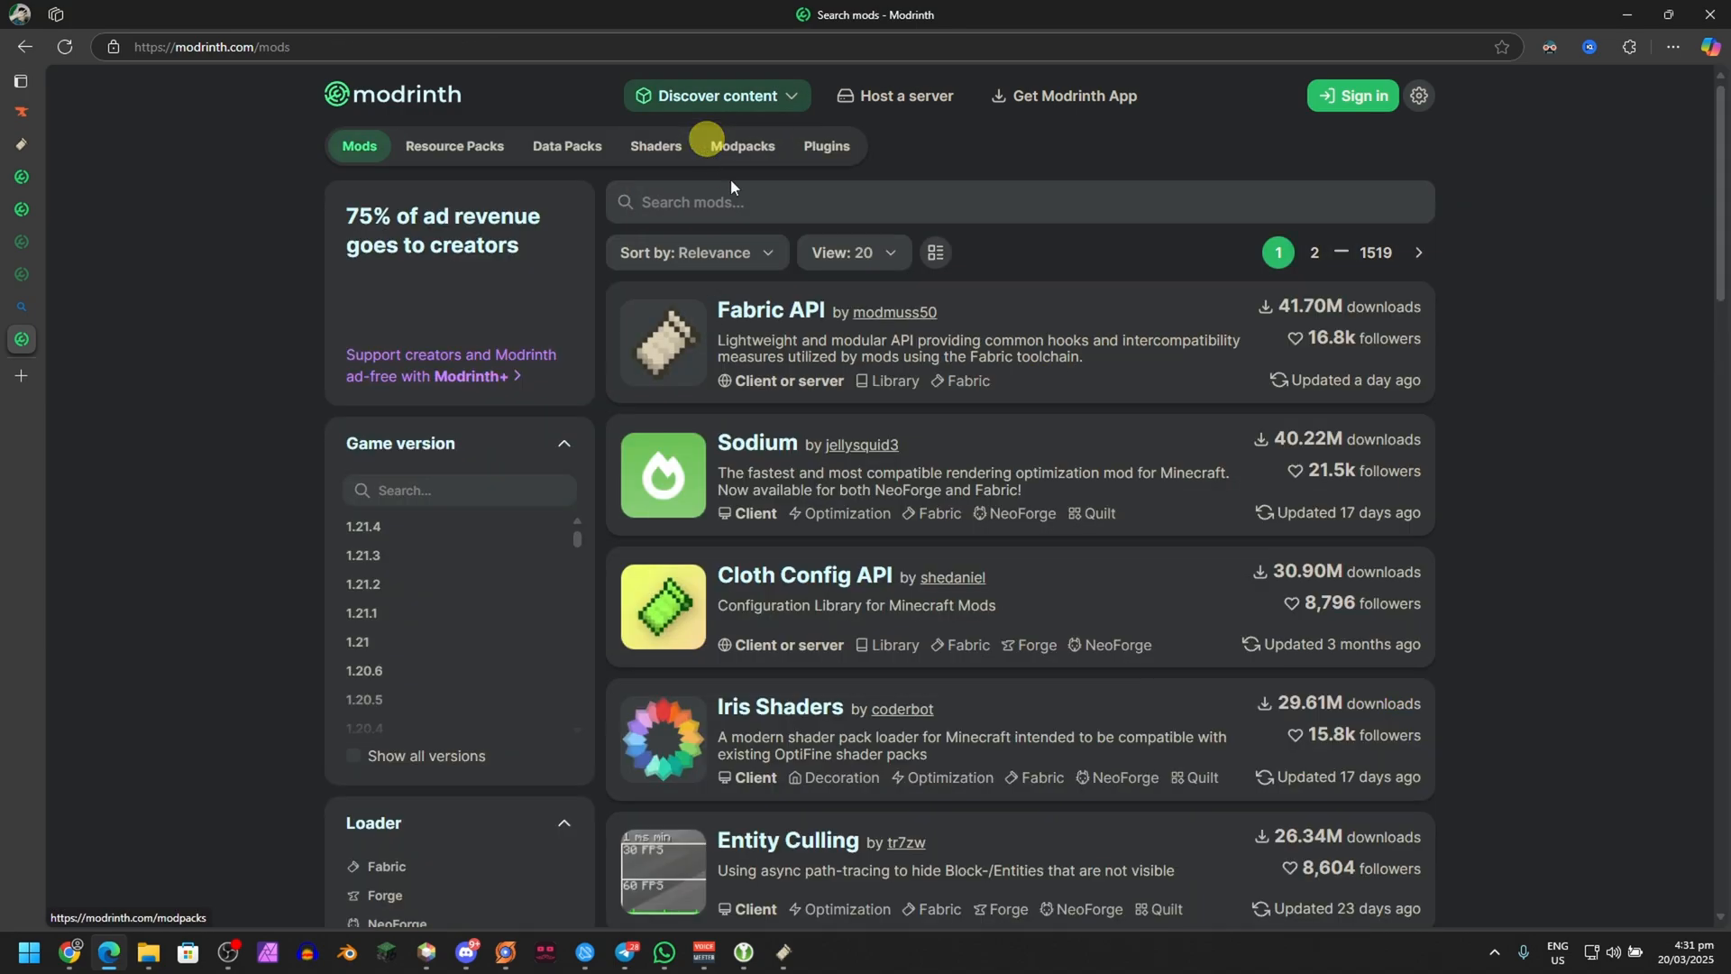
Search Modrinth for 'sodium' and open the Sodium Extra result
text(sodium ex)
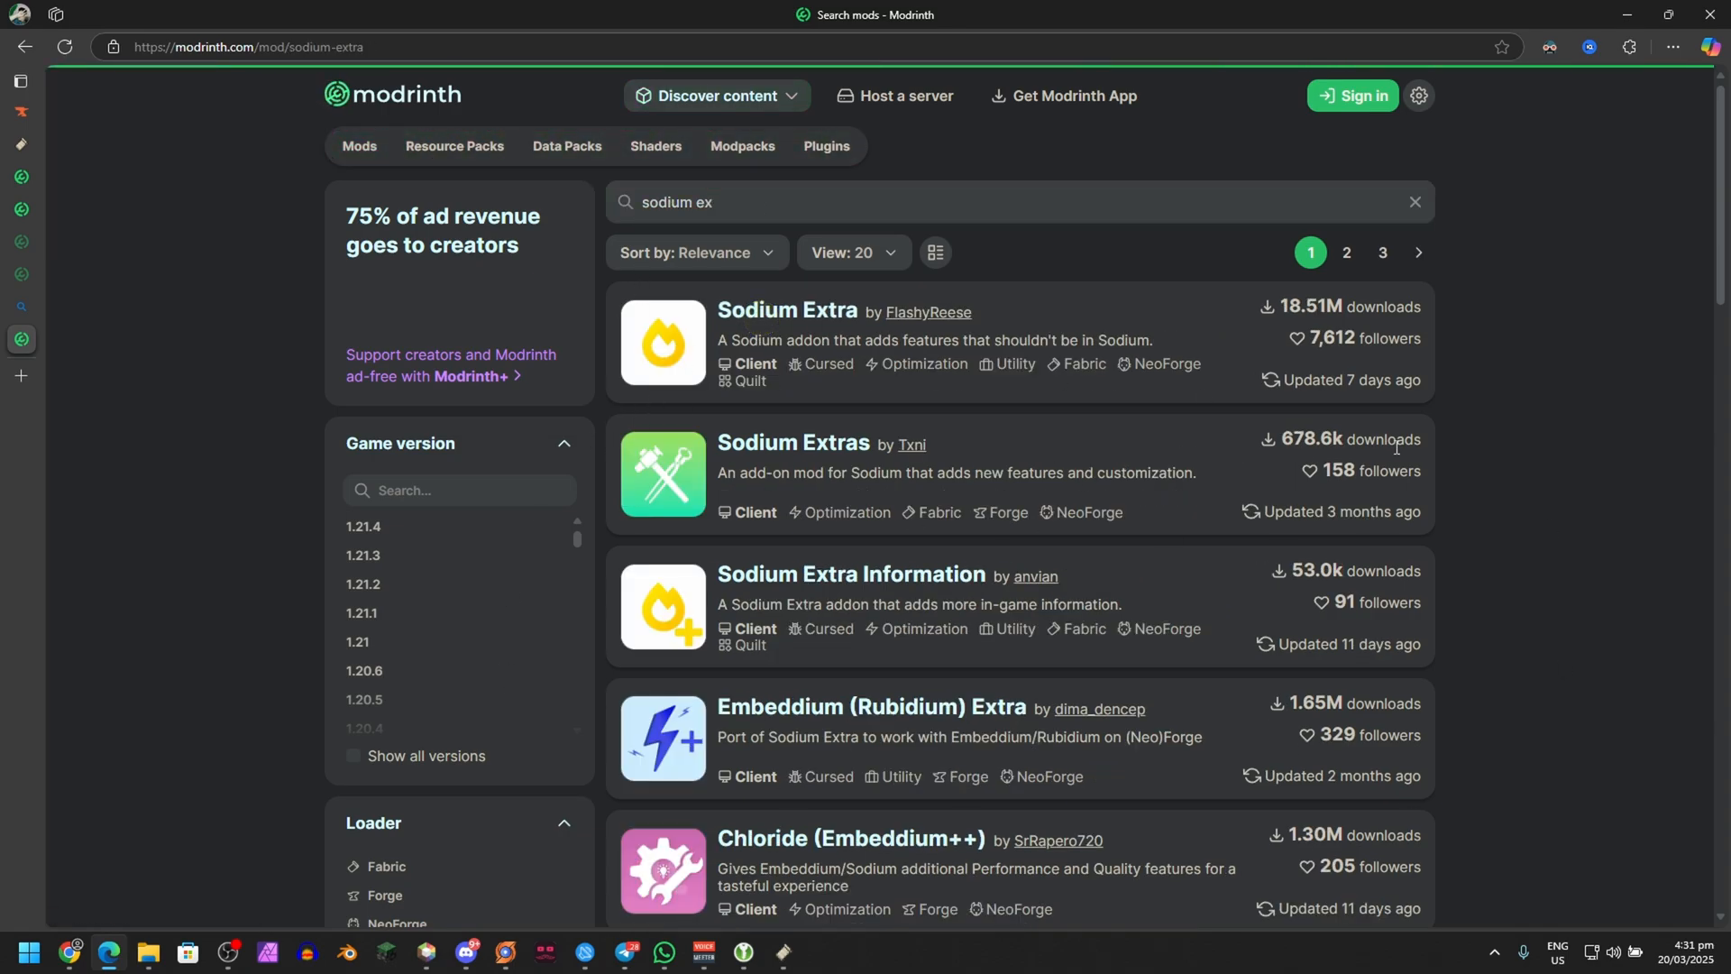
click(786, 311)
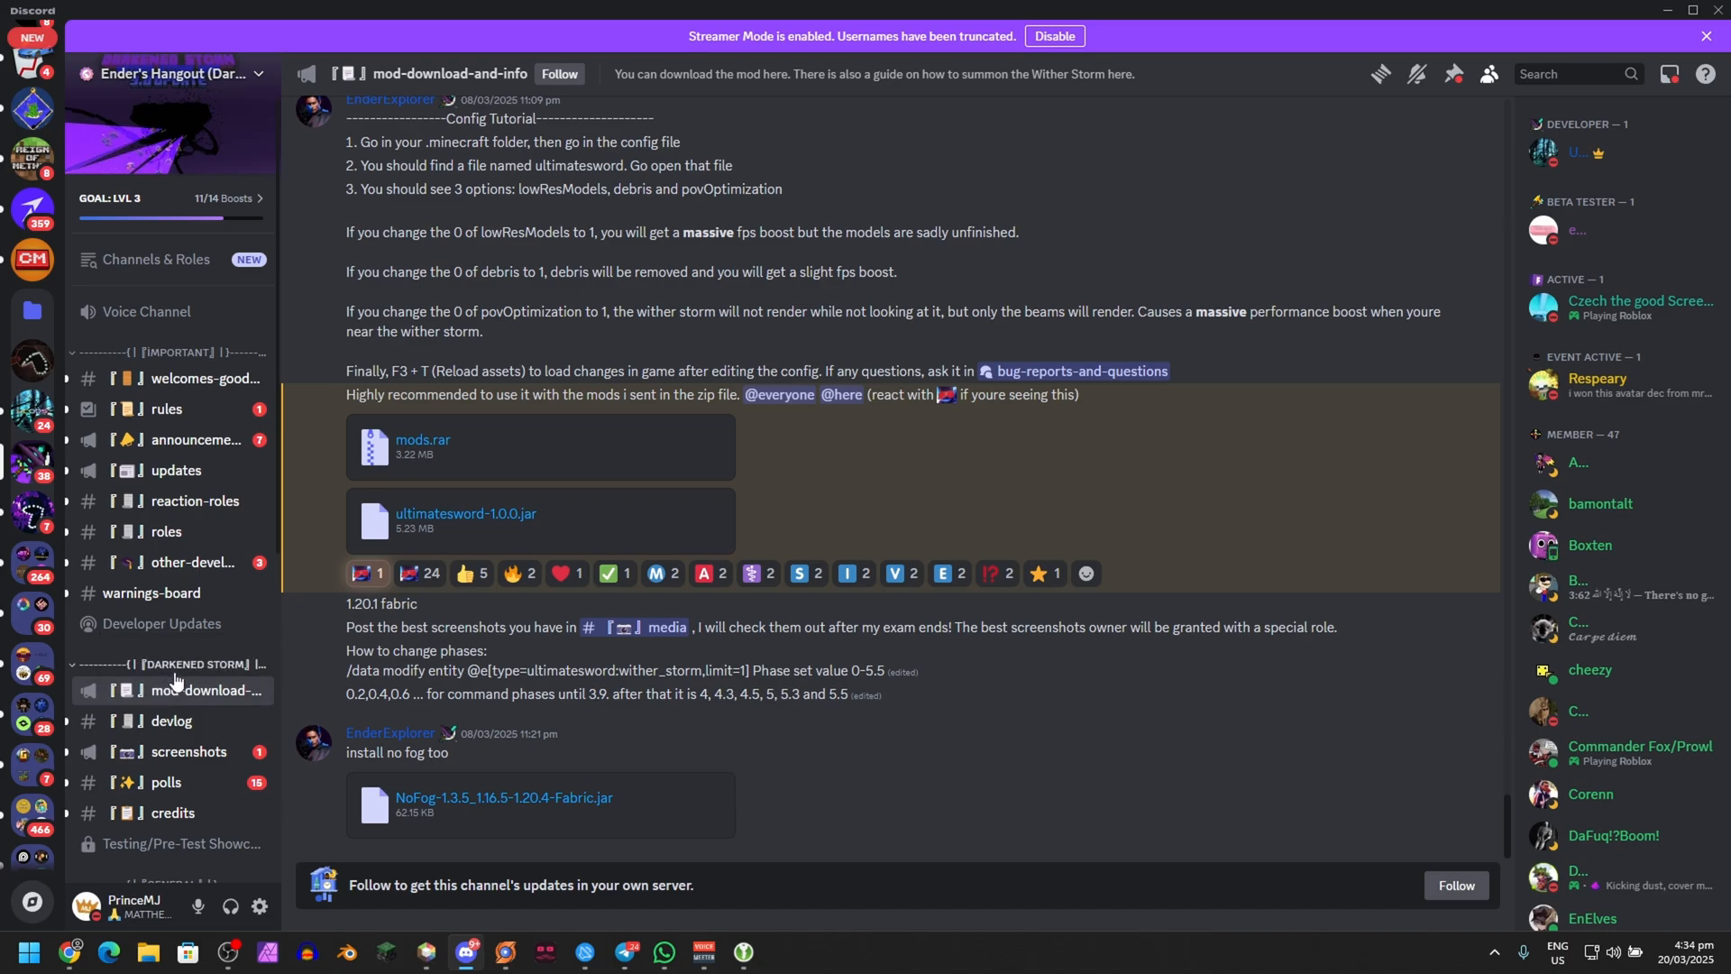
Open Discord's mod-download-and-info channel and dismiss the dangerous download warning
click(206, 689)
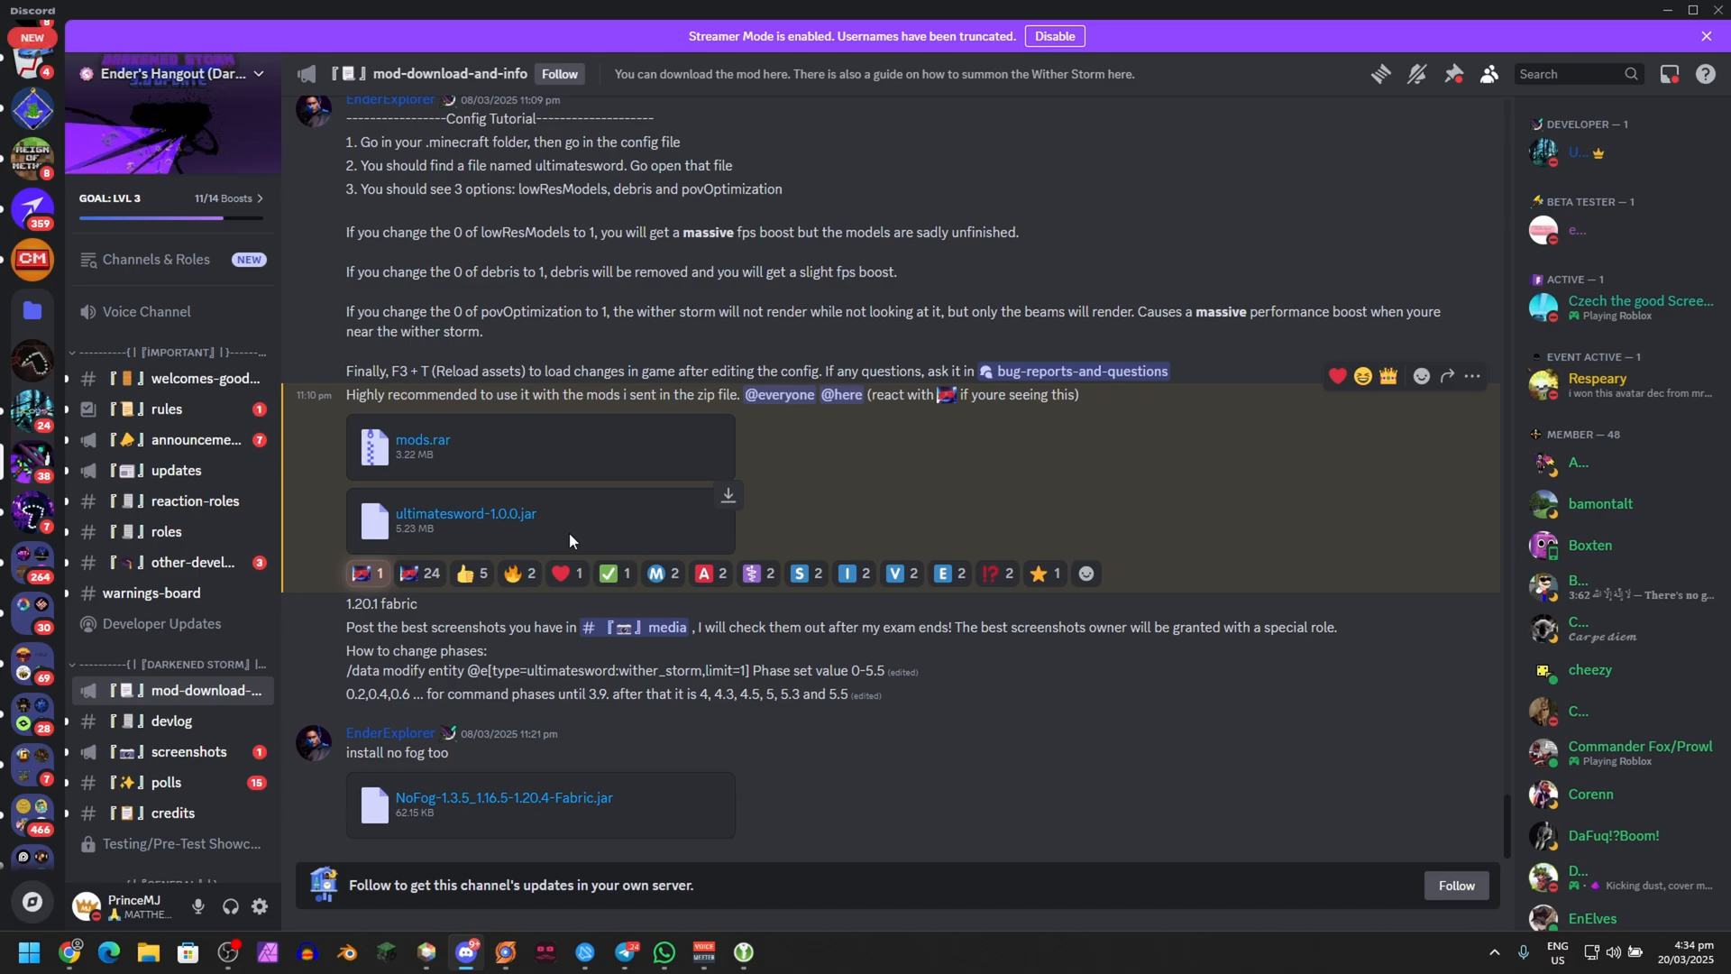
mouse_move(497, 535)
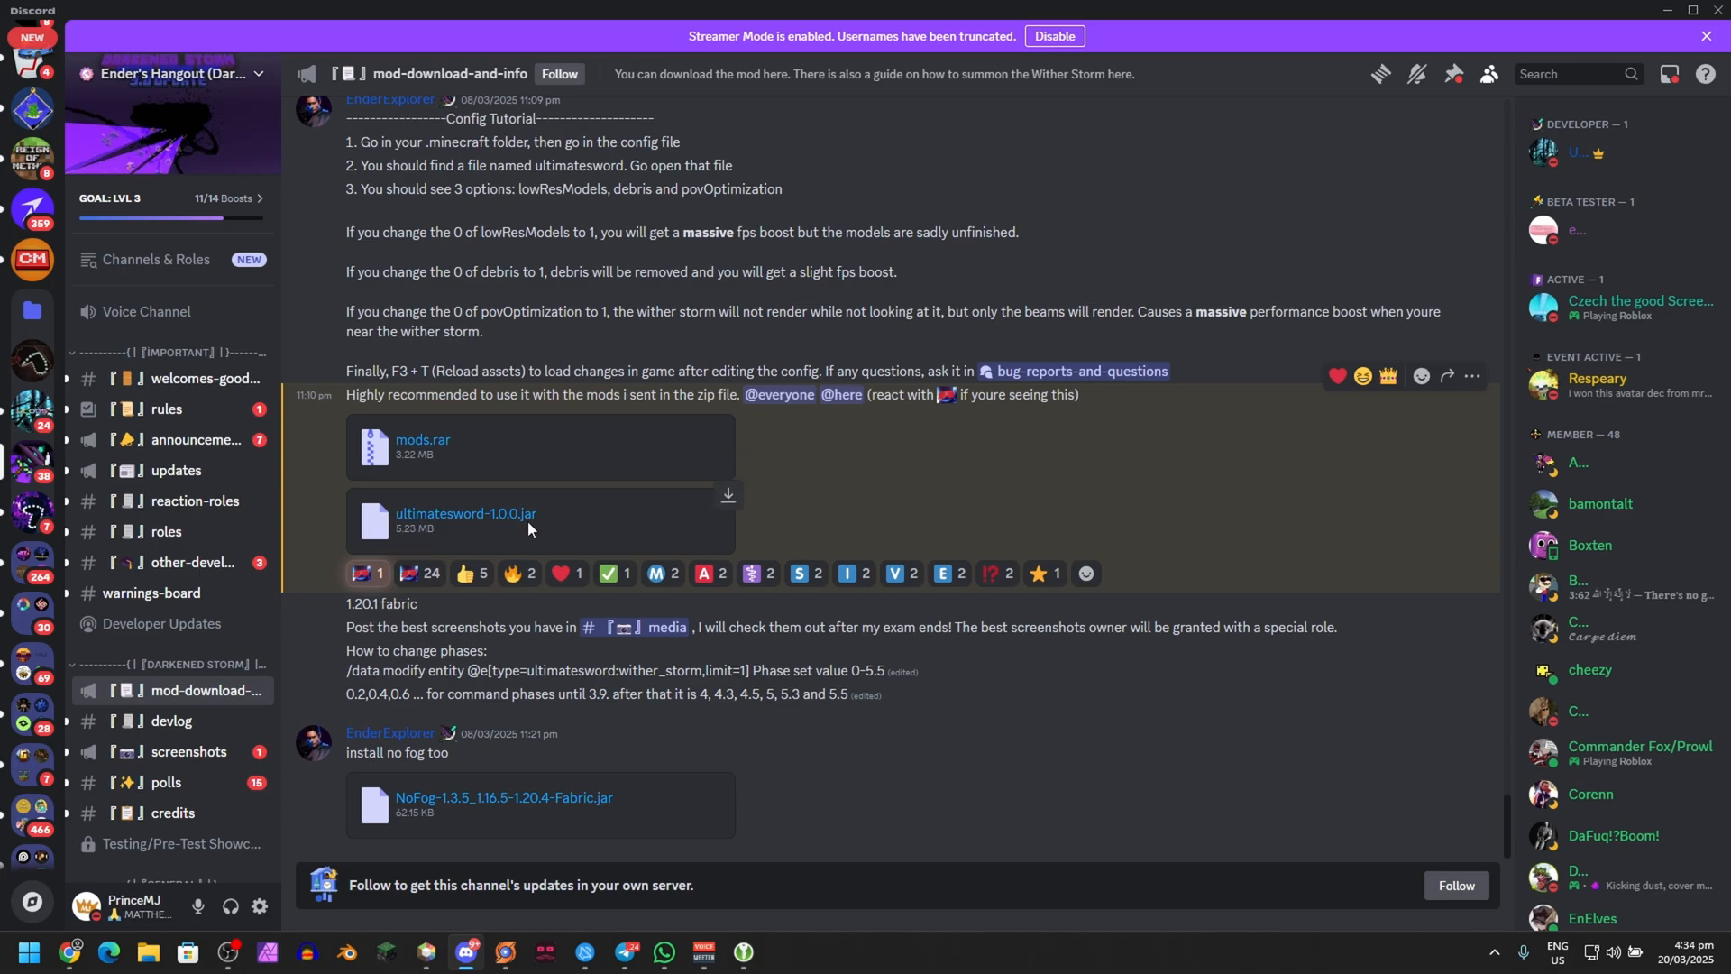
mouse_move(625, 559)
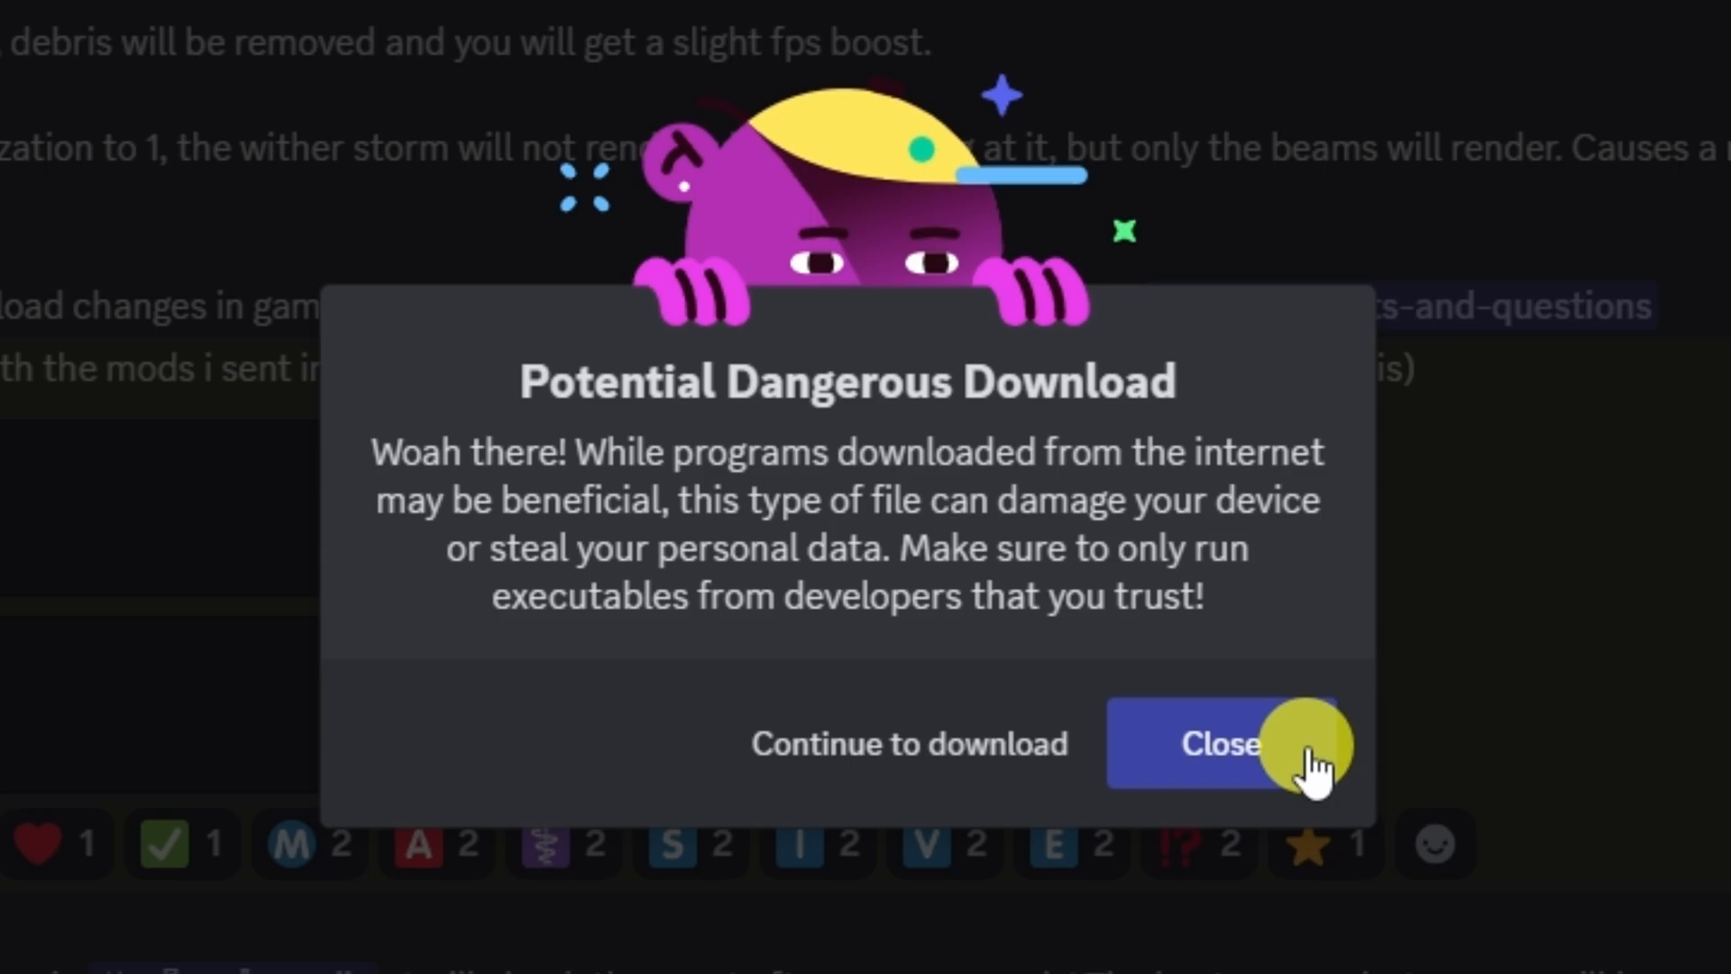
click(1218, 742)
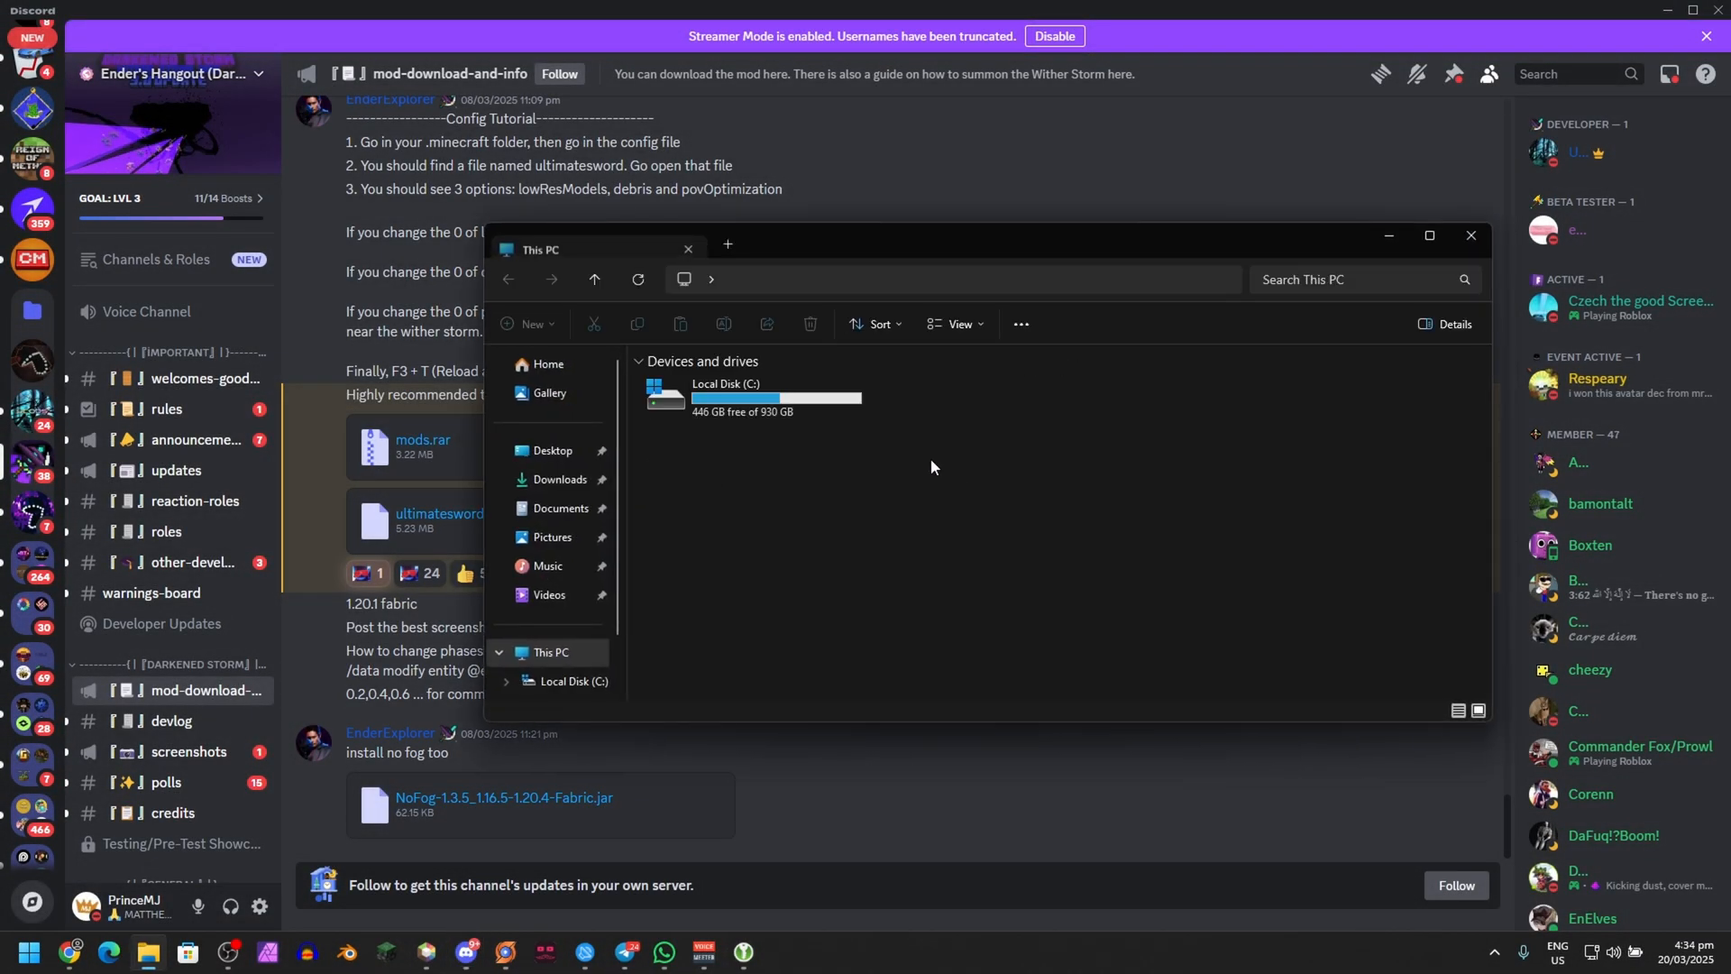
Look over the Fabric API, Sodium Extra and ultimatesword jars in Downloads
click(559, 479)
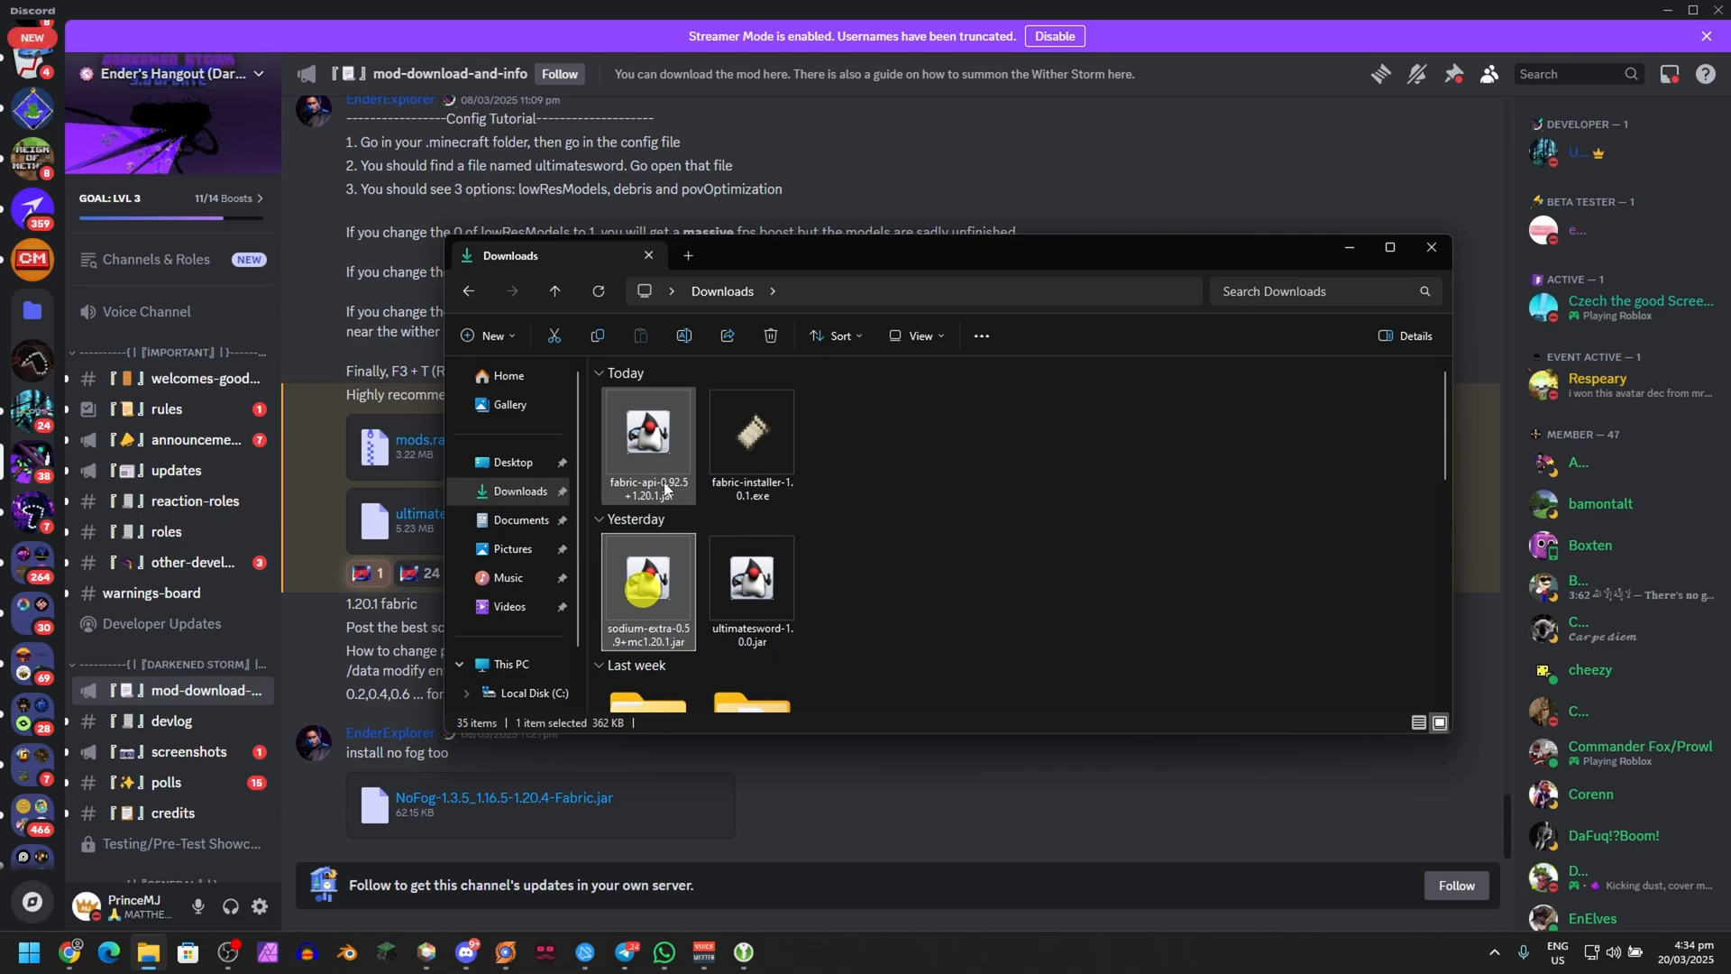
scroll(down, 3)
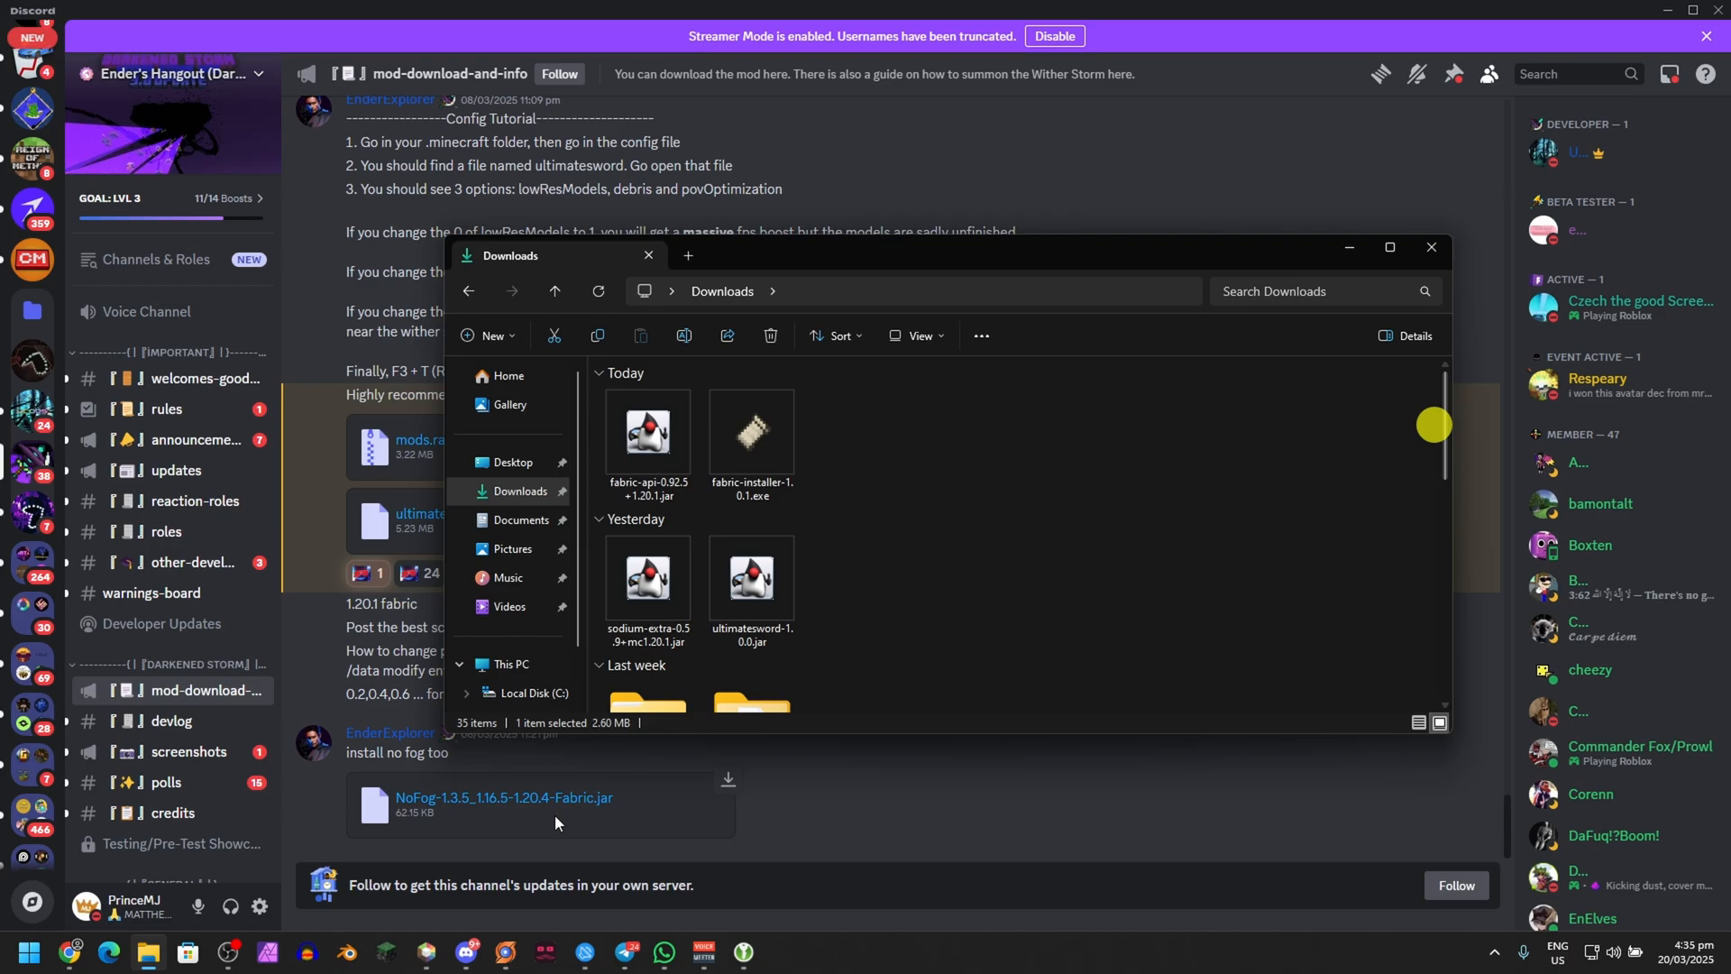
text(minecraft)
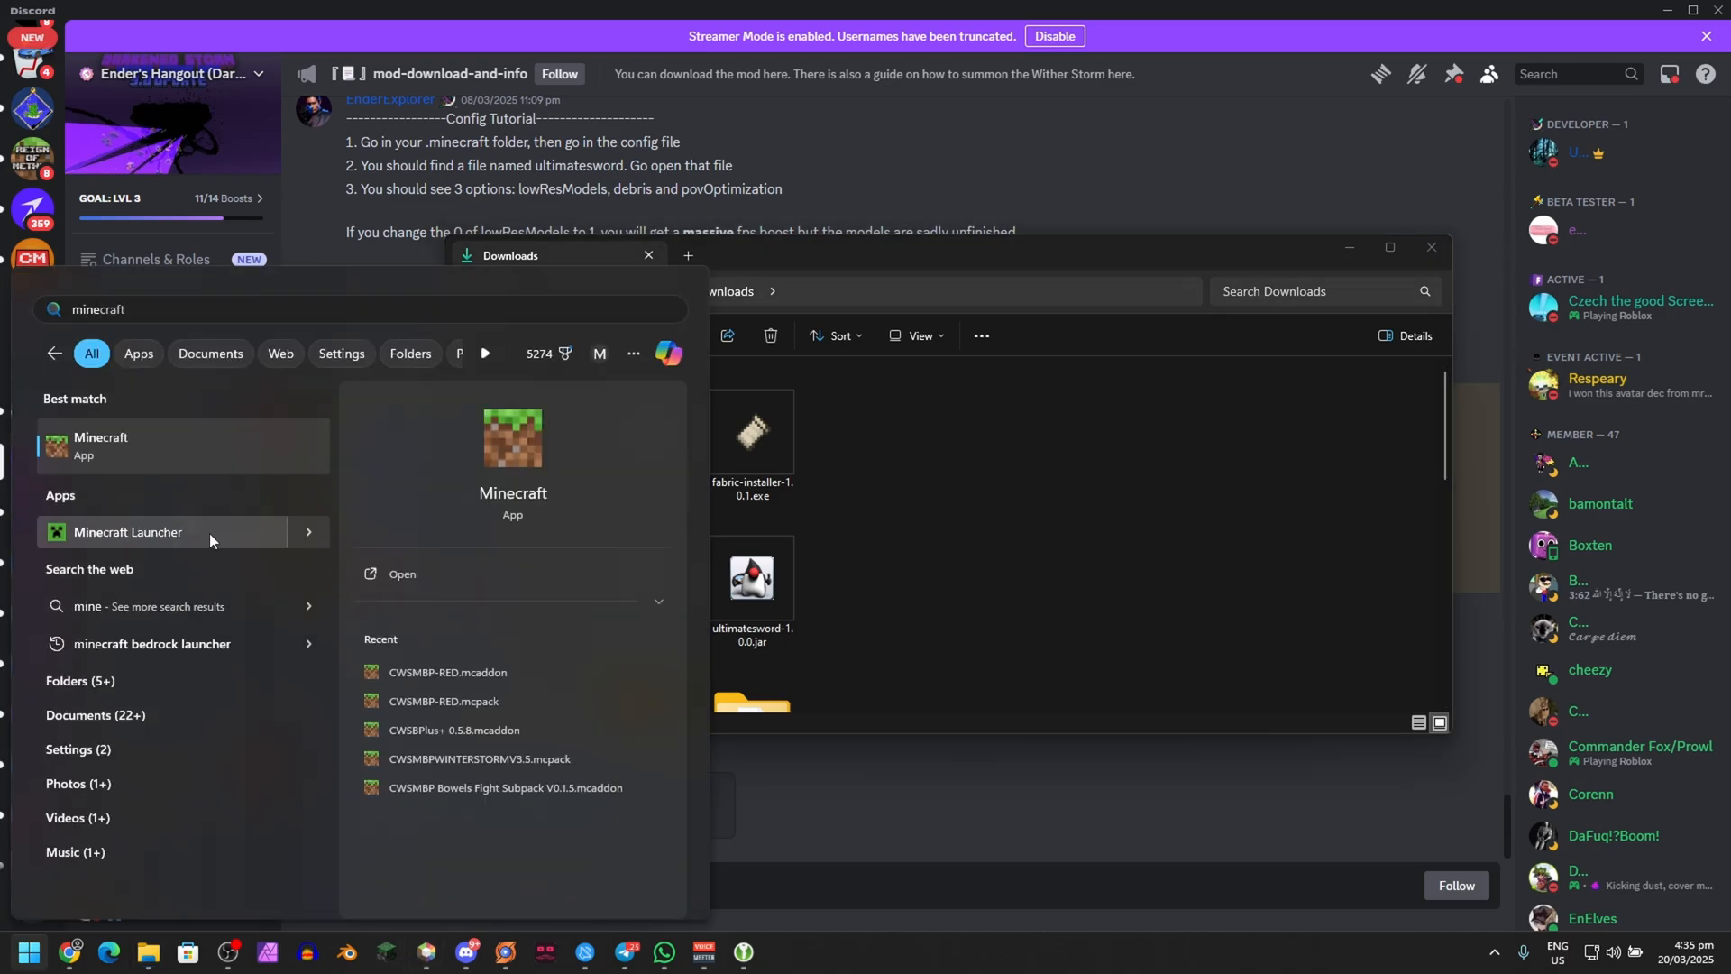
Open the fabric-loader-1.20.1 installation folder from the launcher's Installations list
click(127, 531)
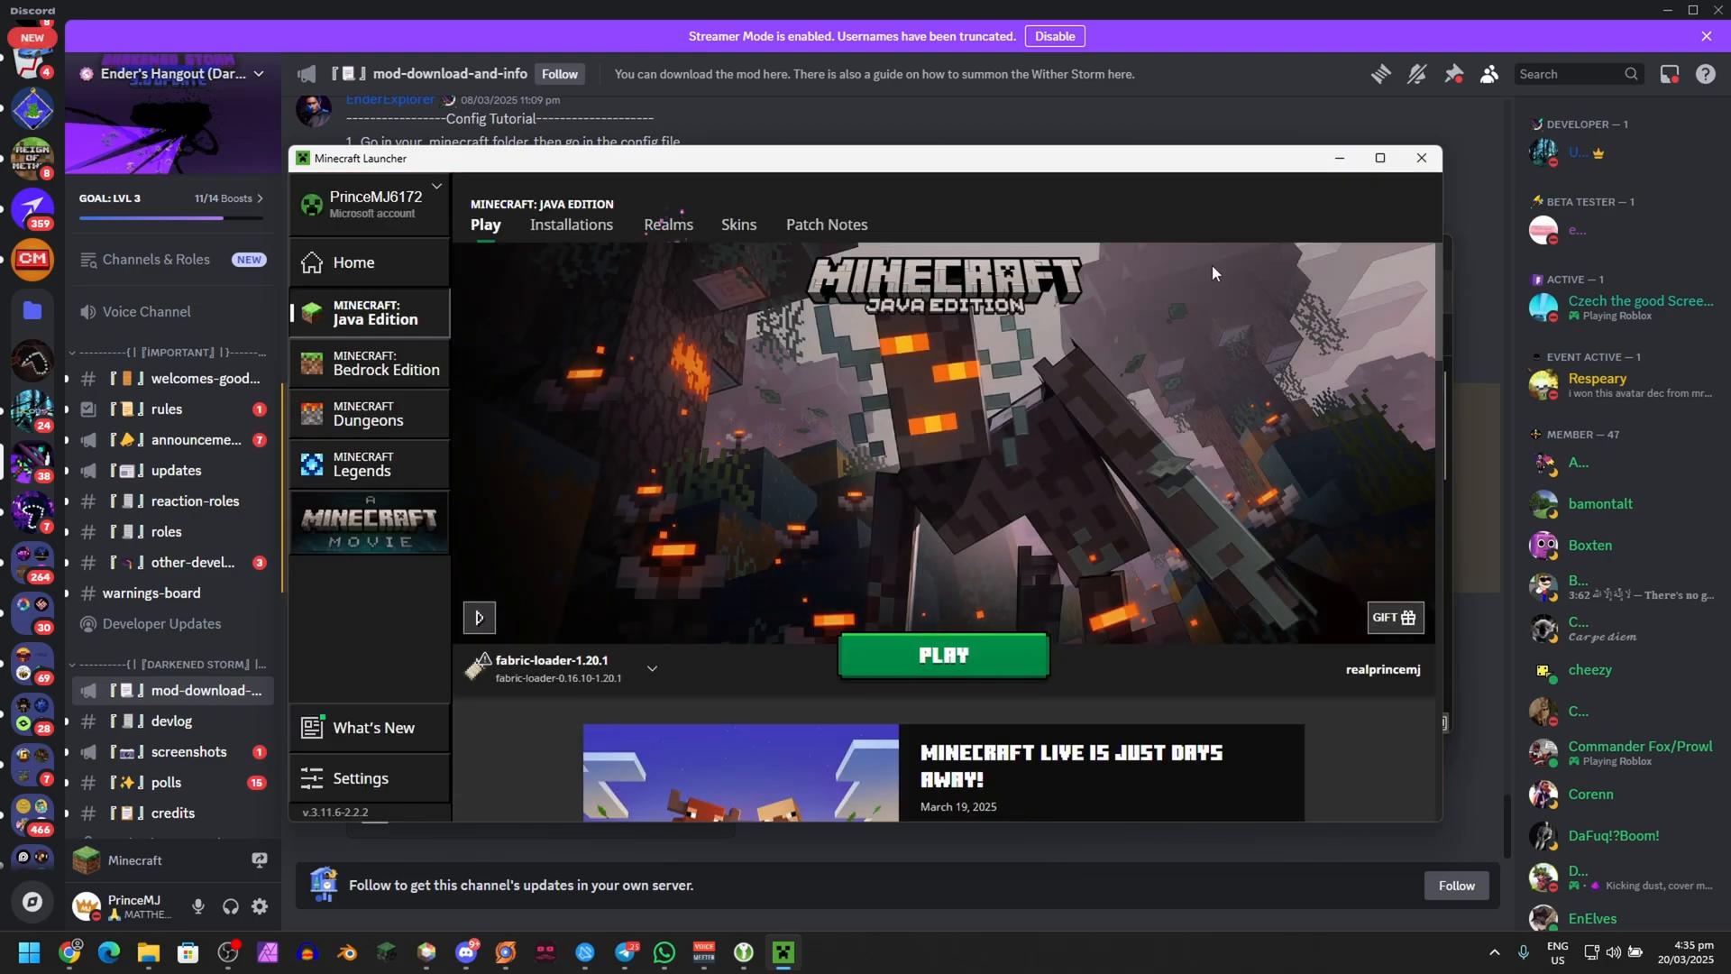
mouse_move(781, 501)
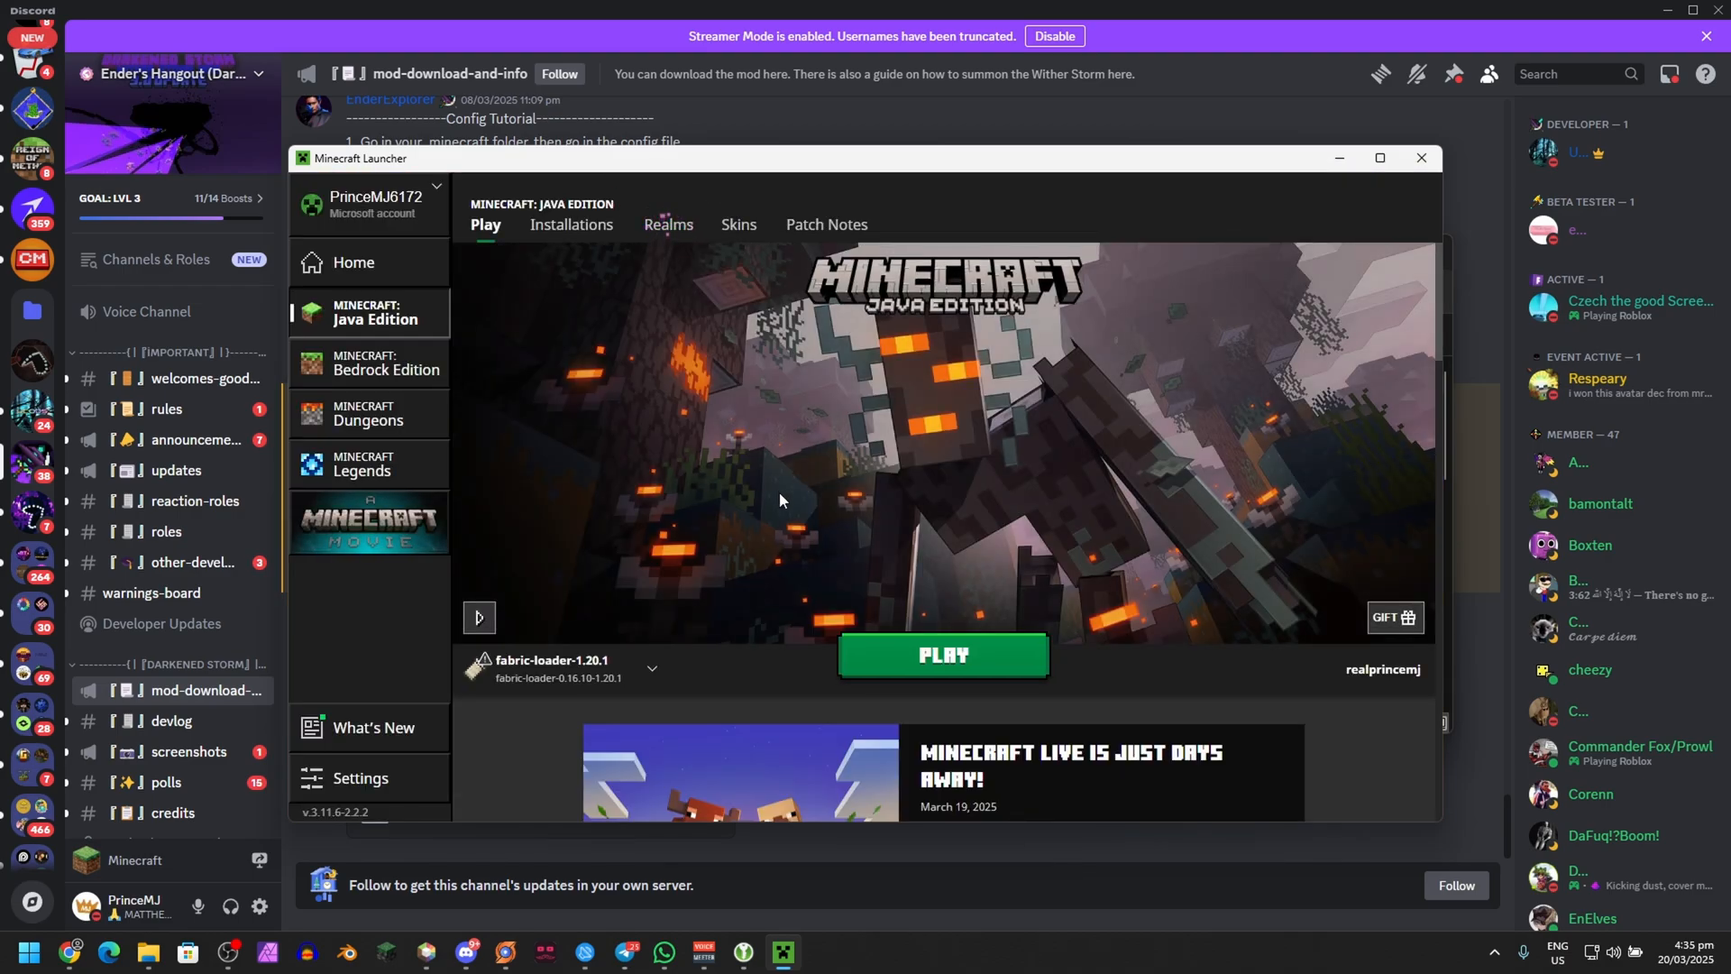
mouse_move(552, 668)
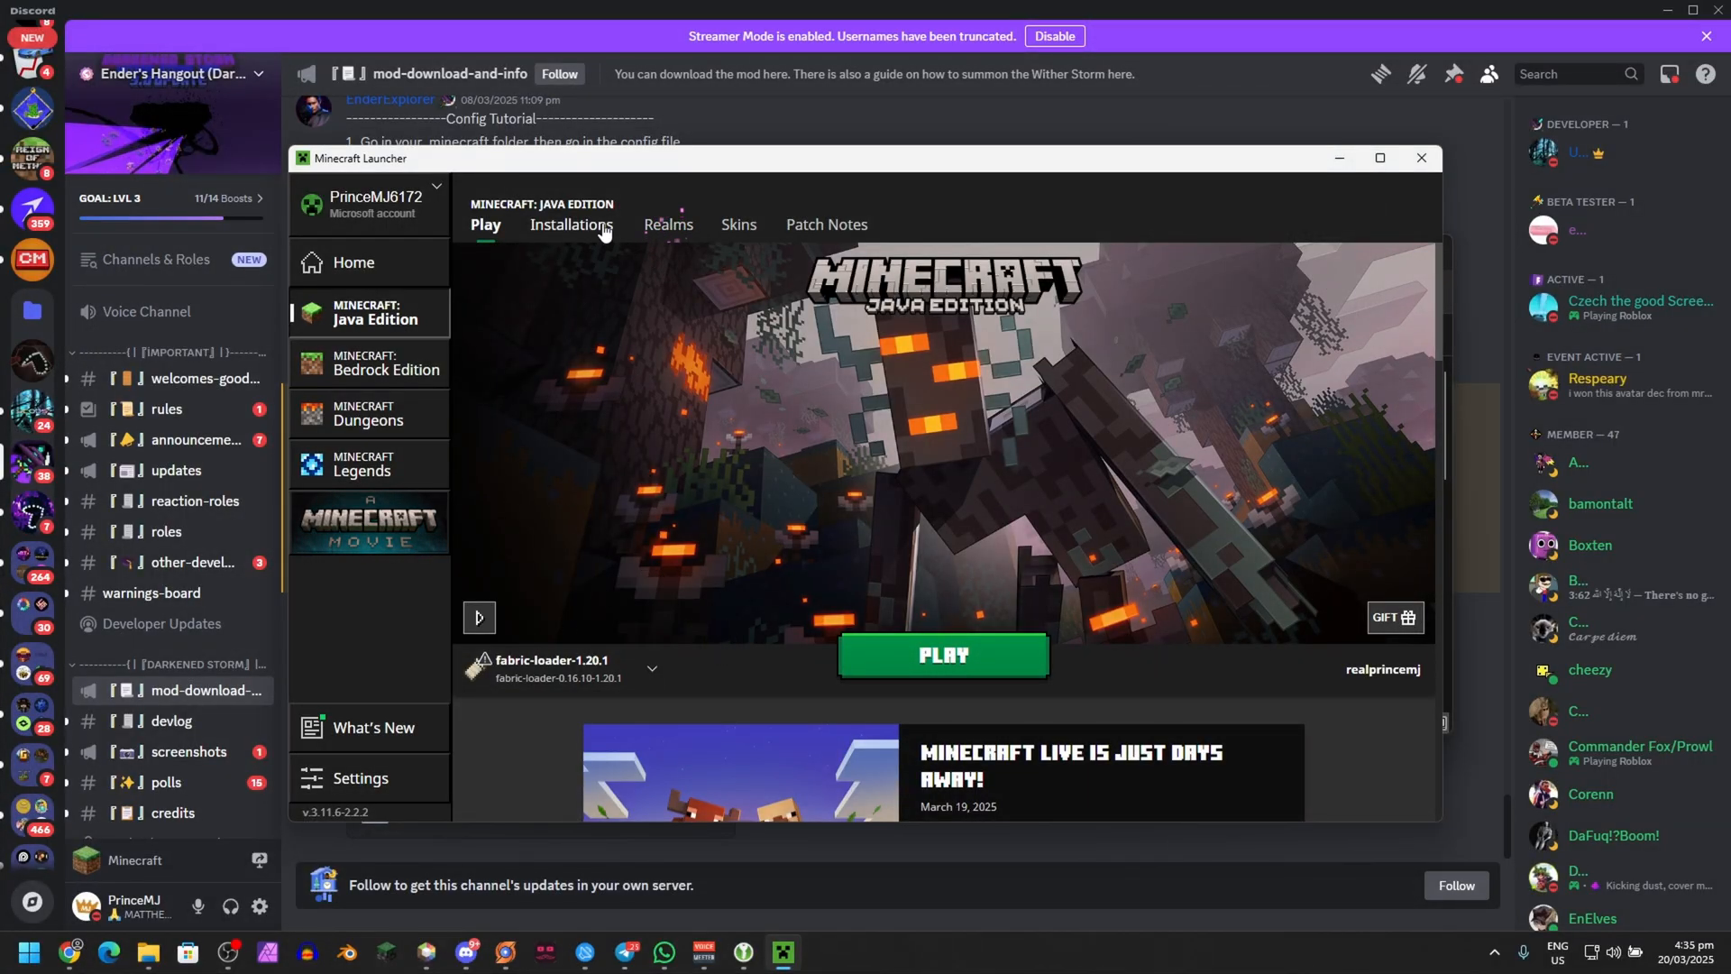
click(570, 225)
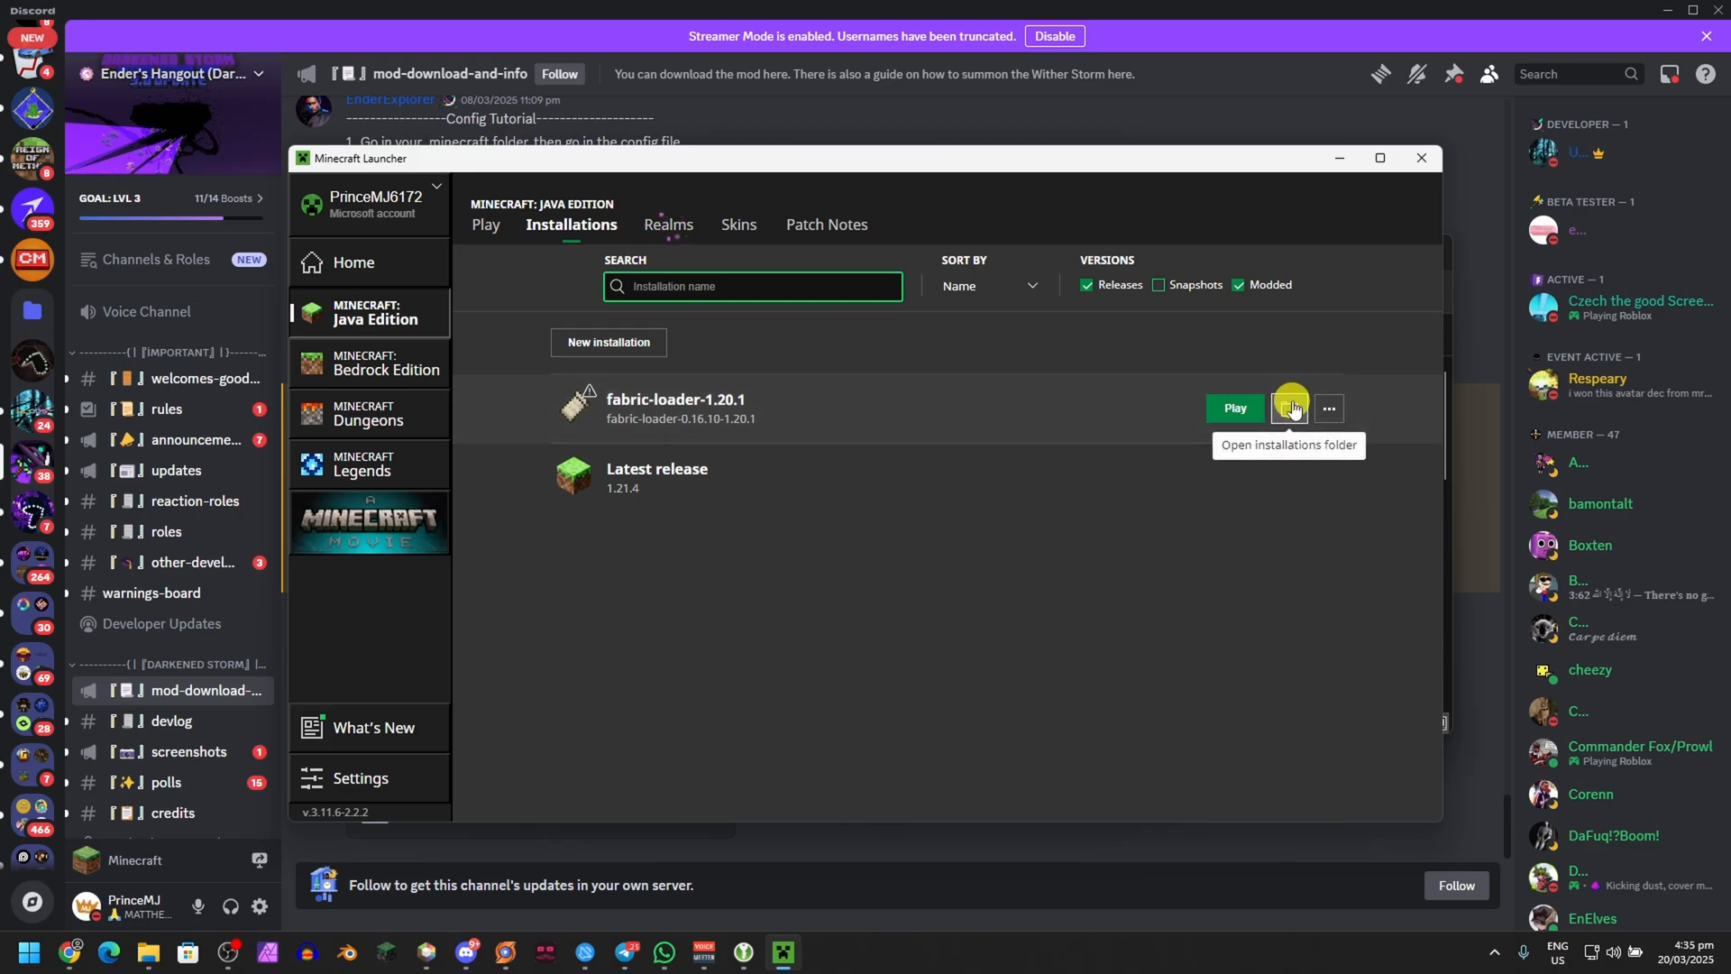
click(1290, 408)
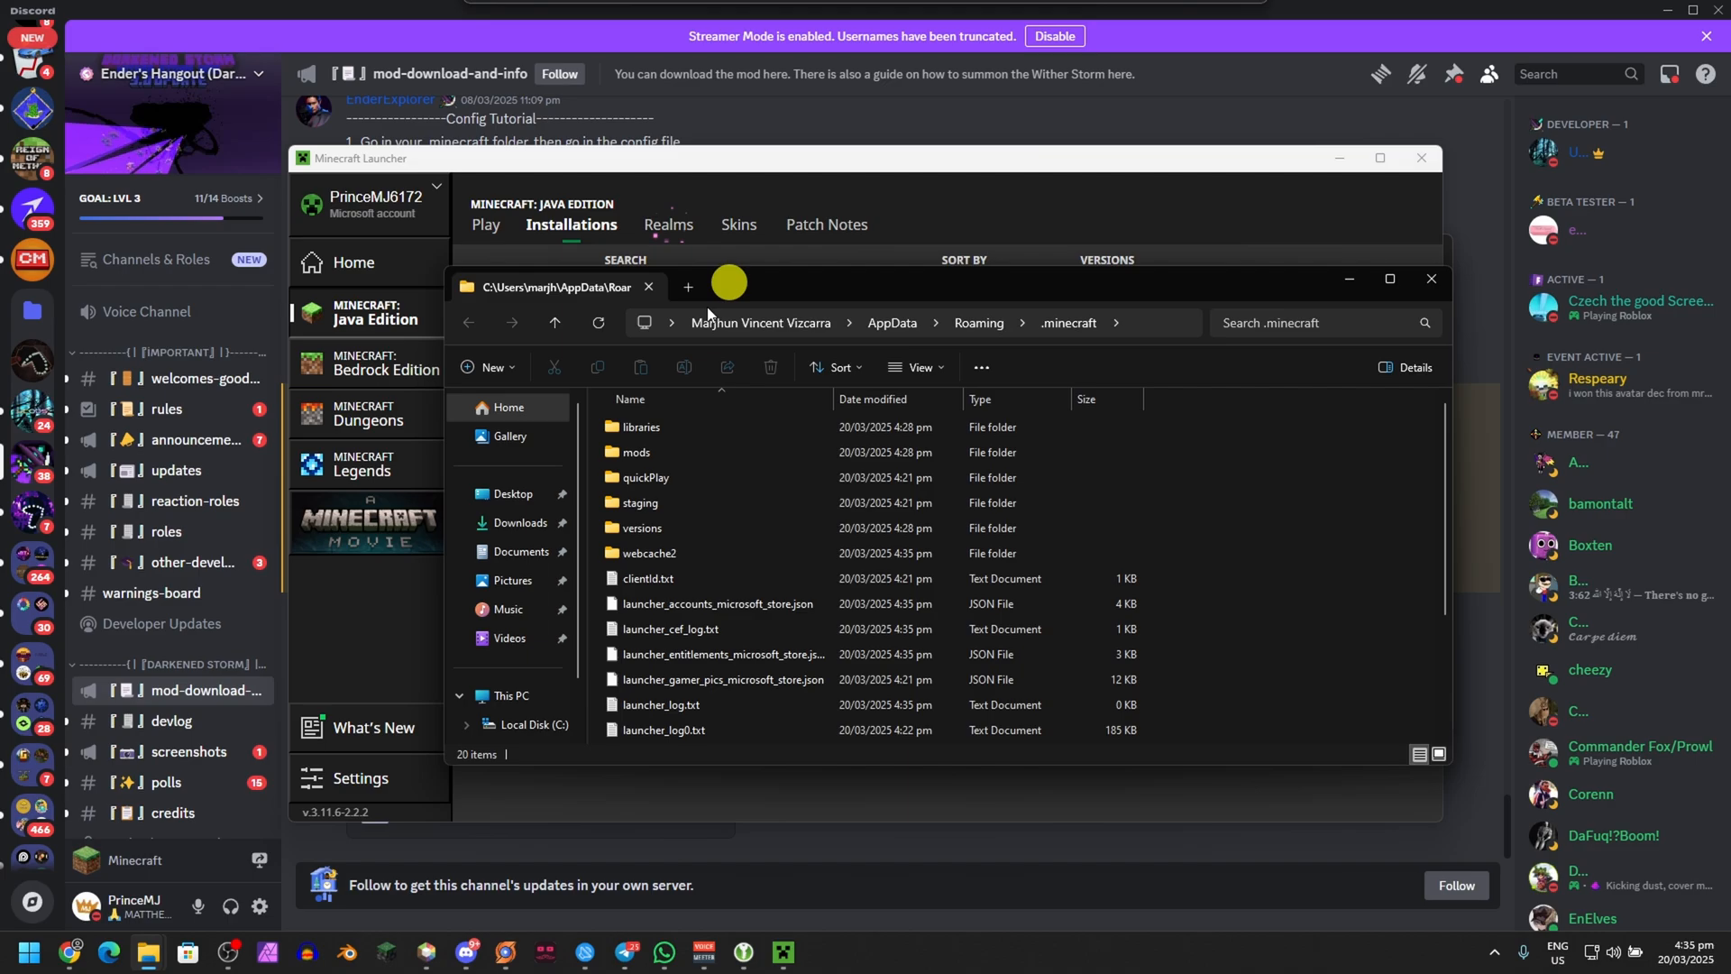
Open Downloads in a second Explorer tab and move the six mod jars into mods
click(687, 287)
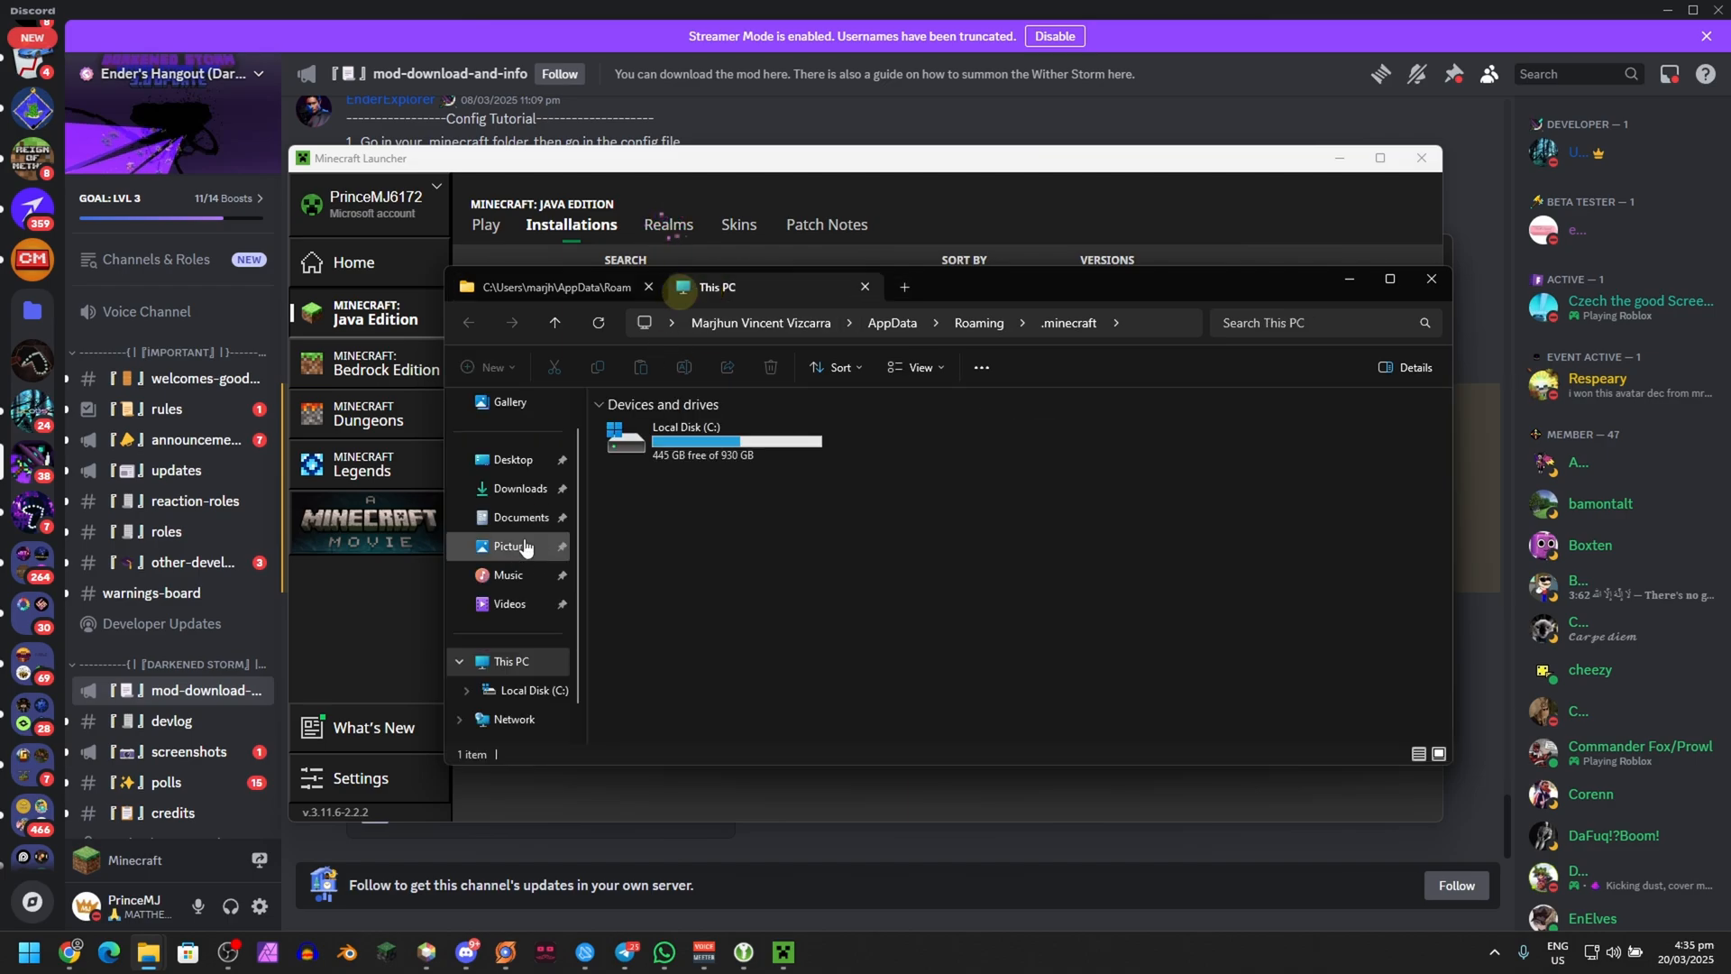
click(520, 488)
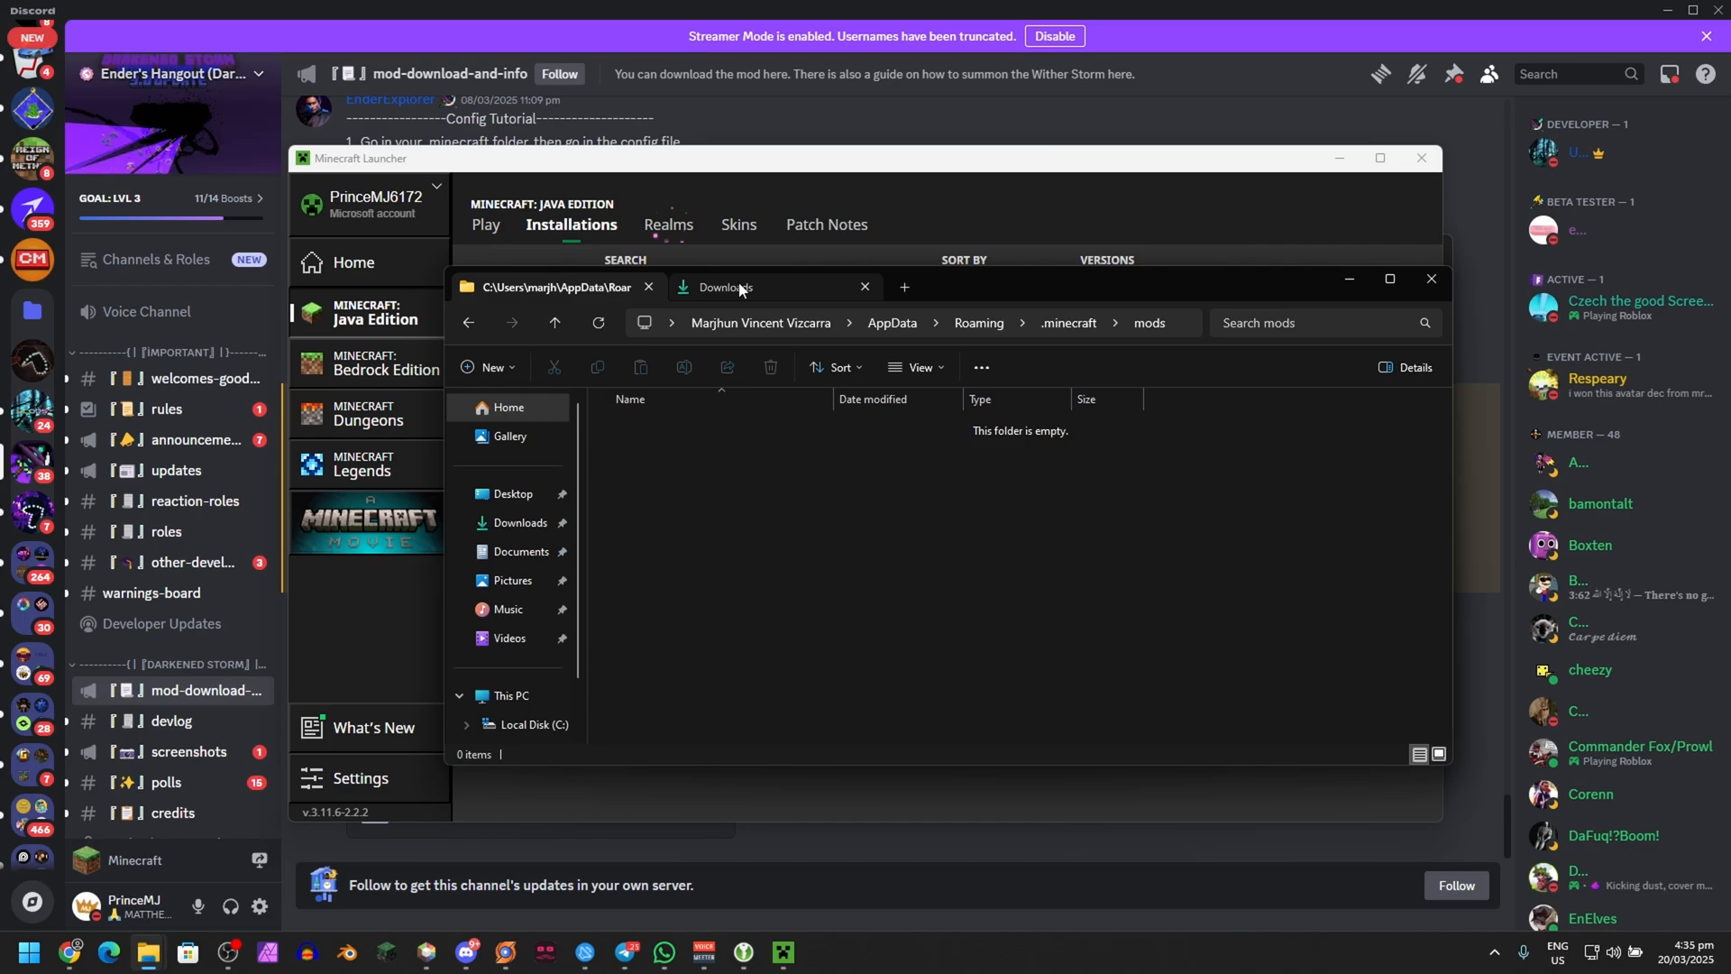
click(725, 287)
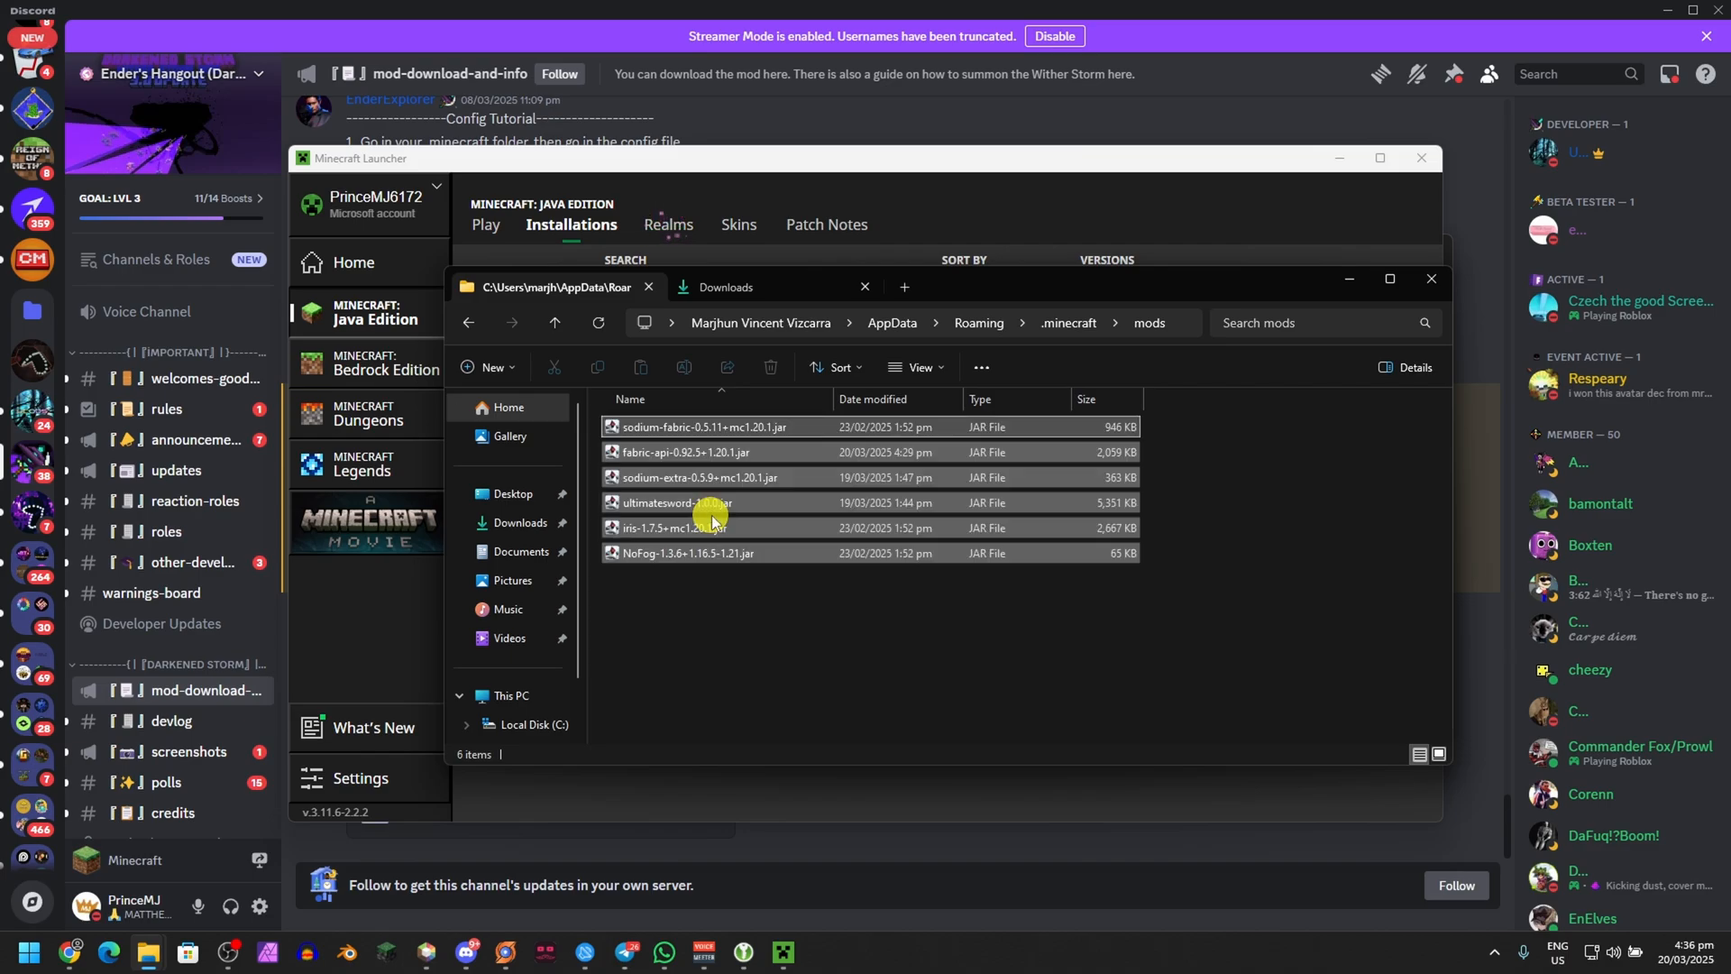
click(725, 286)
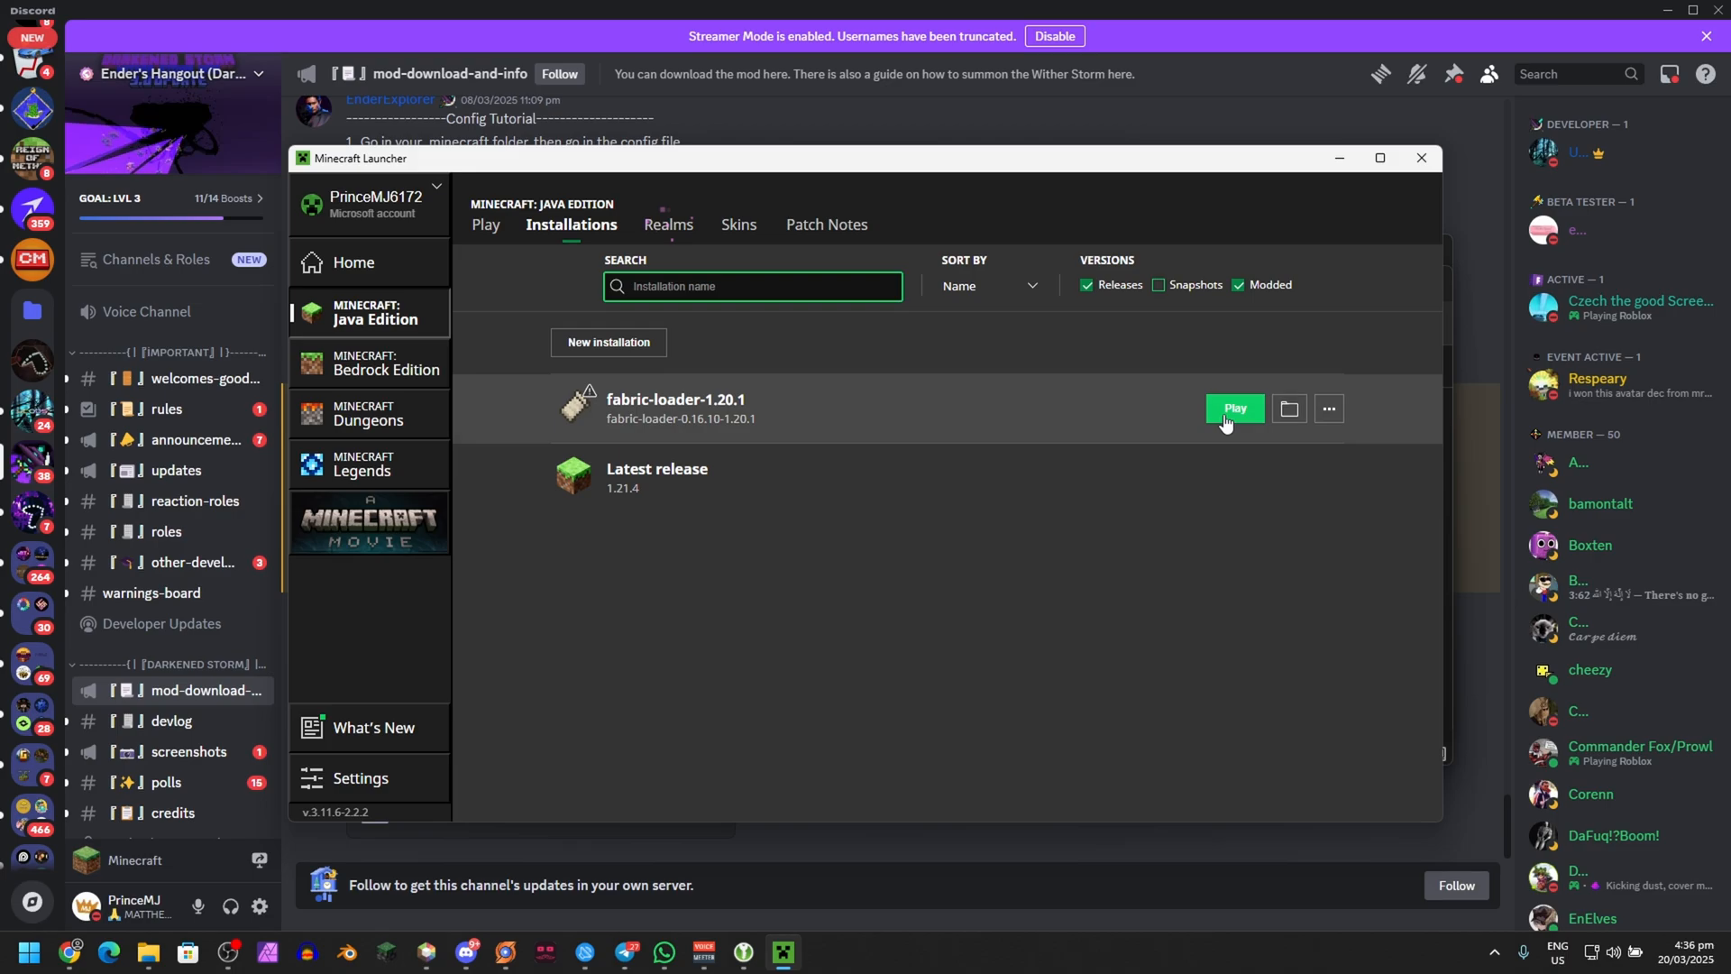
mouse_move(968, 418)
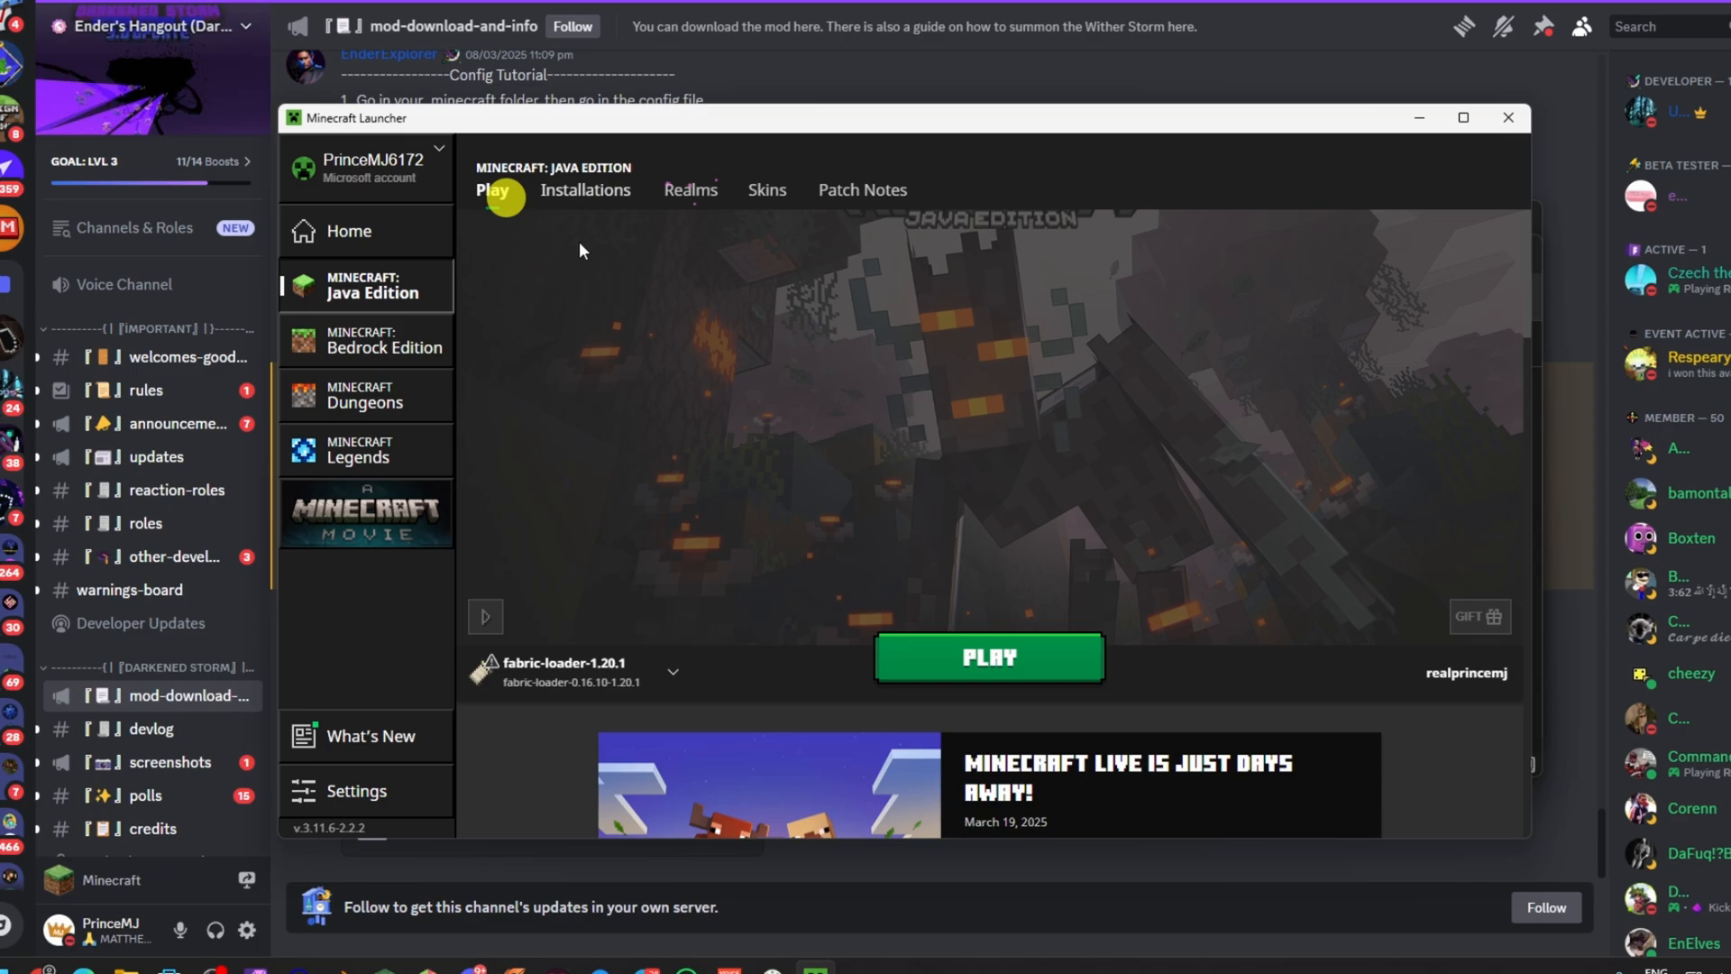
Launch the fabric-loader-1.20.1 installation from the Play page, accepting the modded-installation risk
click(673, 673)
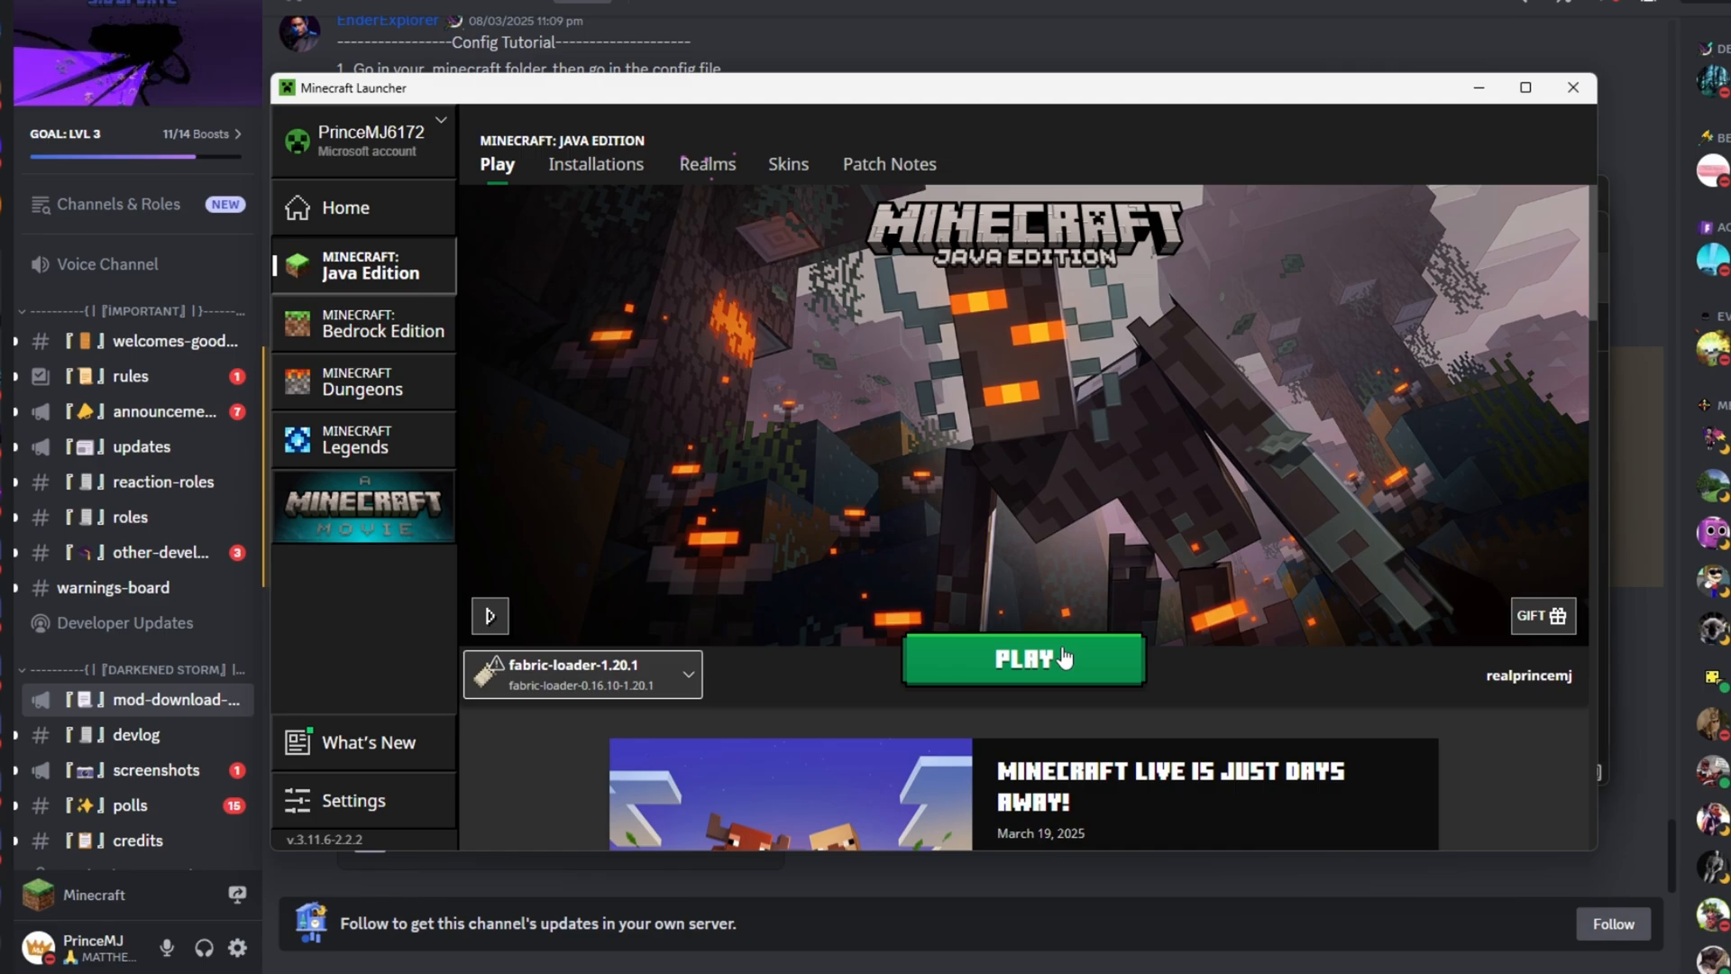
click(1022, 659)
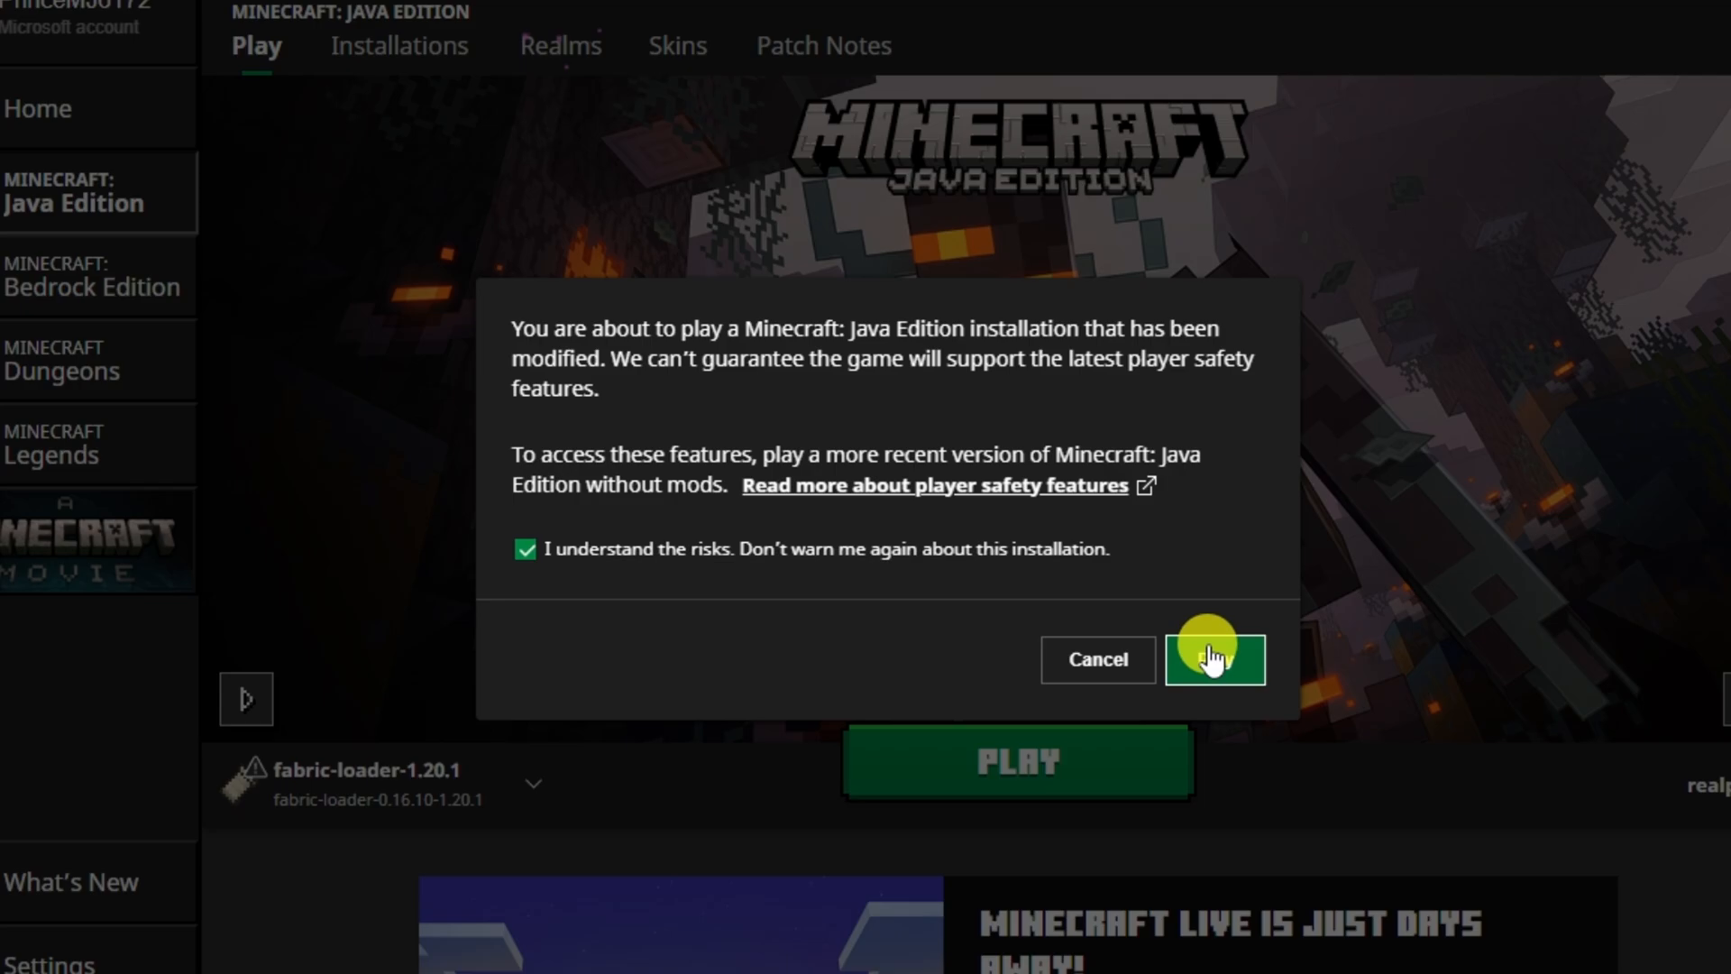
click(1214, 659)
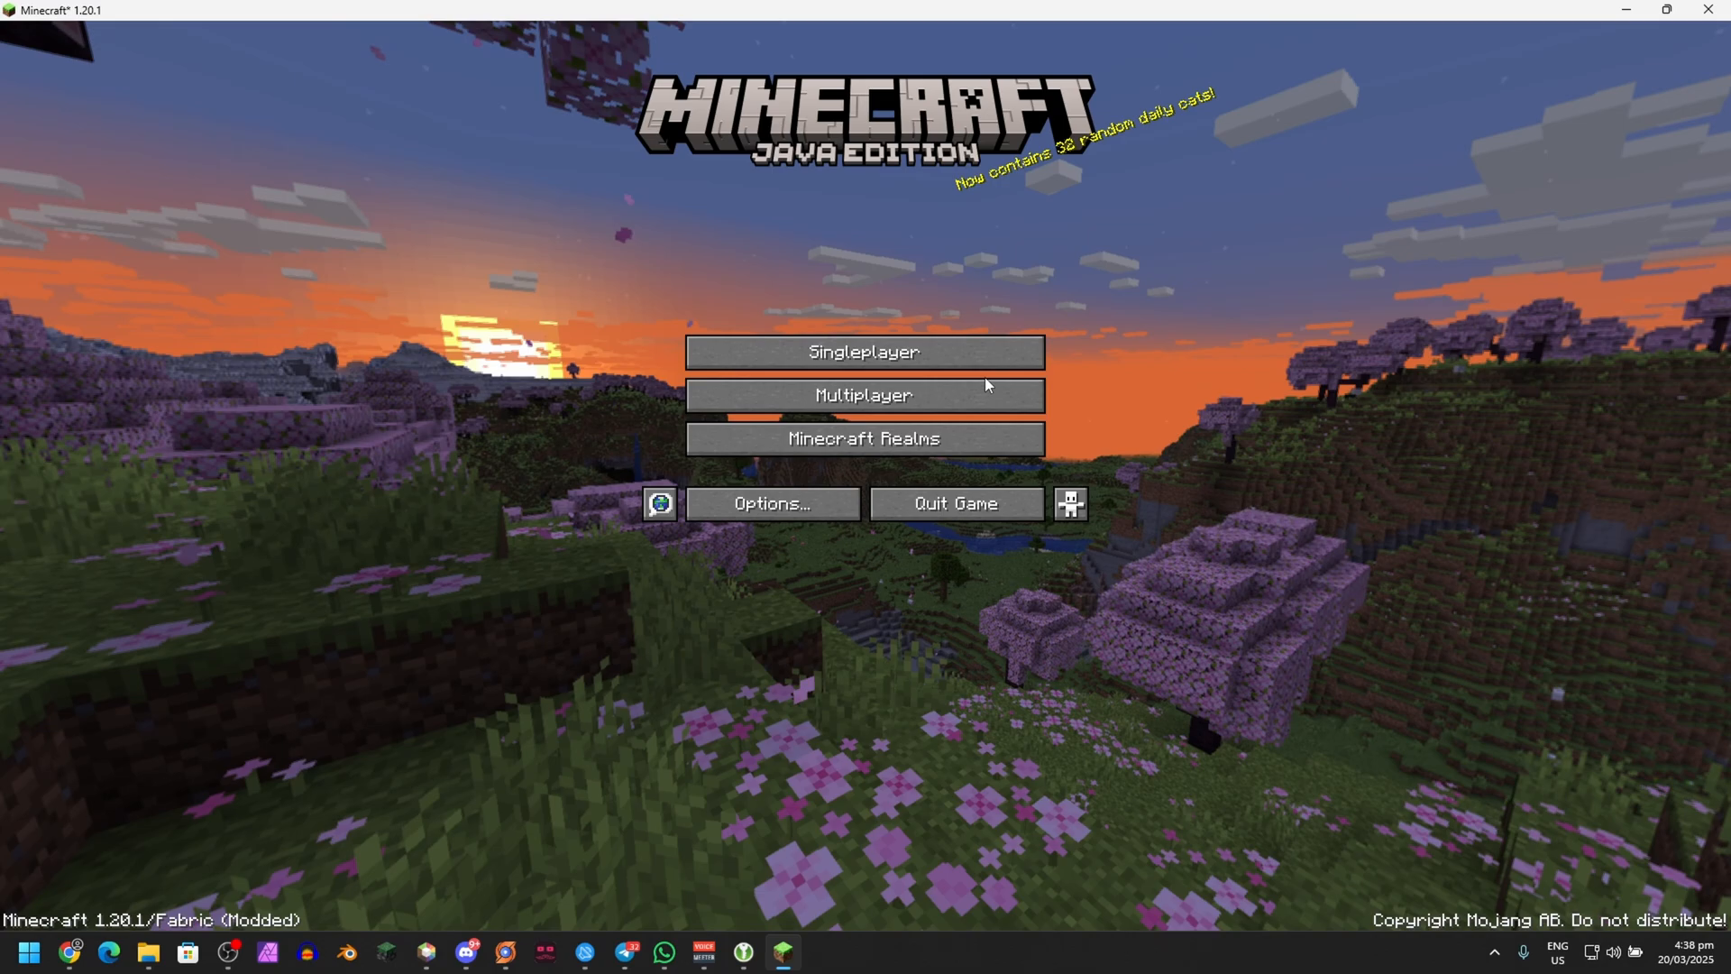
Create a Creative cheats-on world, take the Wither Blaster, and run /summon ultimatesword:wither_storm
click(864, 350)
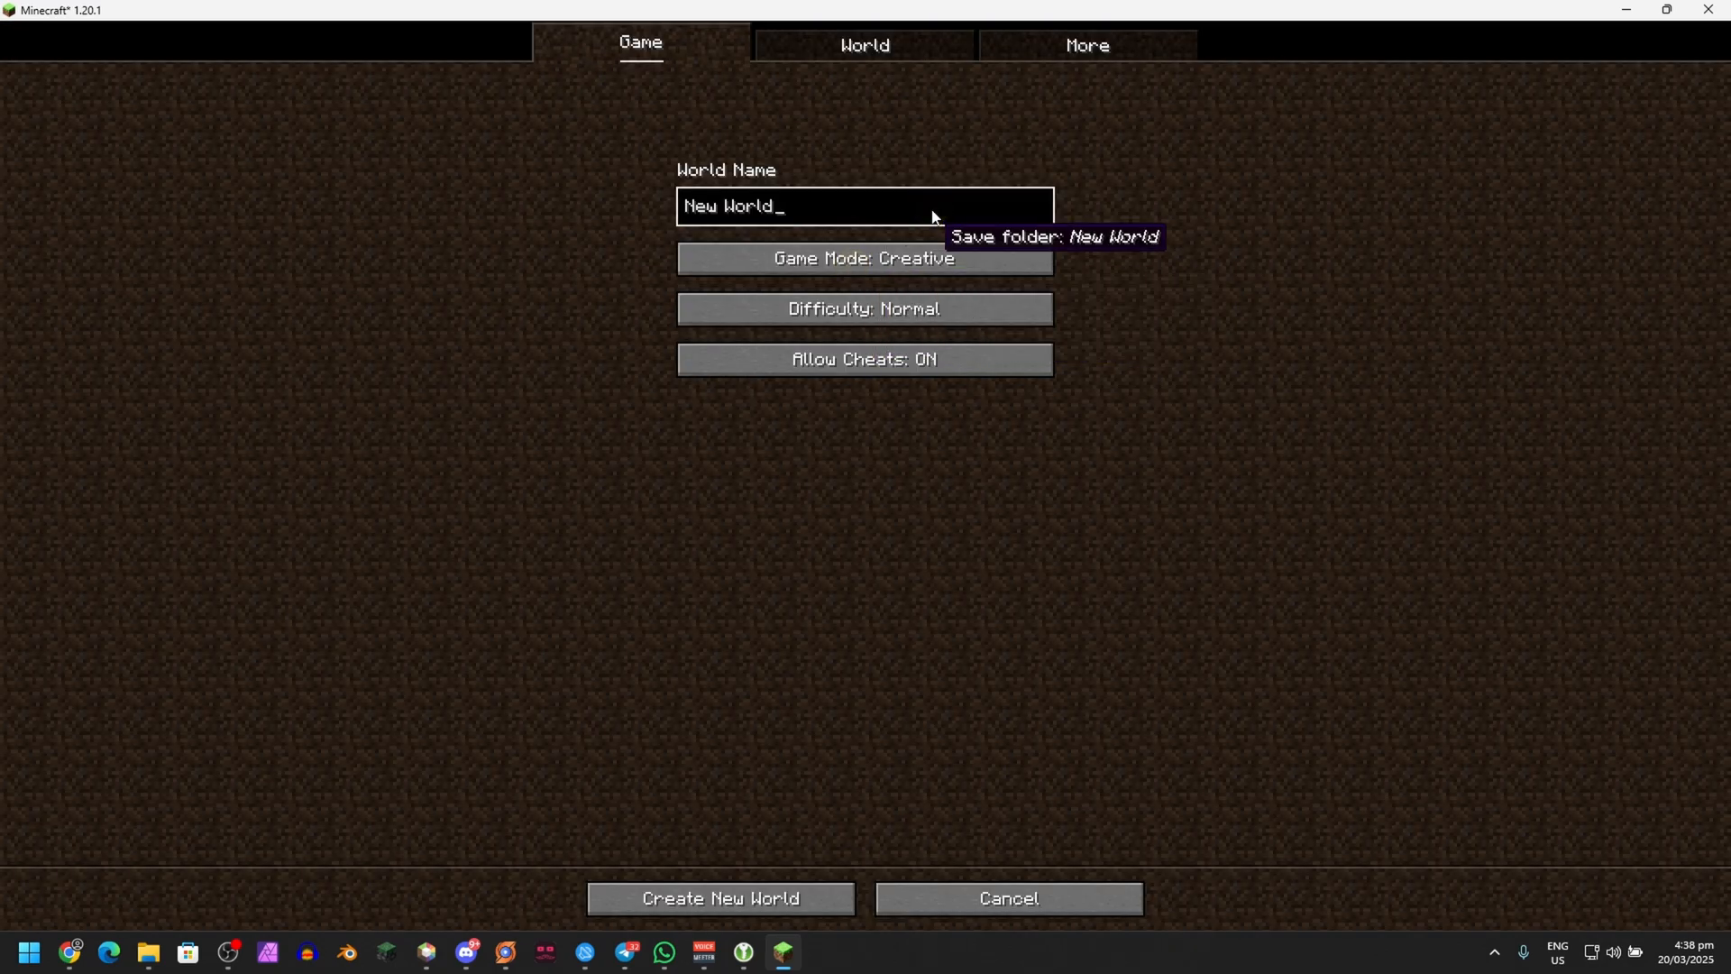
click(719, 898)
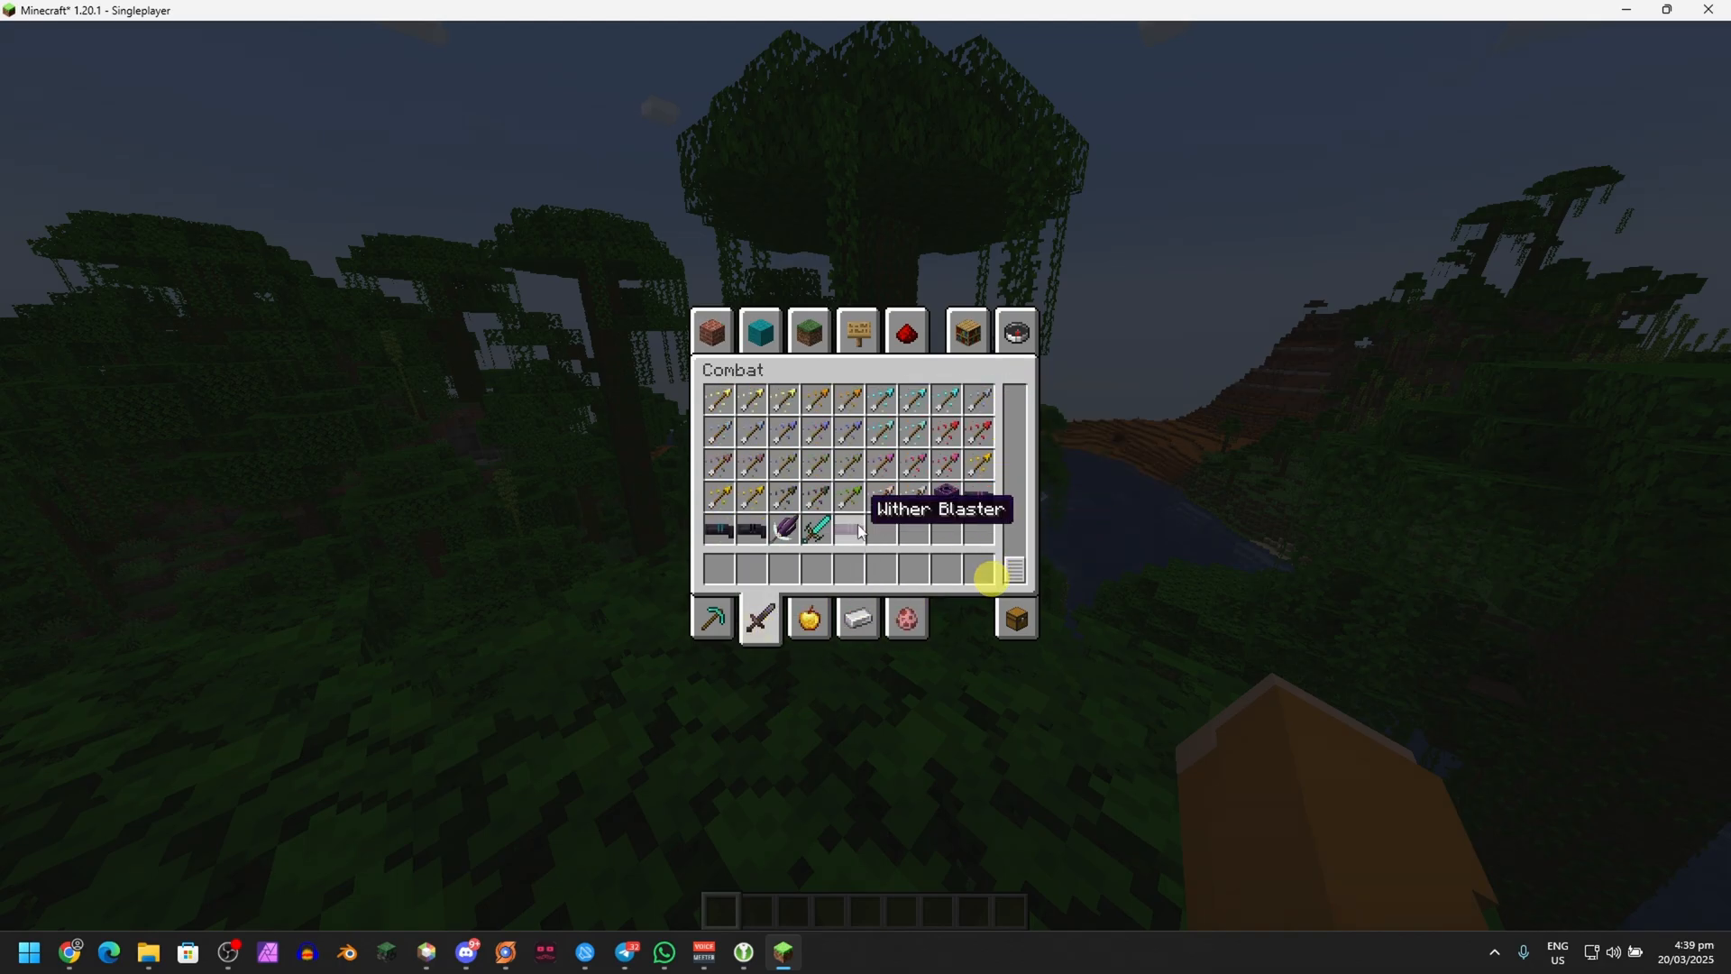
click(819, 527)
text(/summon ultimatesword:wither_storm)
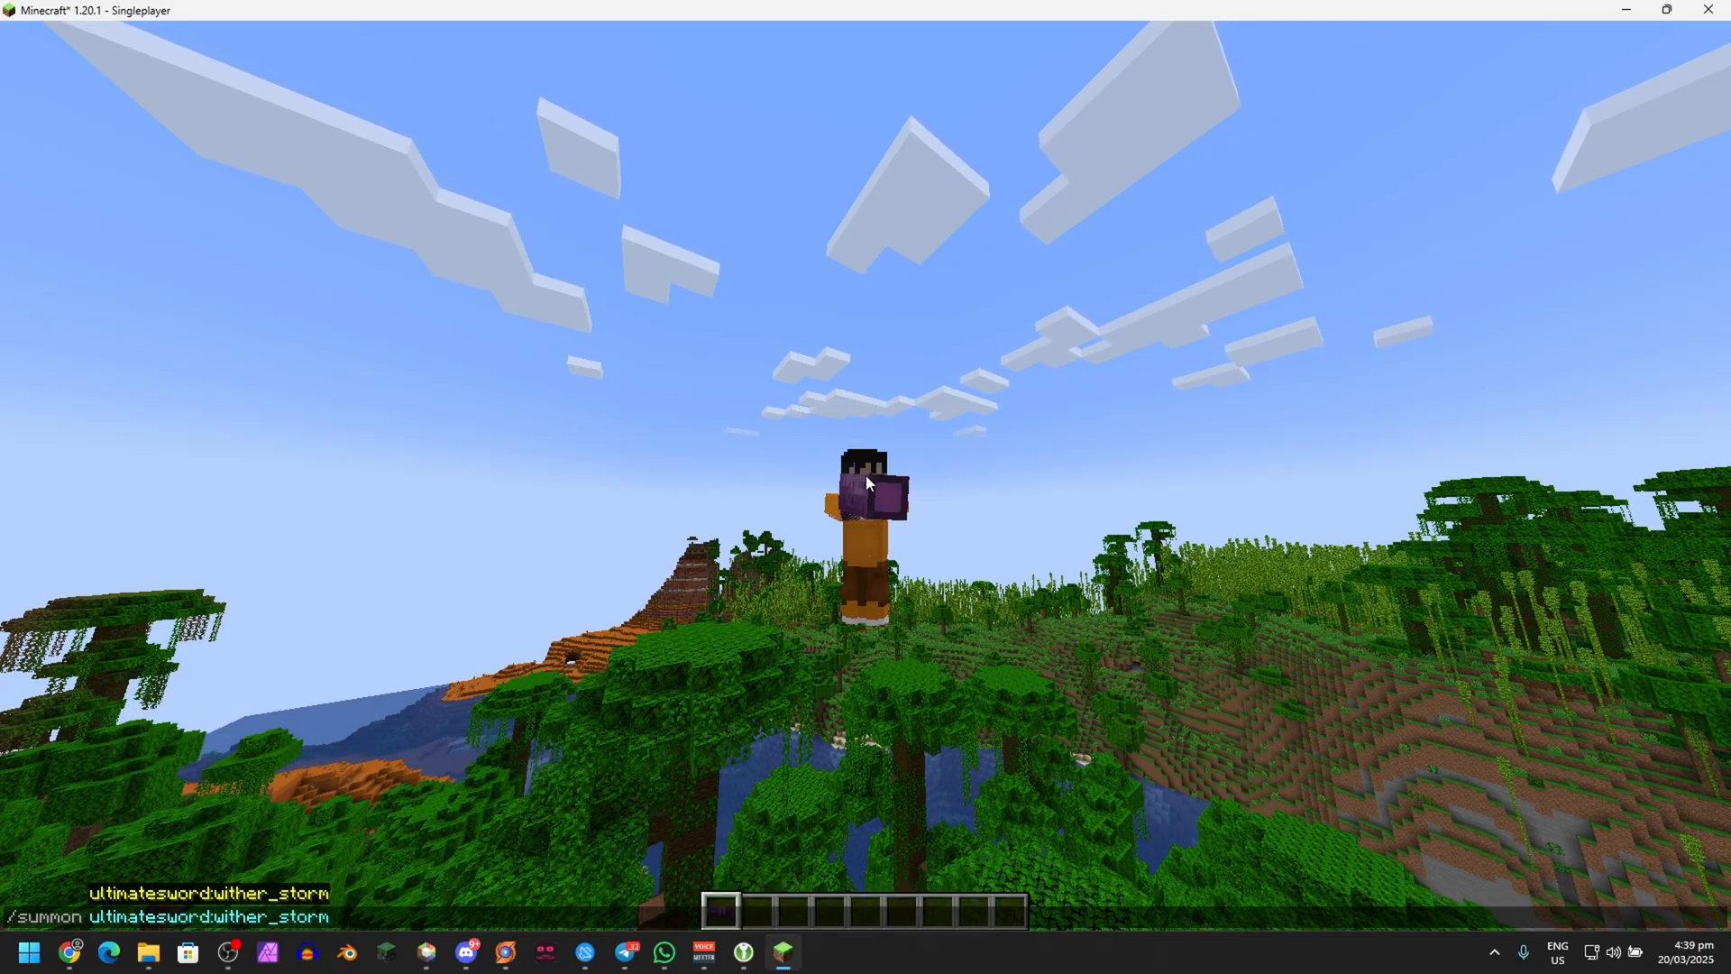
key(Enter)
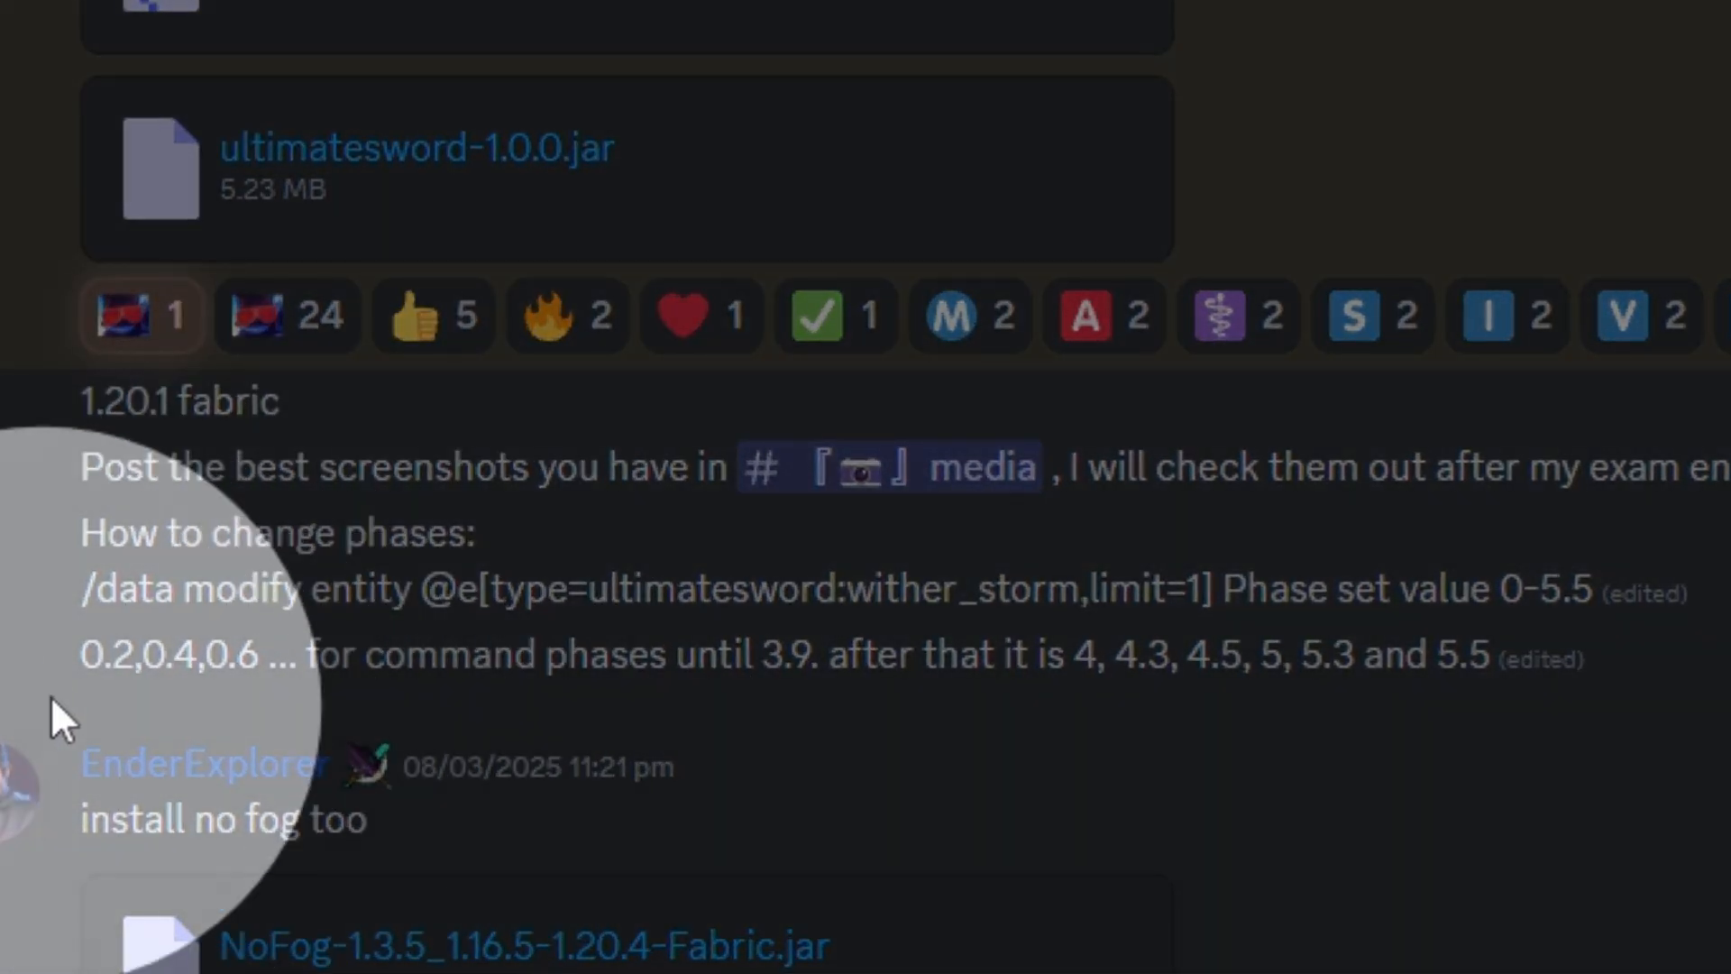
Select the /data modify entity phase command in the mod-download-and-info channel
double_click(105, 653)
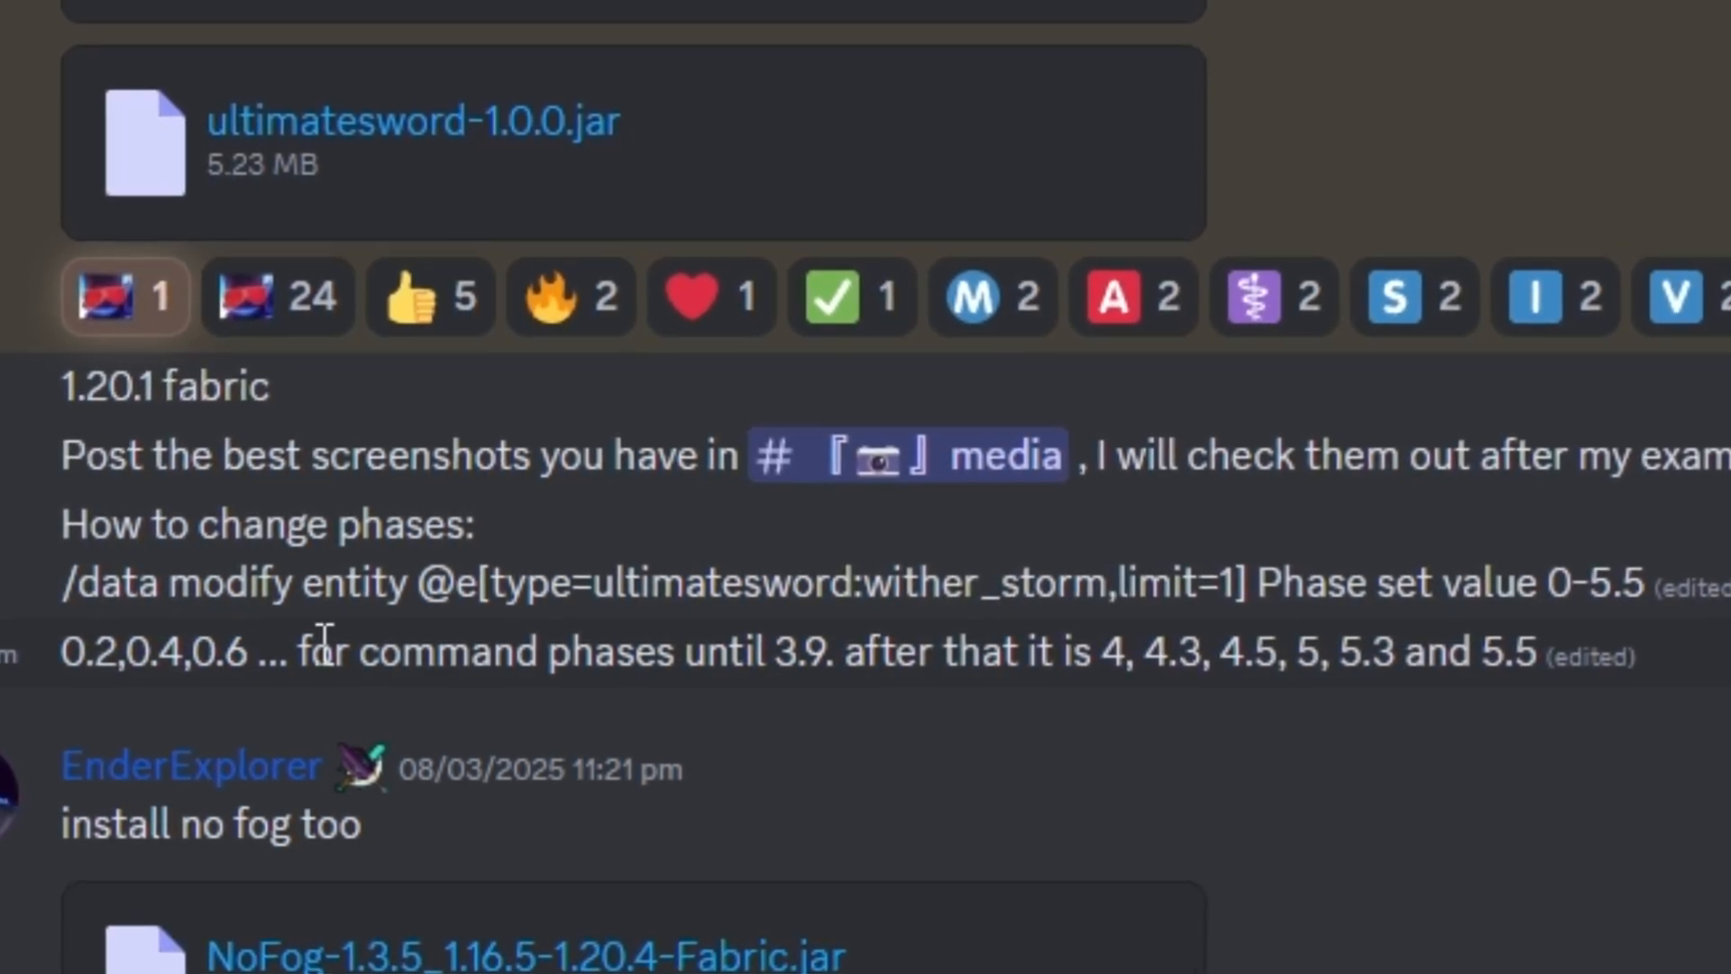
double_click(723, 651)
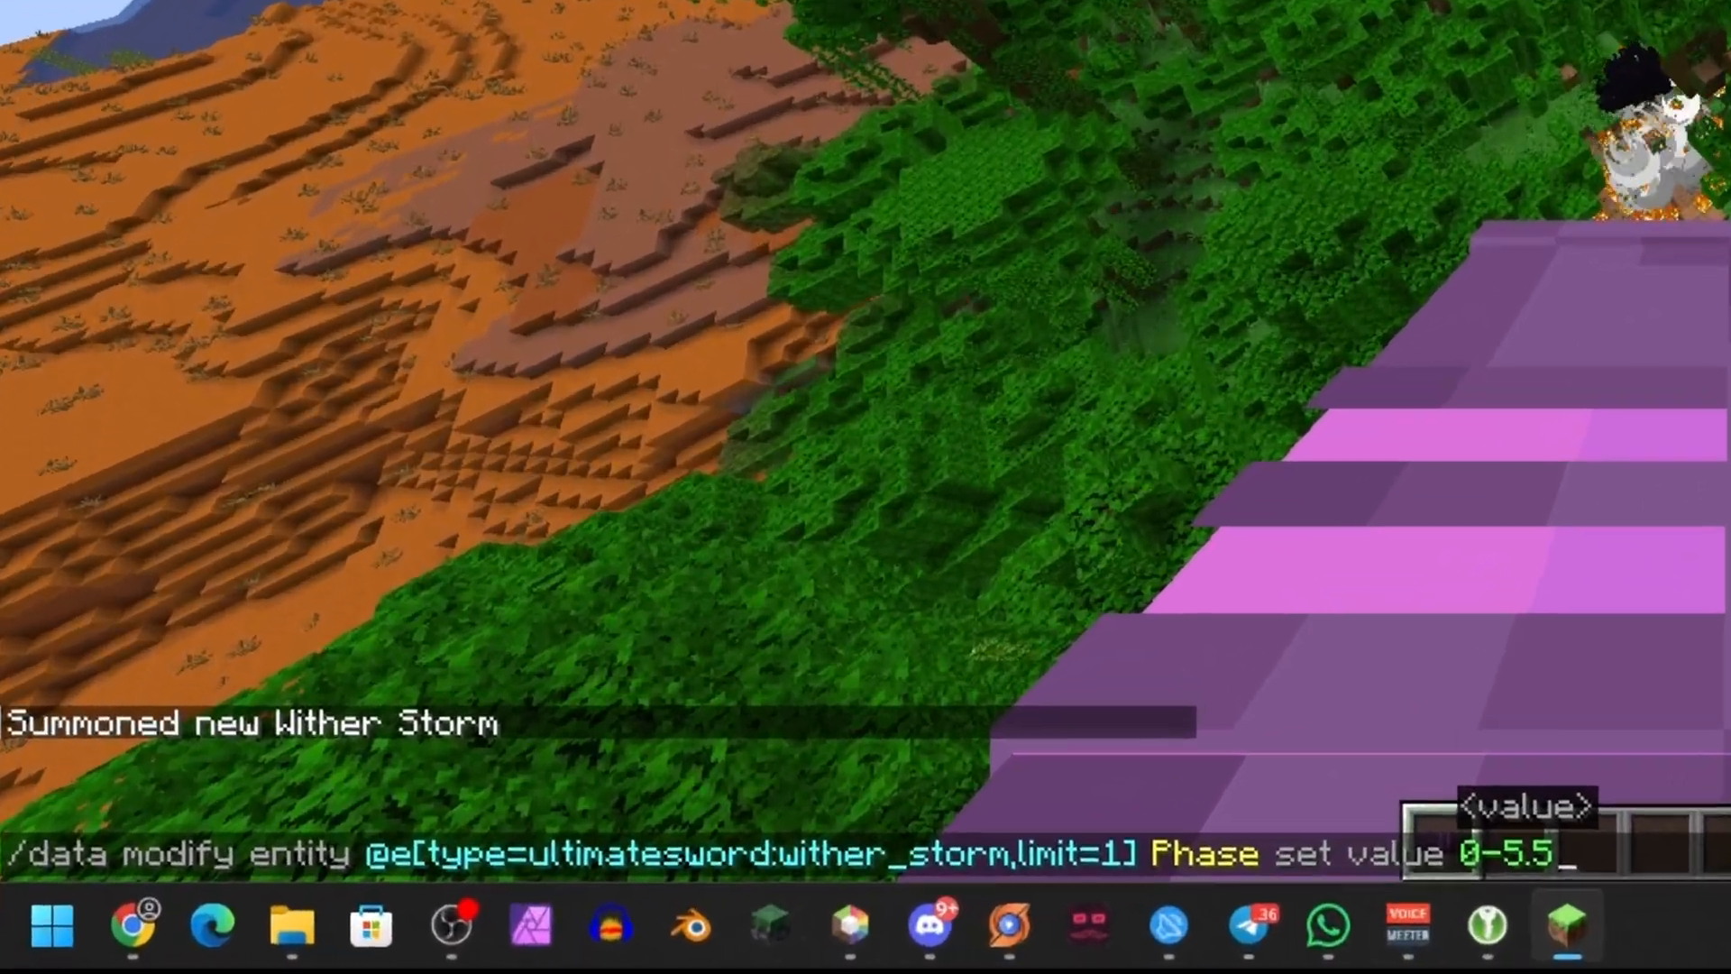
Submit the phase-change command in chat, then pause the game with Esc
key(enter)
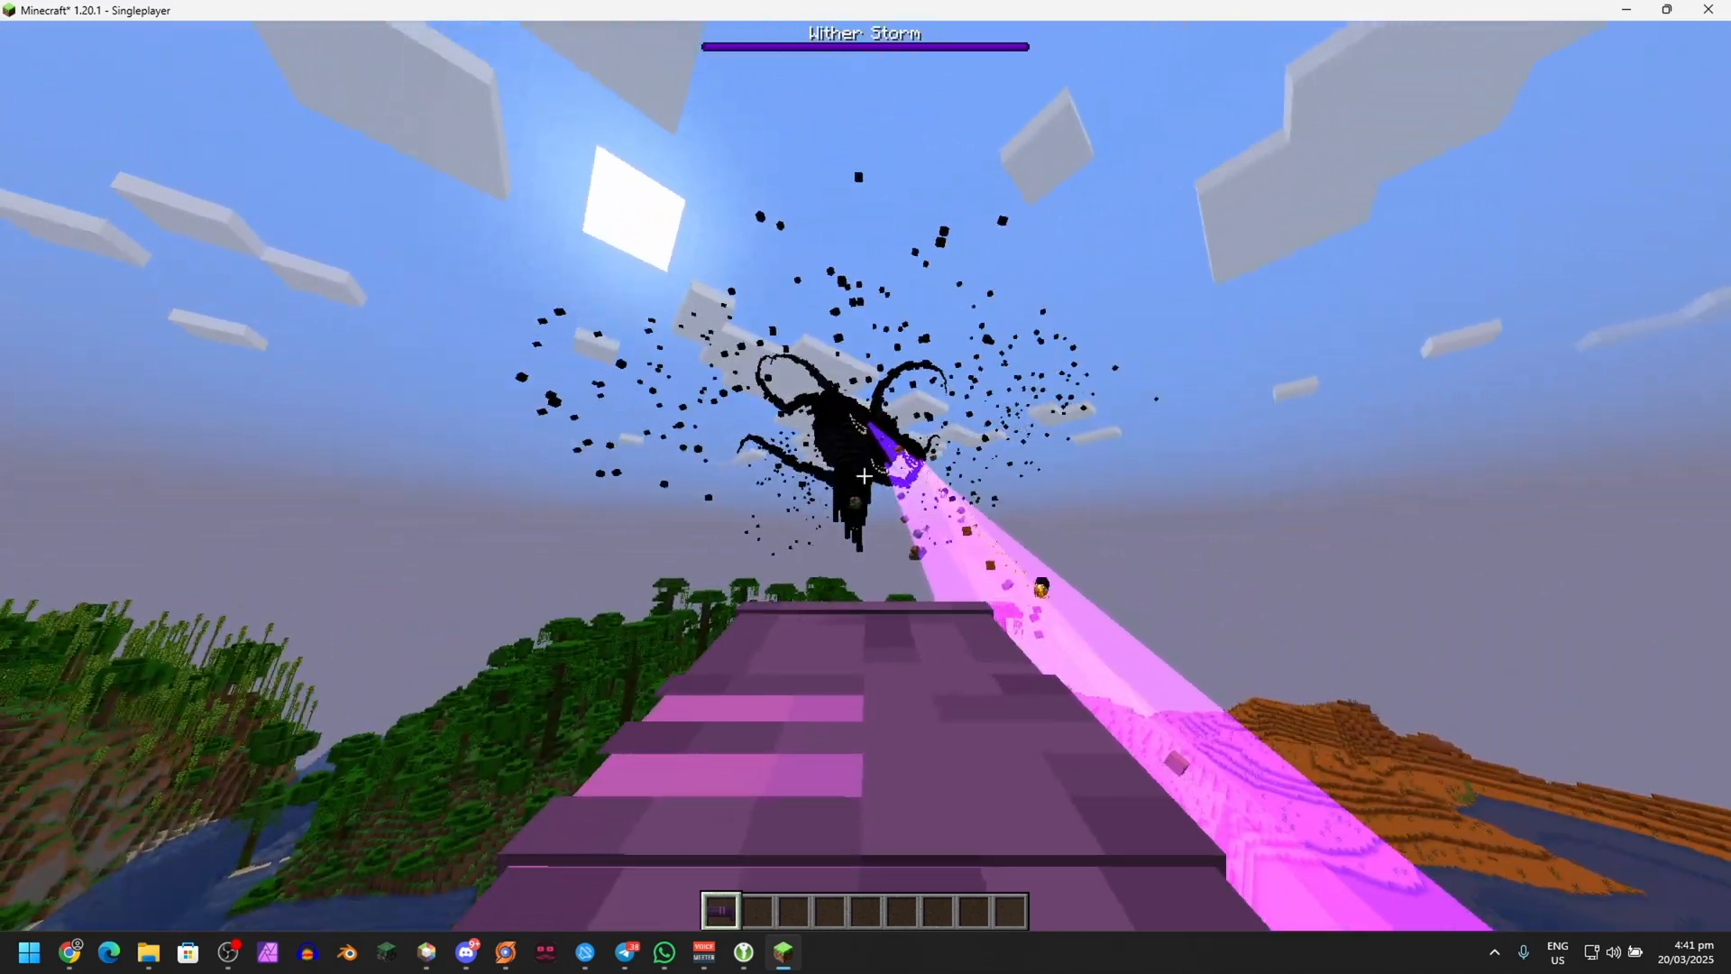
key(Escape)
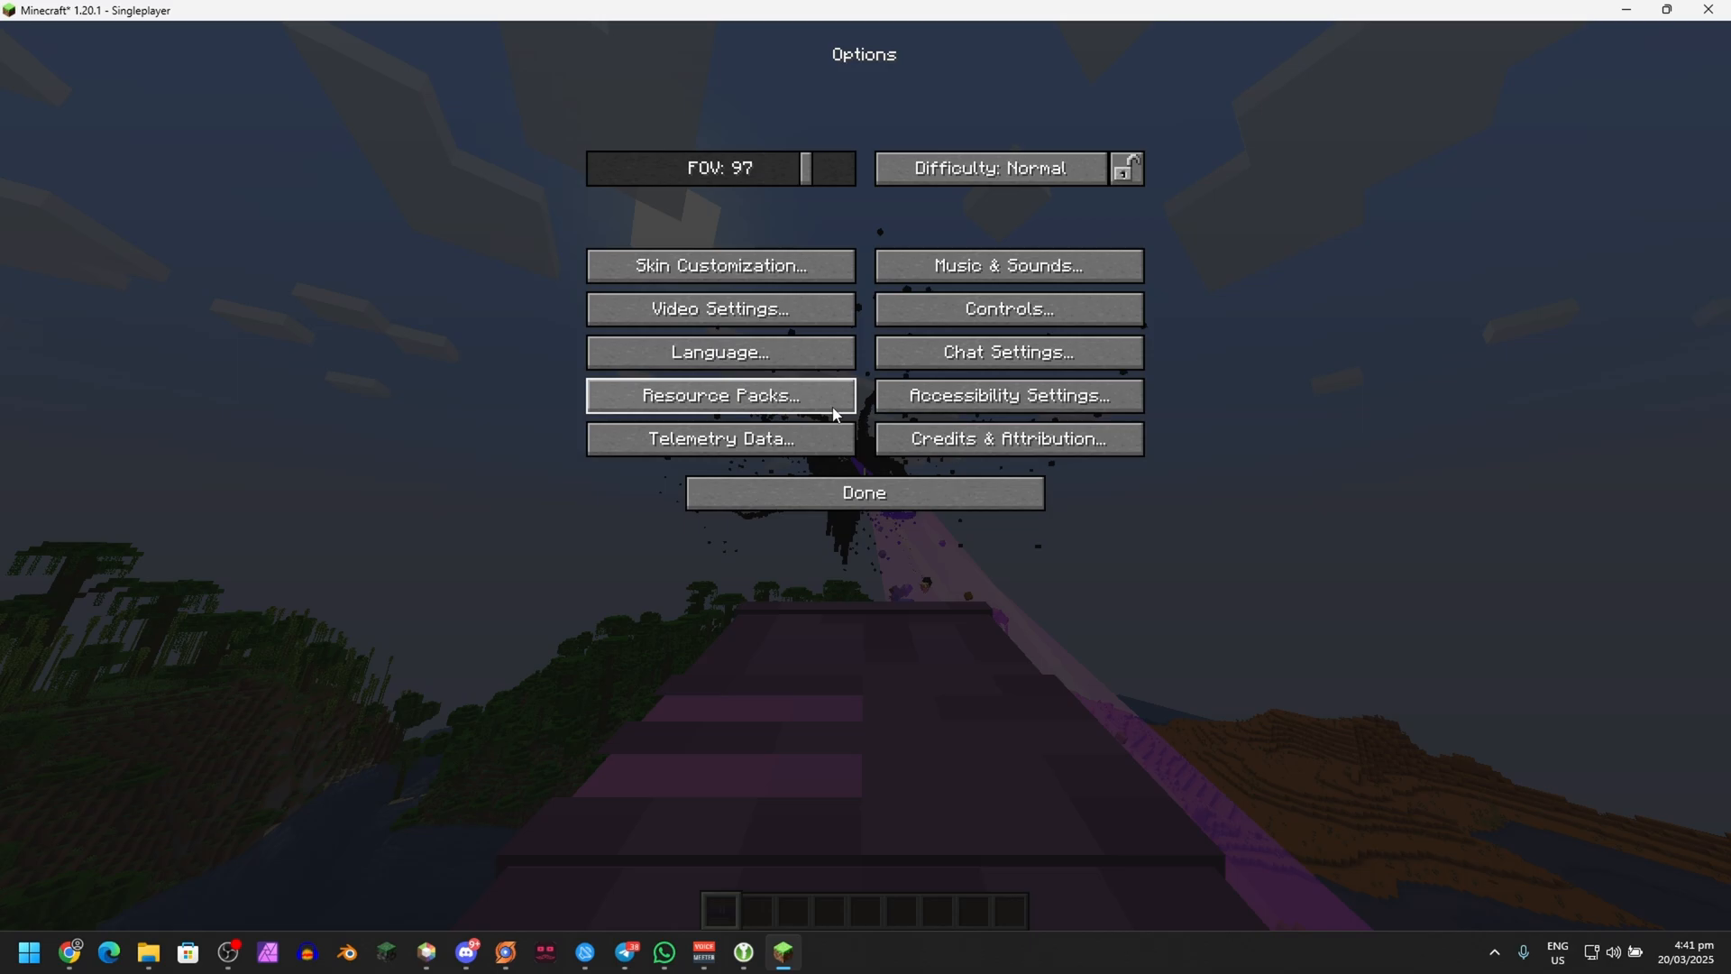
Set Entity Distance to 100 in Video Settings
click(864, 492)
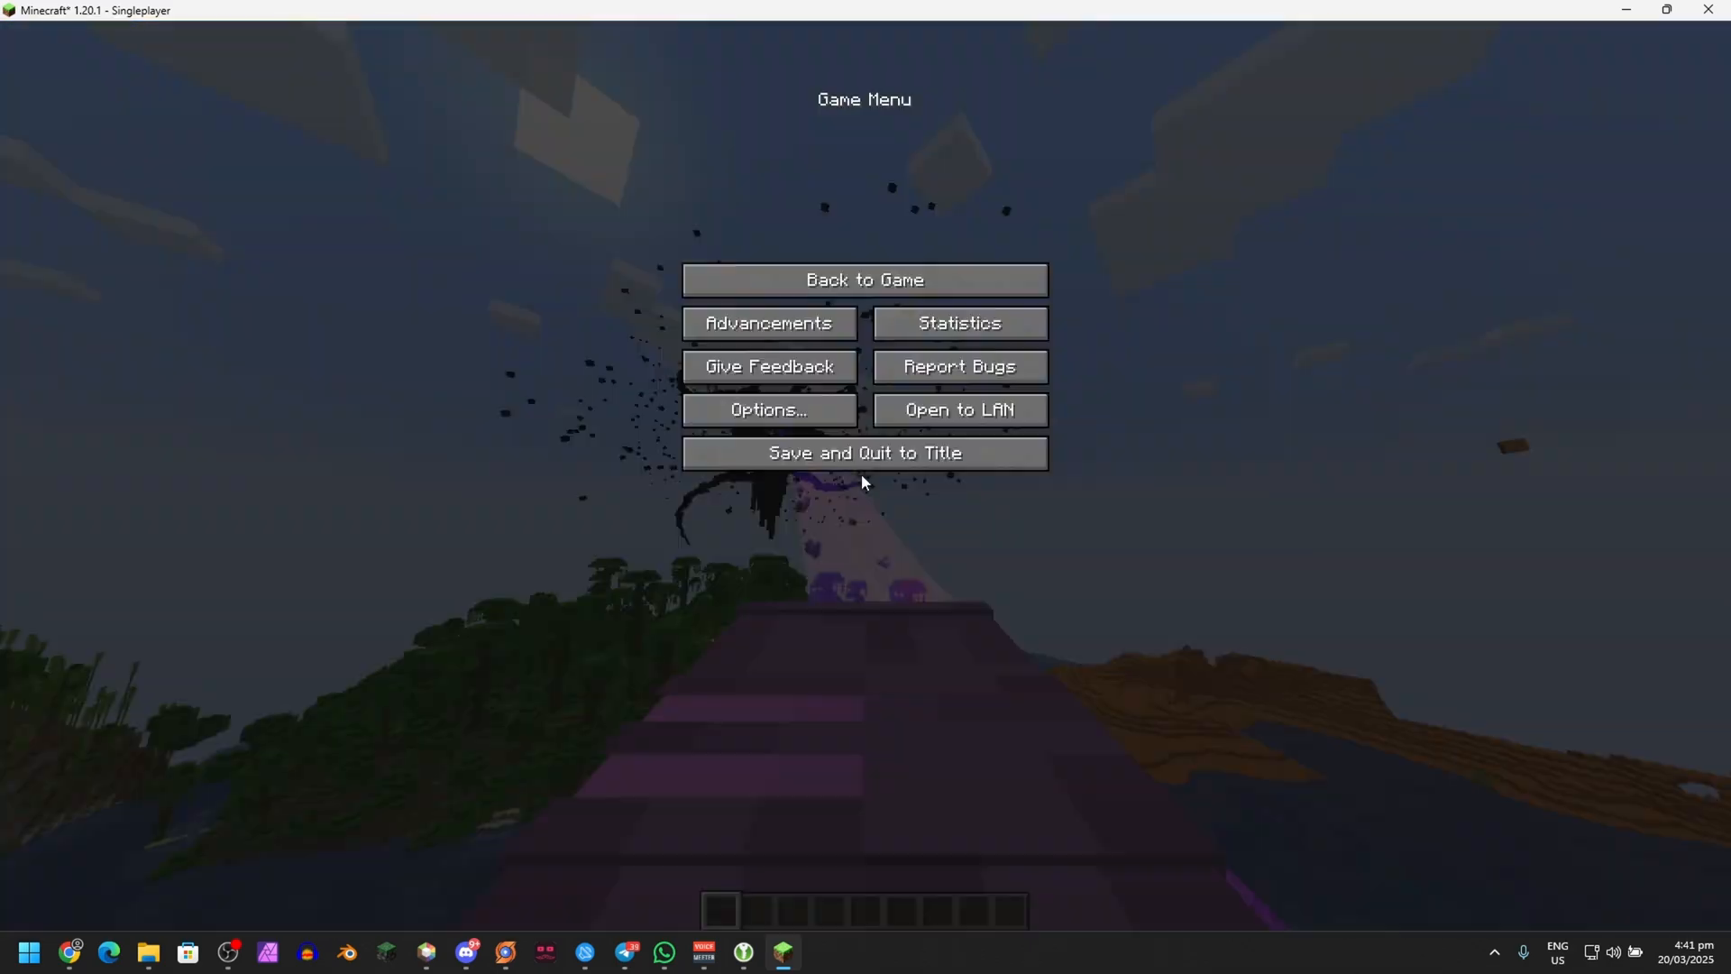
click(767, 410)
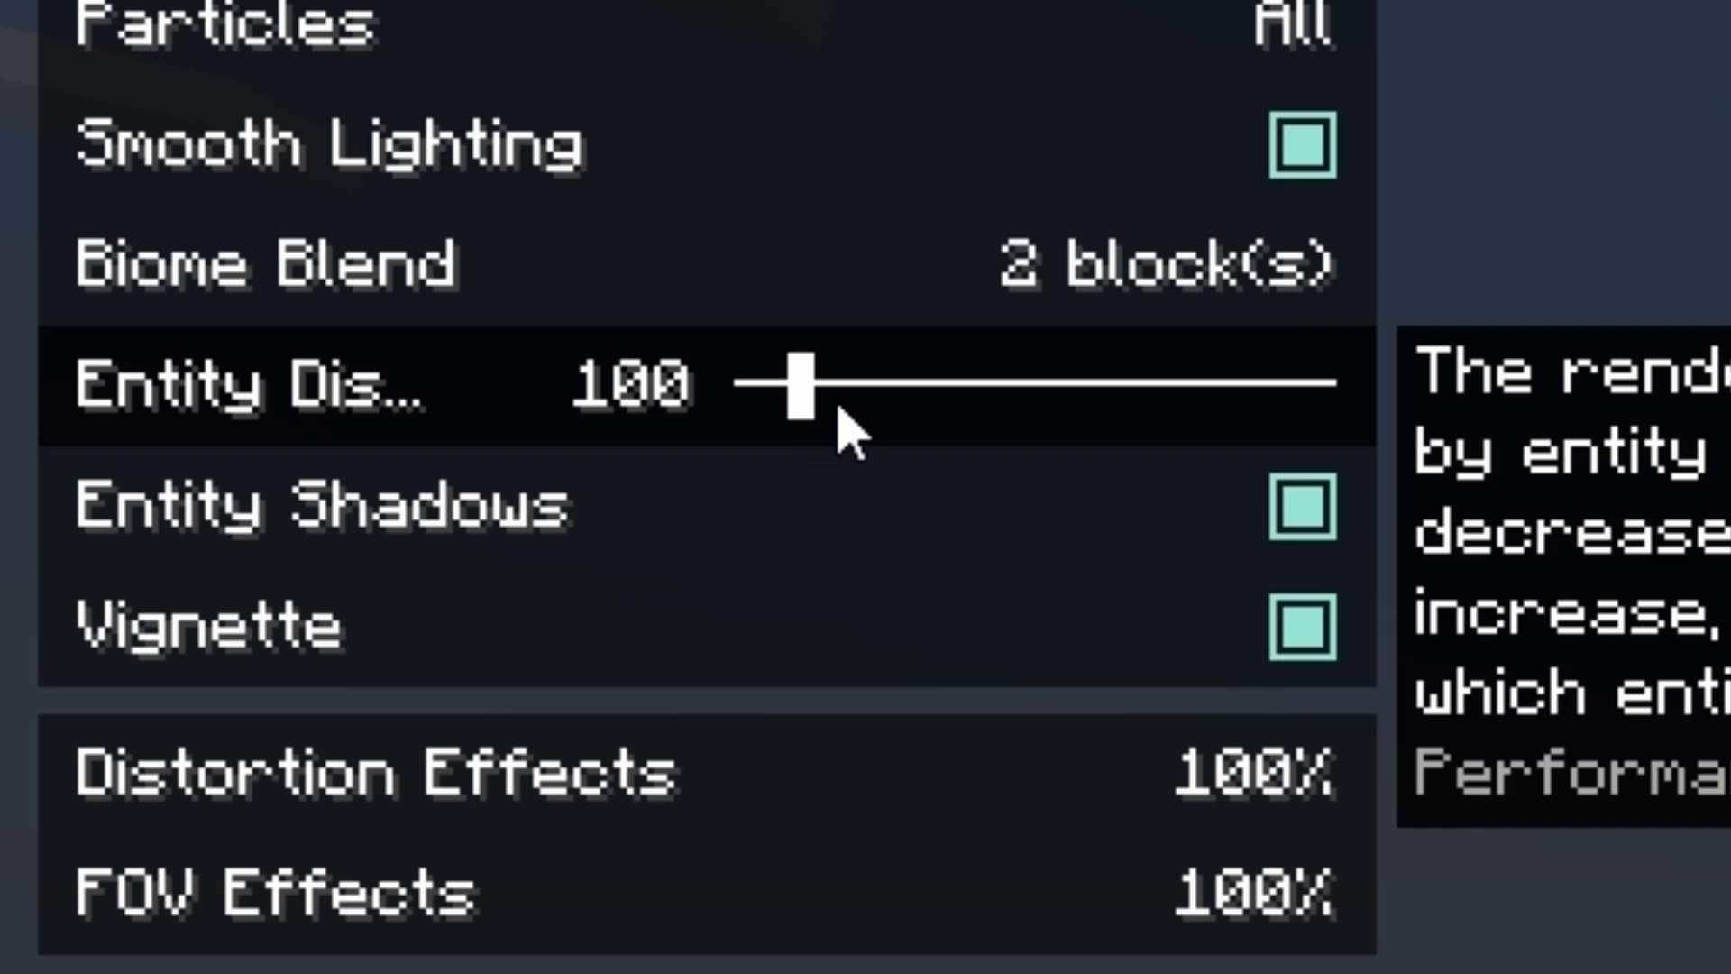
drag(796, 393, 1005, 393)
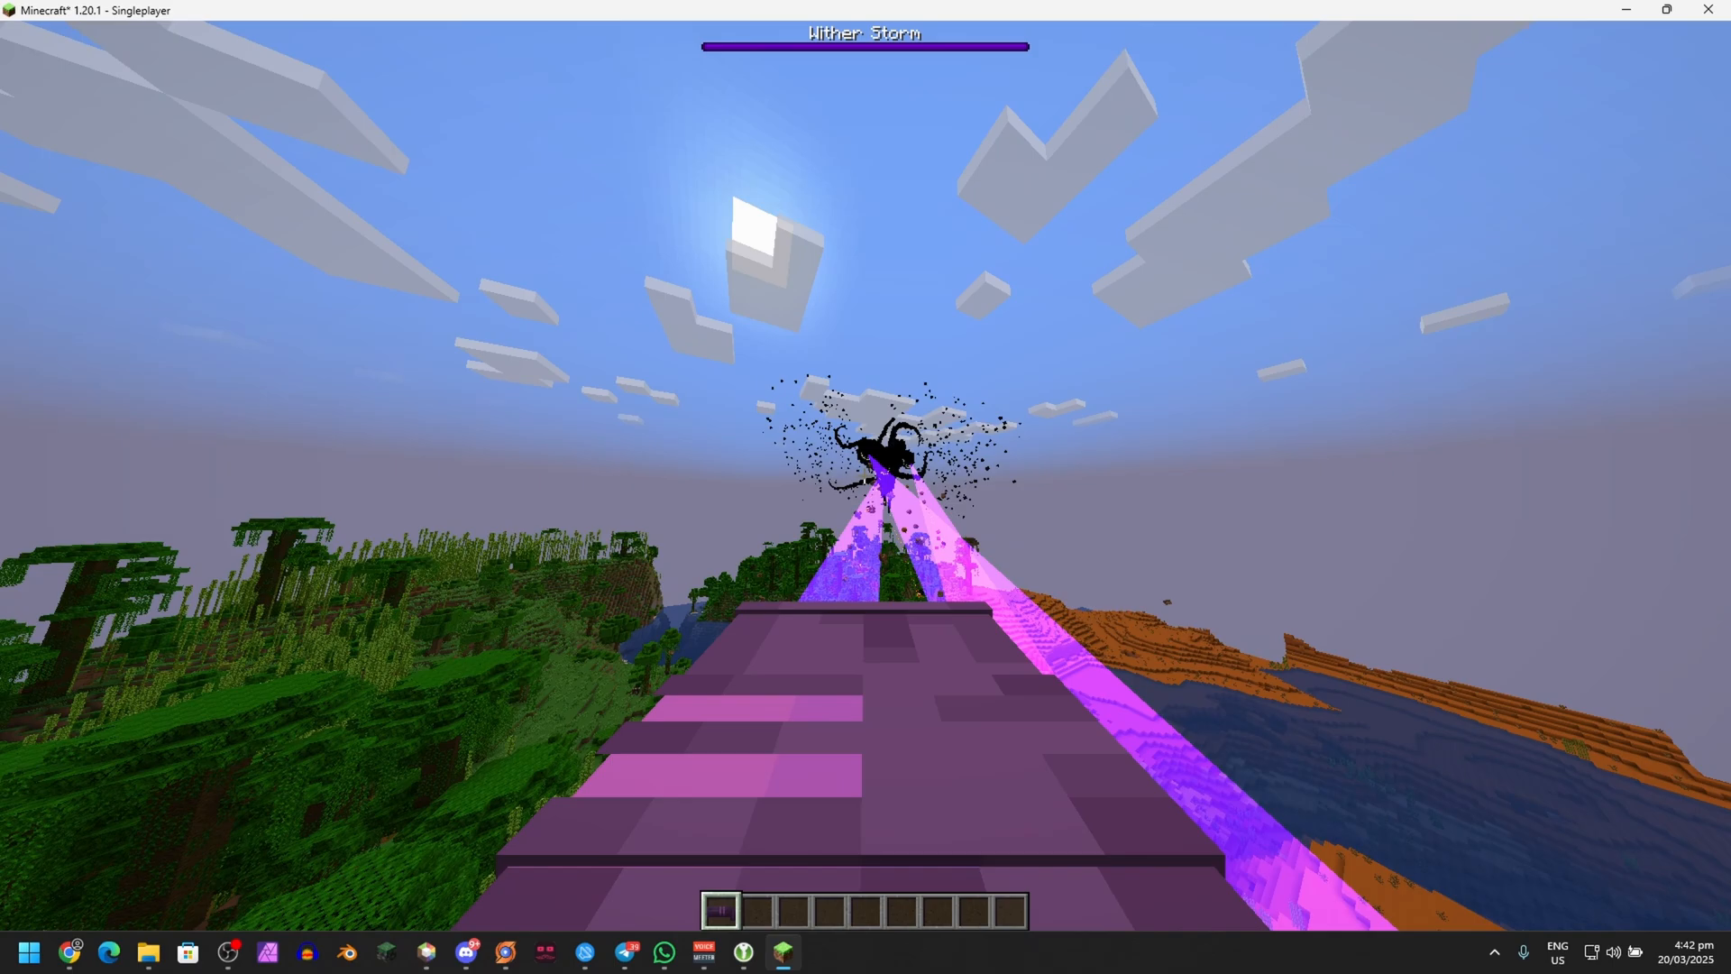
Return to the world, then pause again and leave the game
key(Escape)
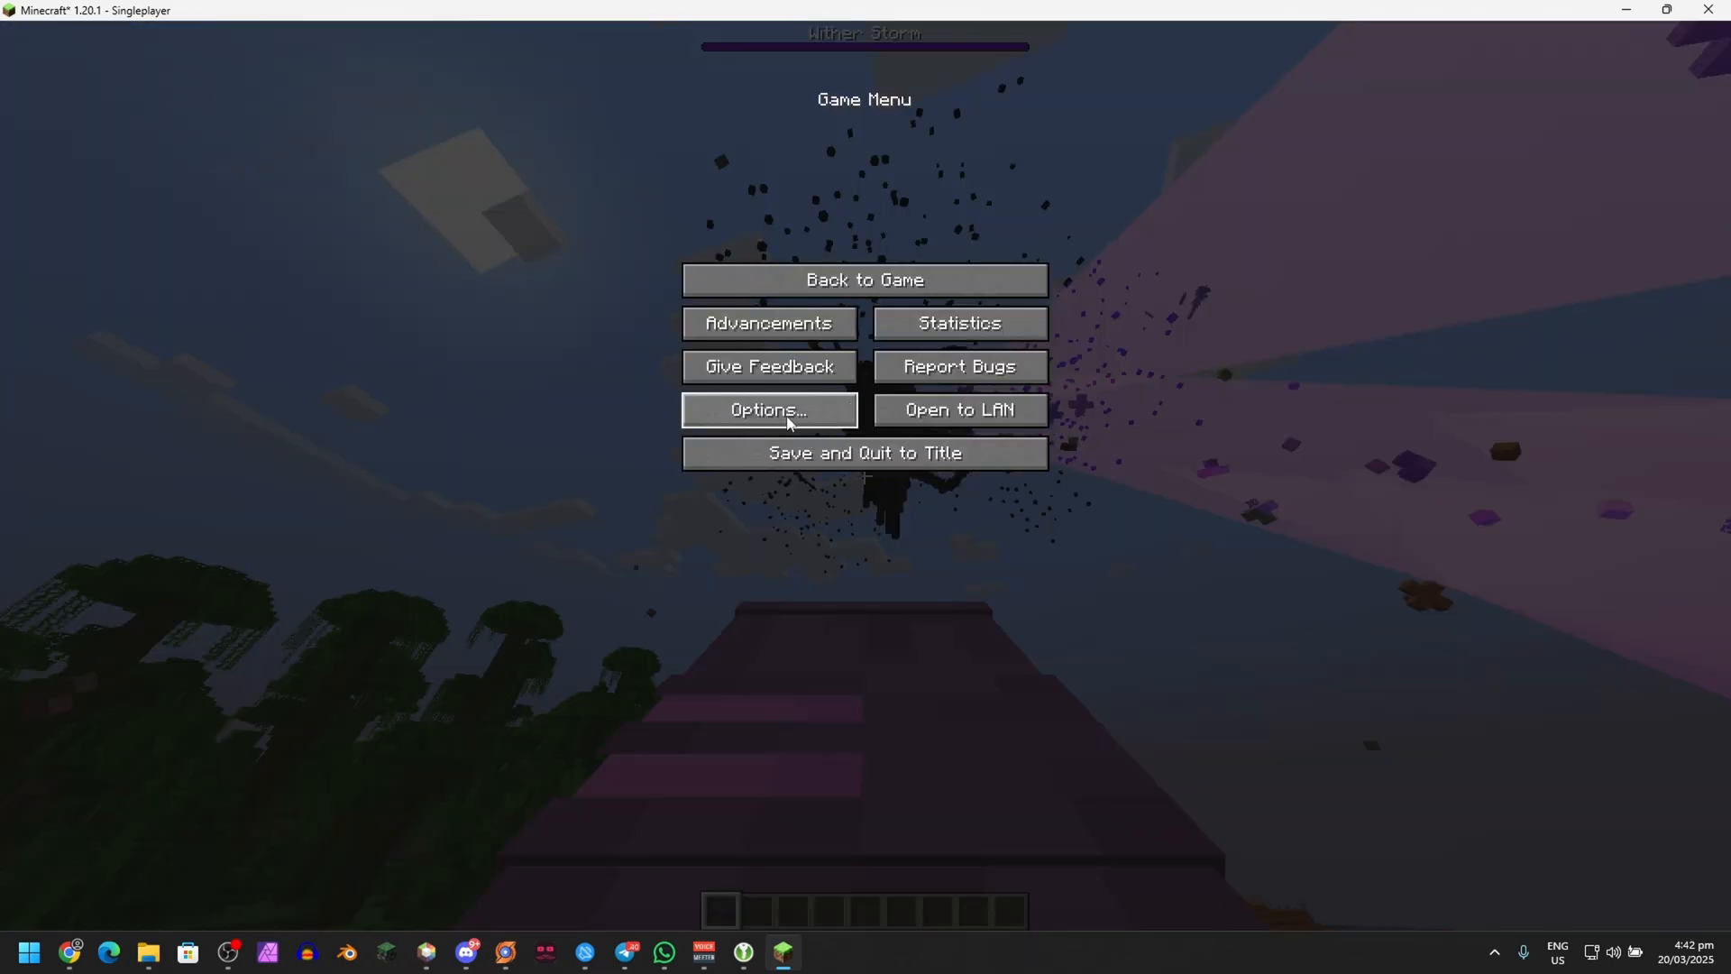
click(767, 409)
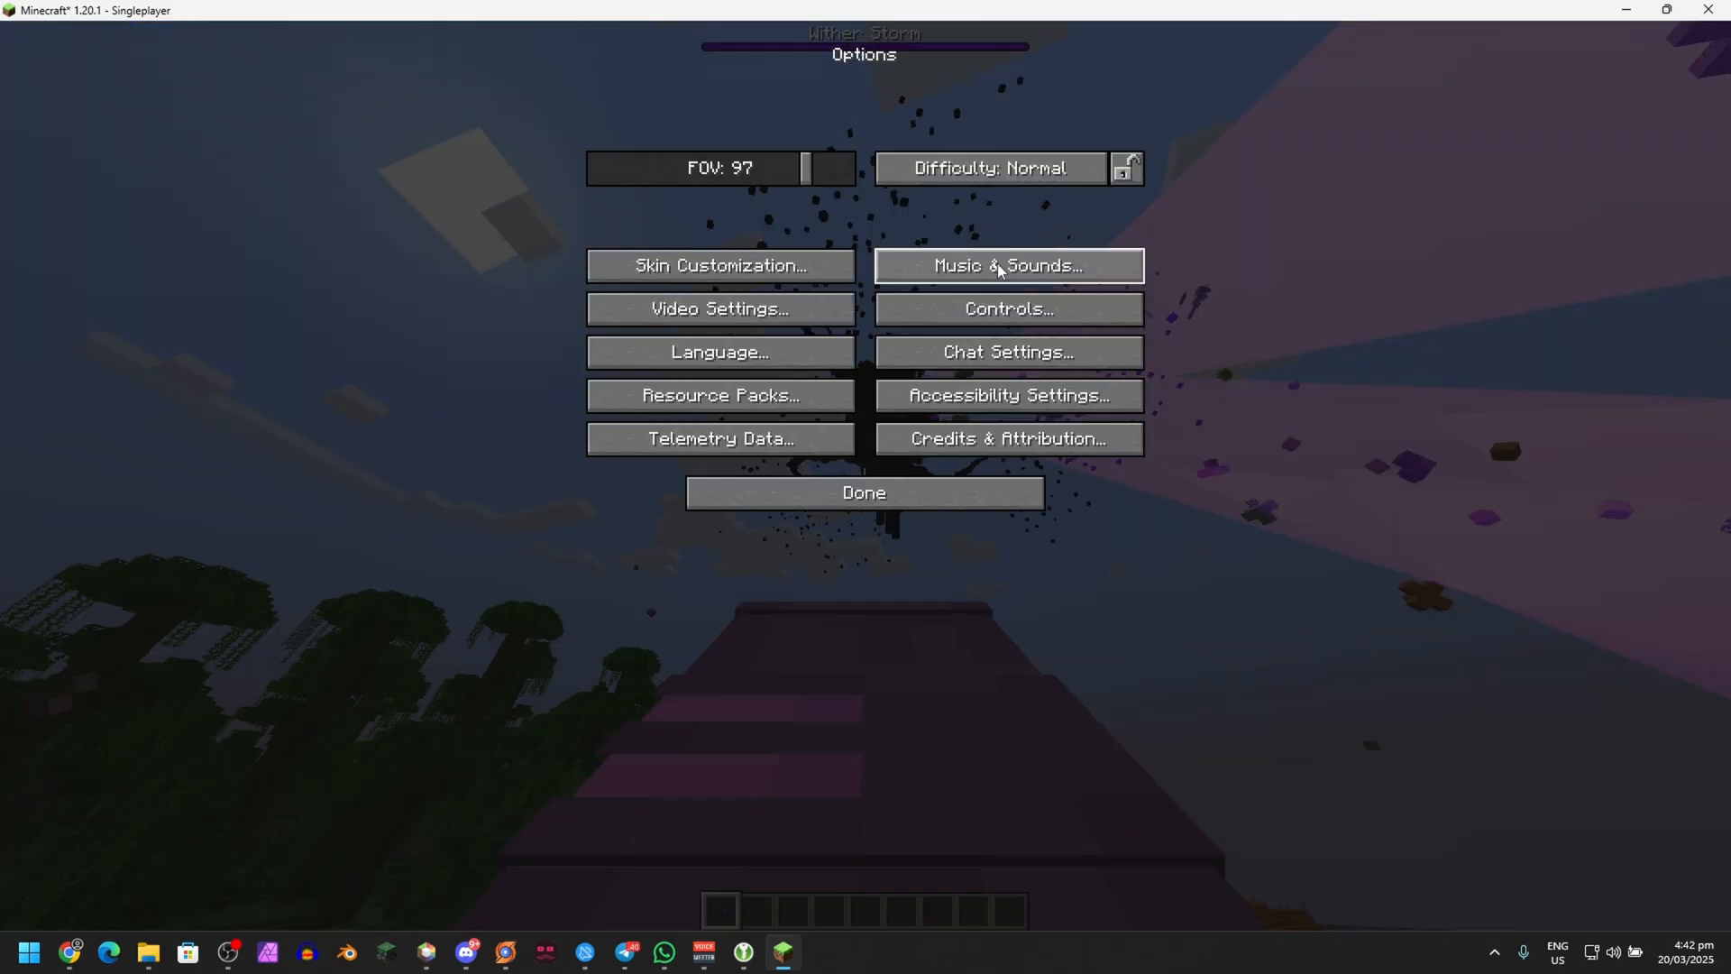
click(1007, 265)
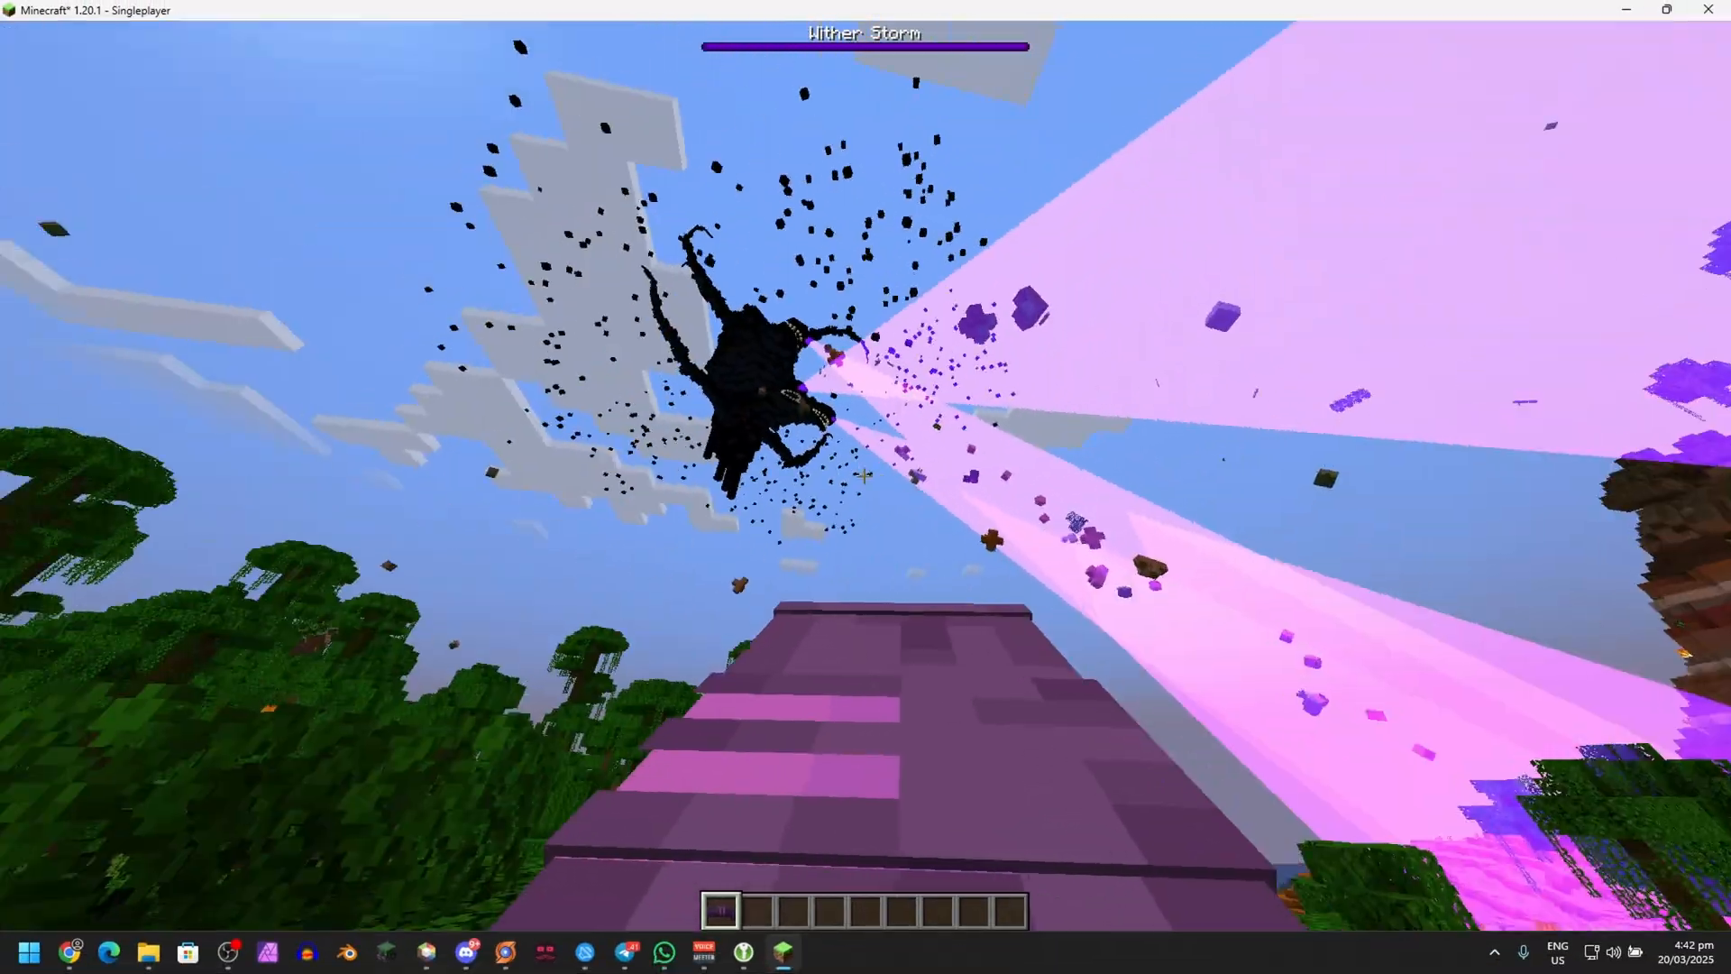
key(Escape)
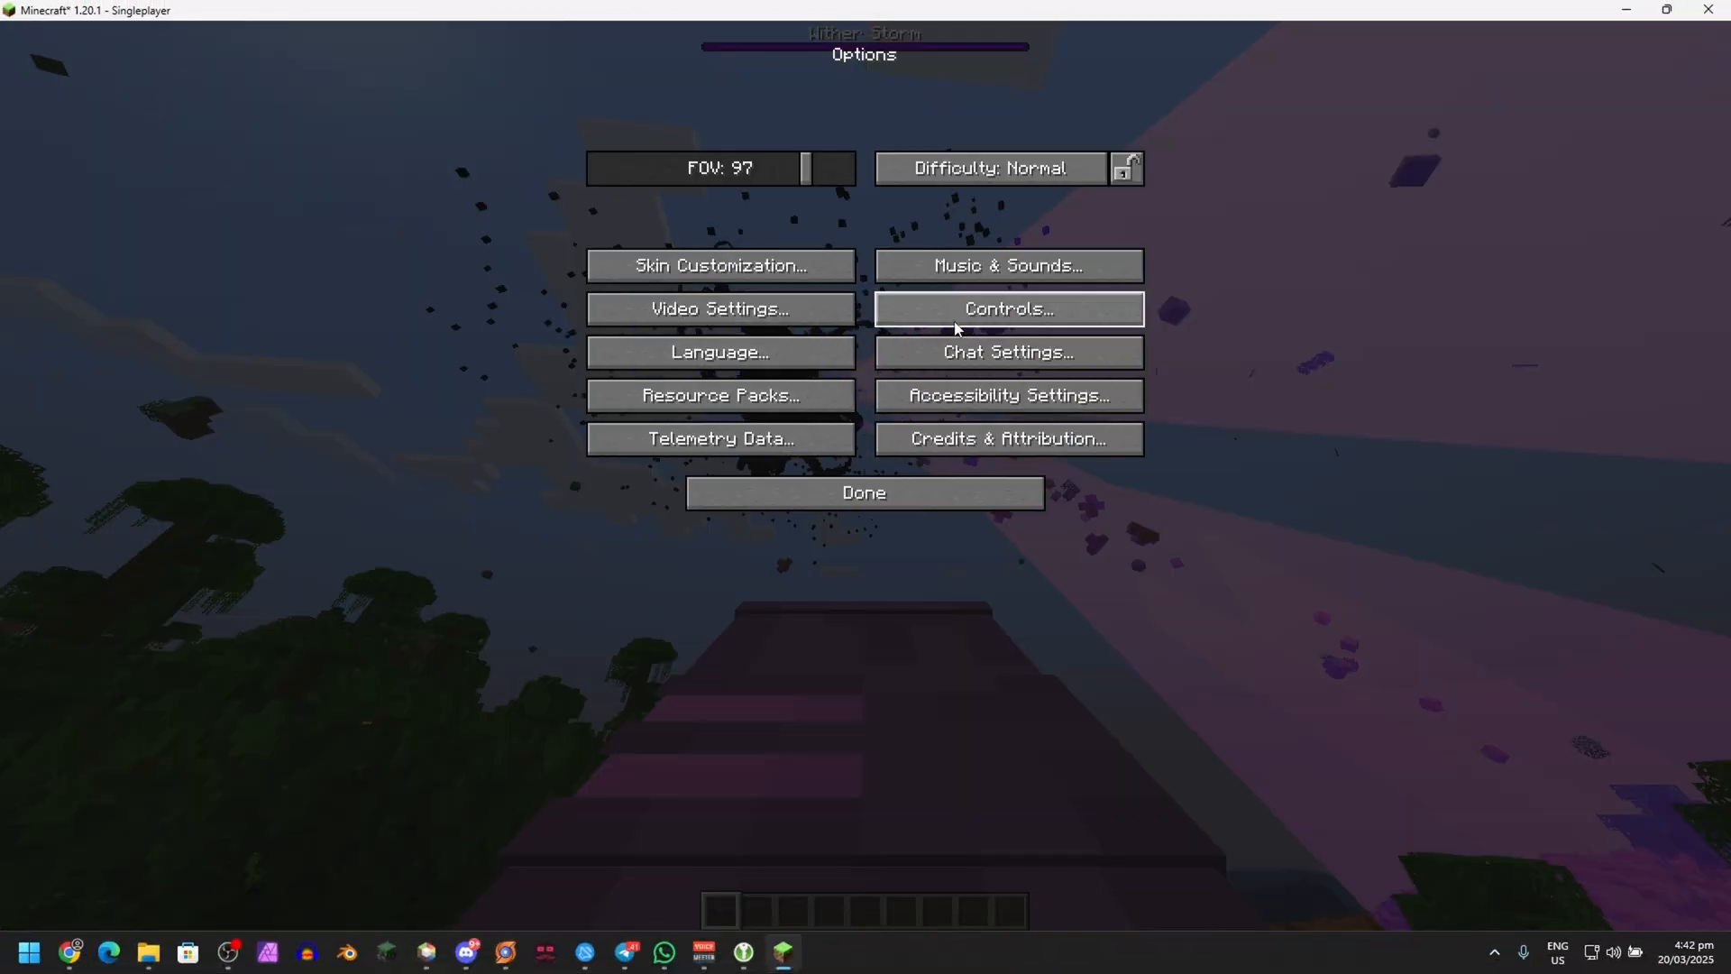
click(864, 492)
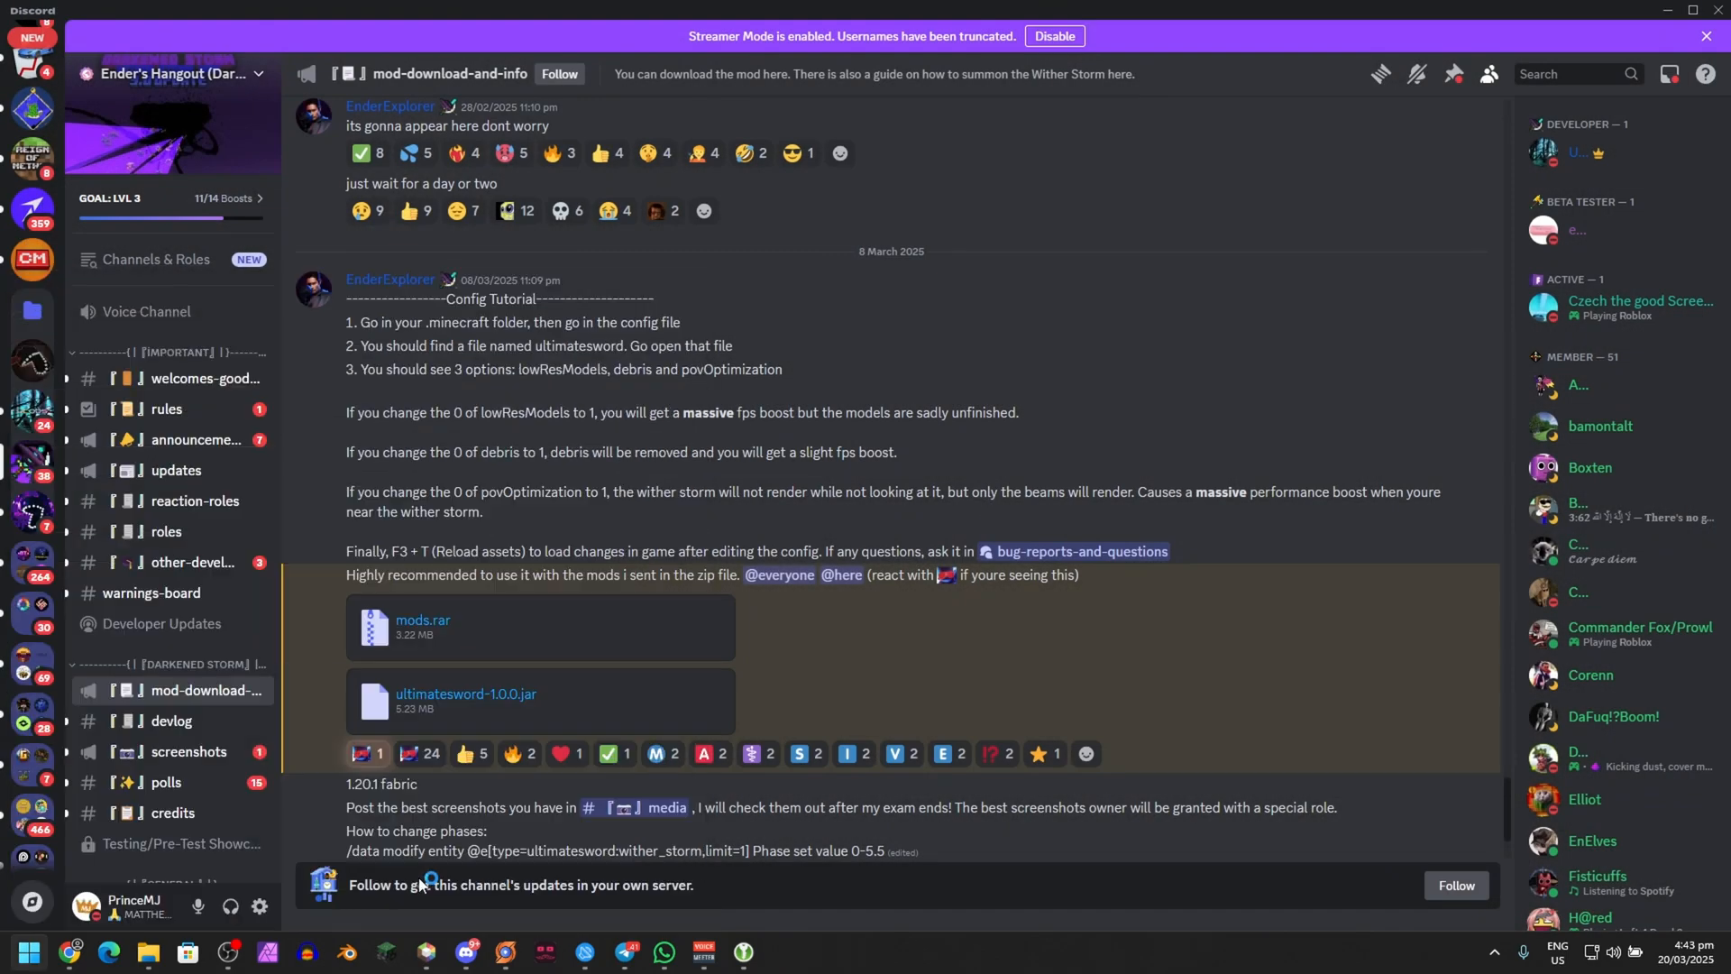
Toggle the launcher's keep-open-during-games setting, then show the Java Edition installations list
click(782, 959)
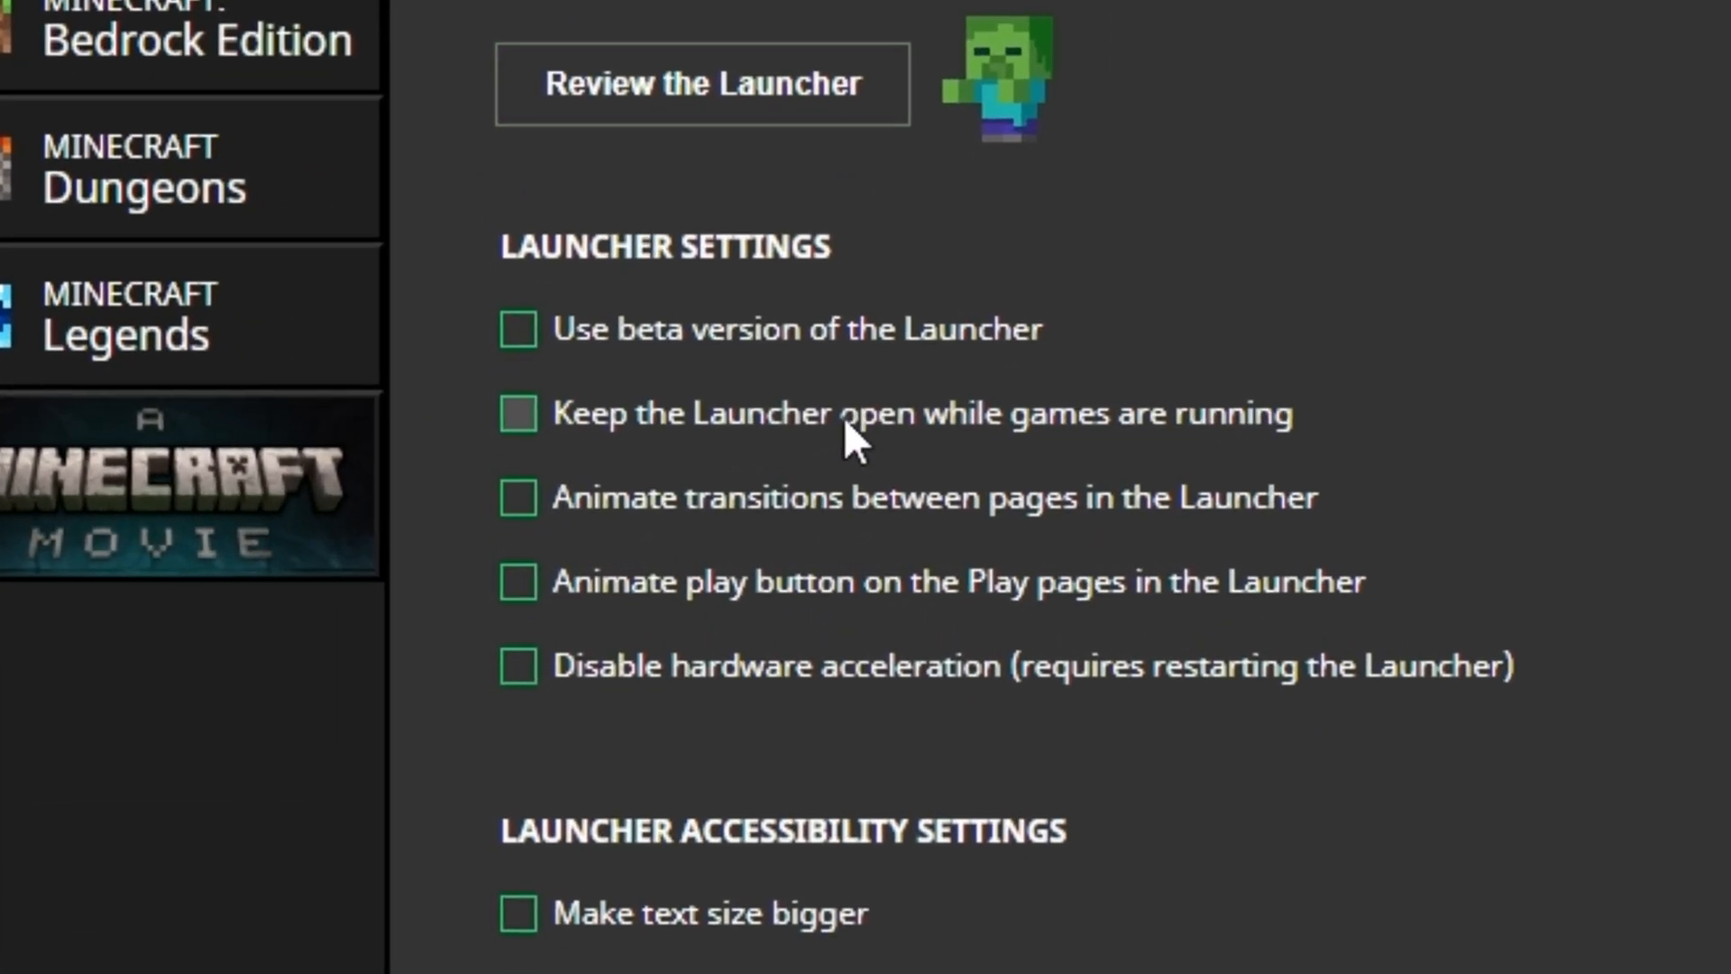
click(519, 413)
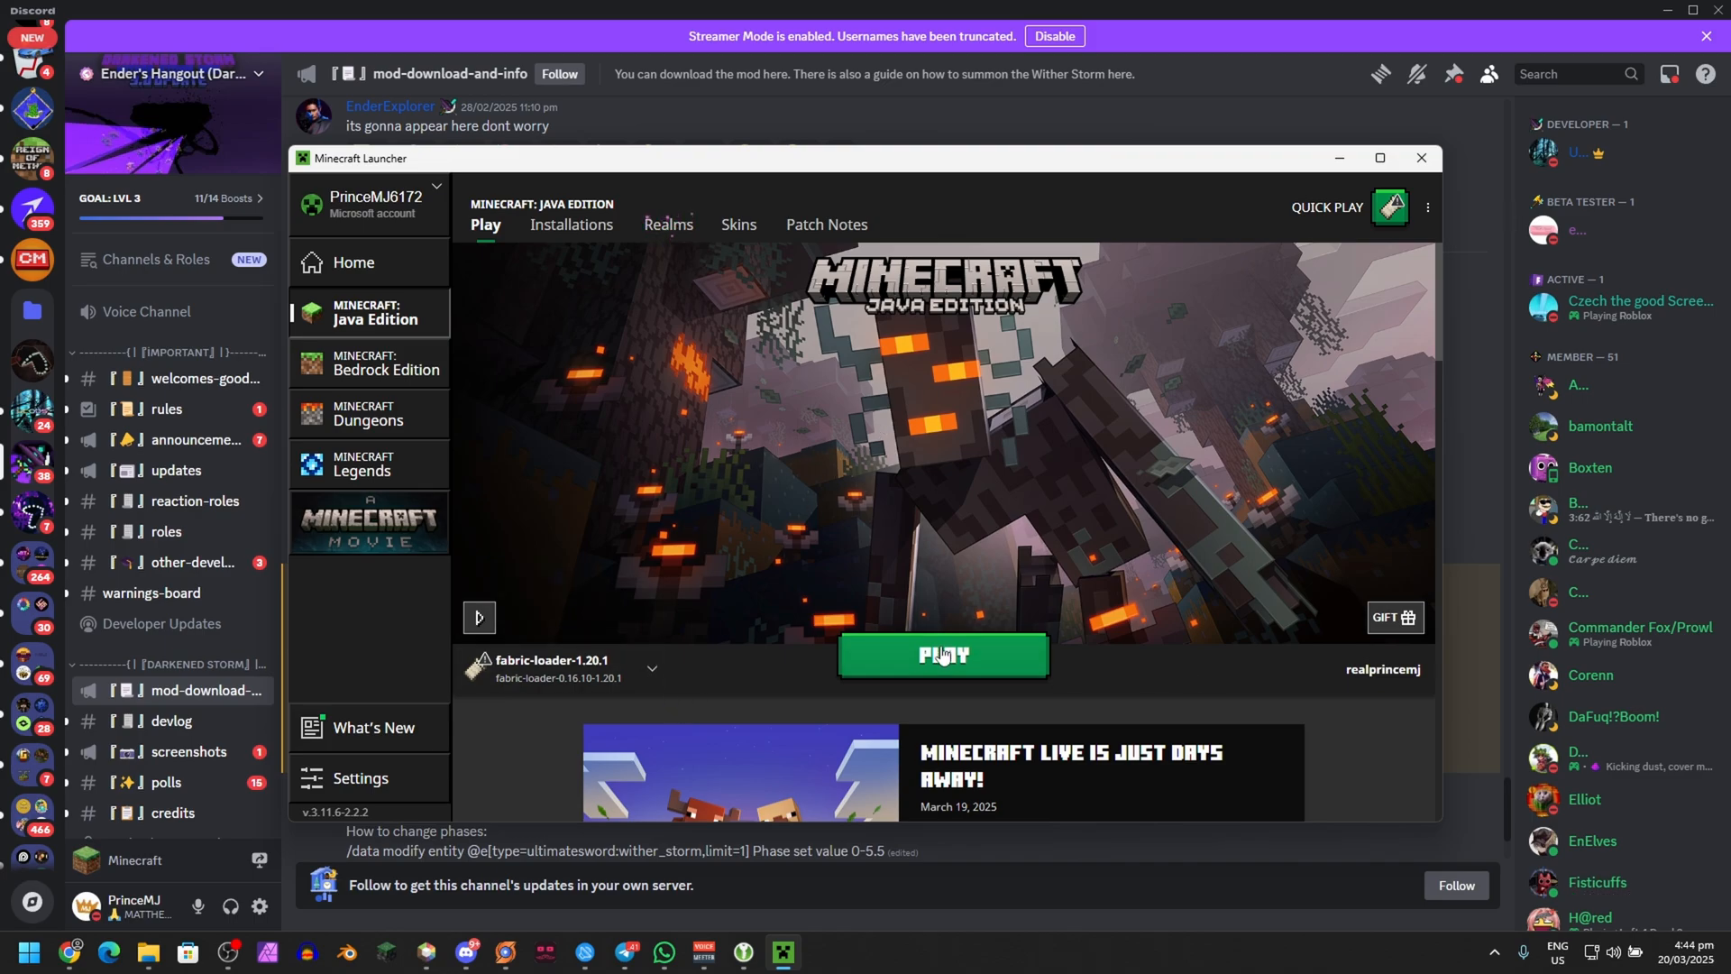
click(941, 655)
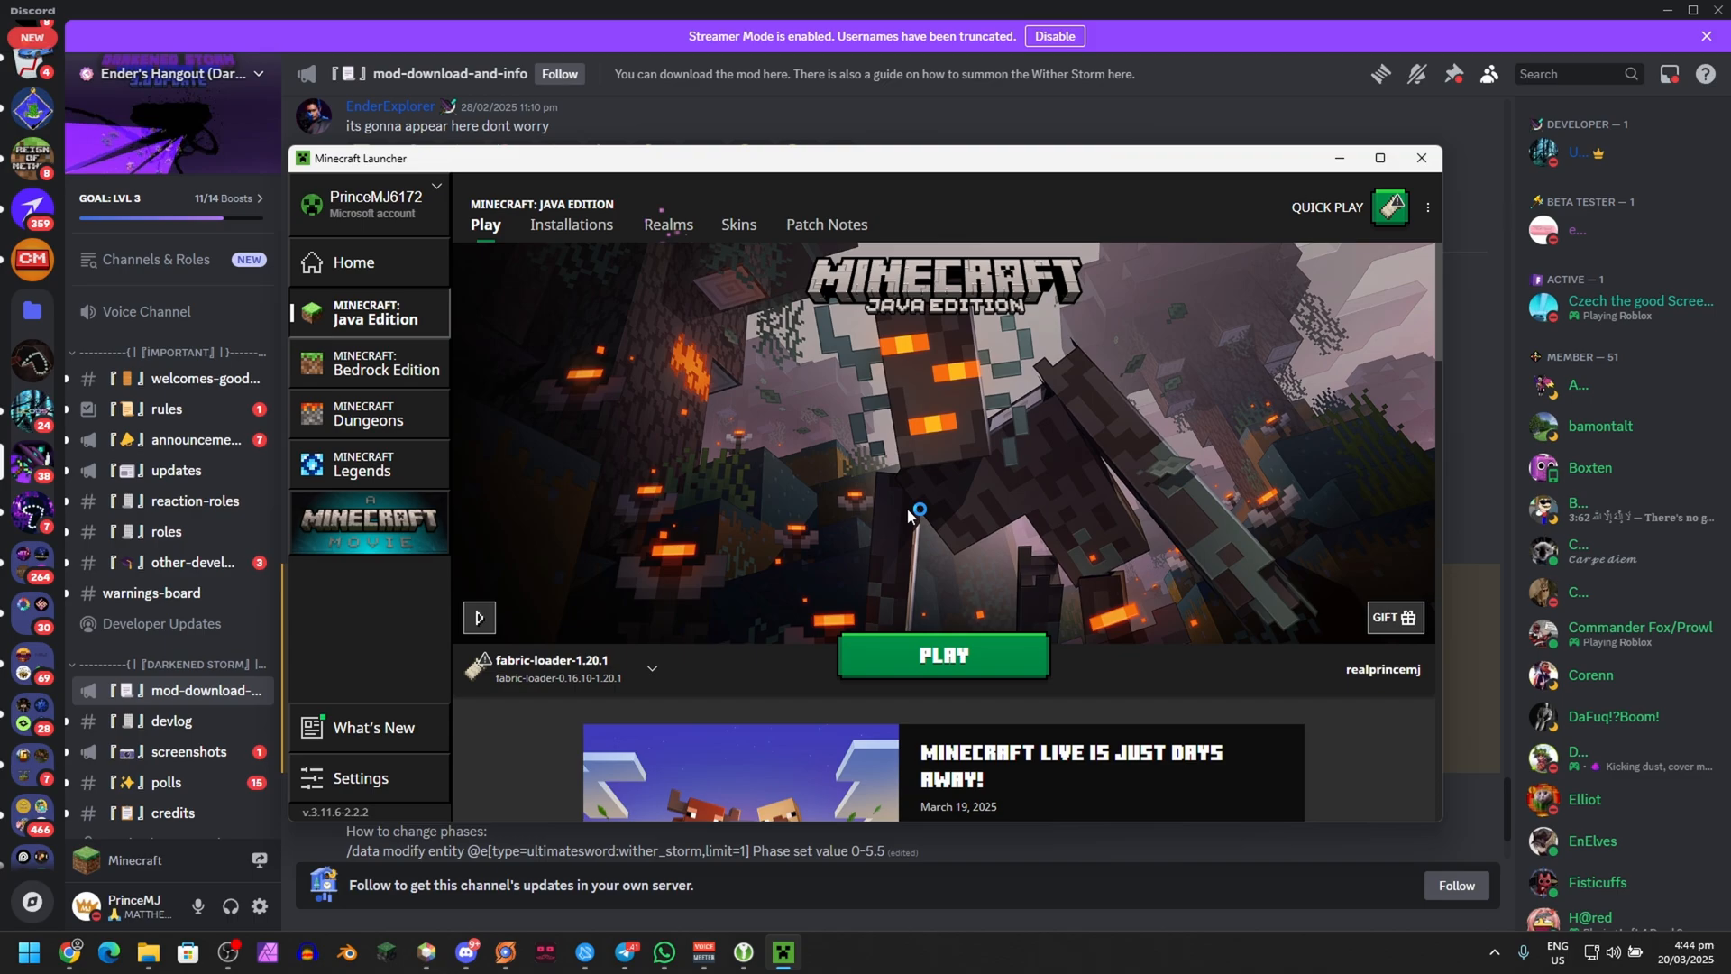
click(941, 655)
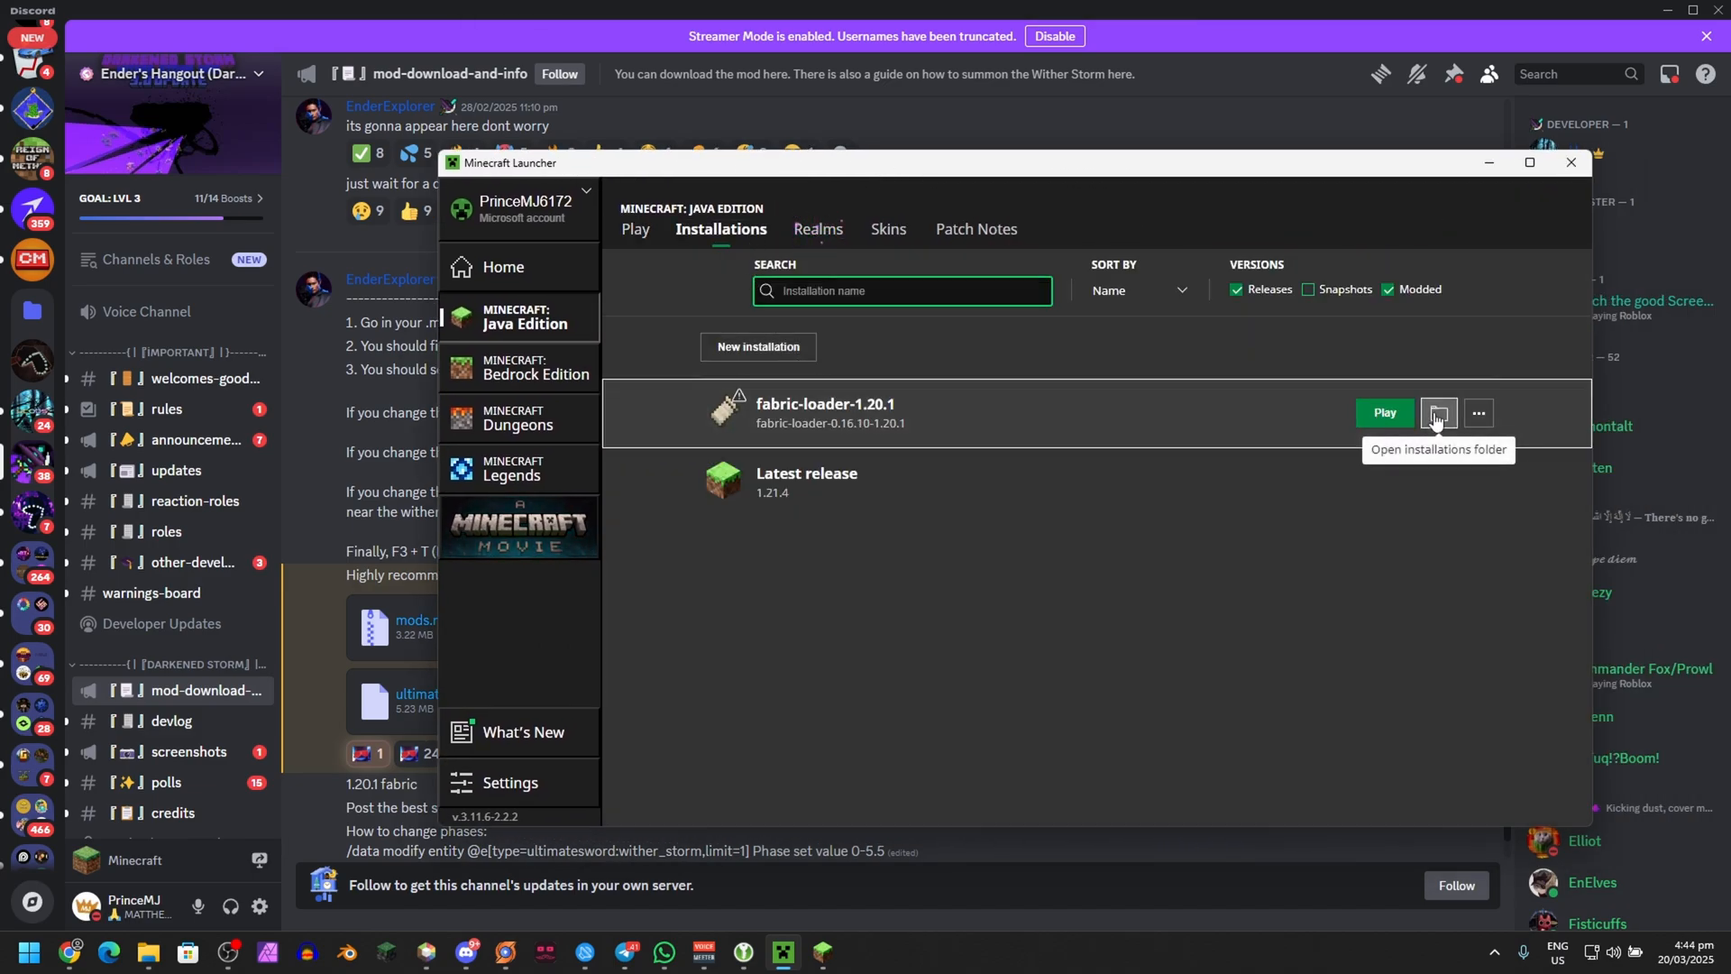
Open ultimatesword.json from the fabric-loader-1.20.1 installation's config folder in Notepad
click(1438, 413)
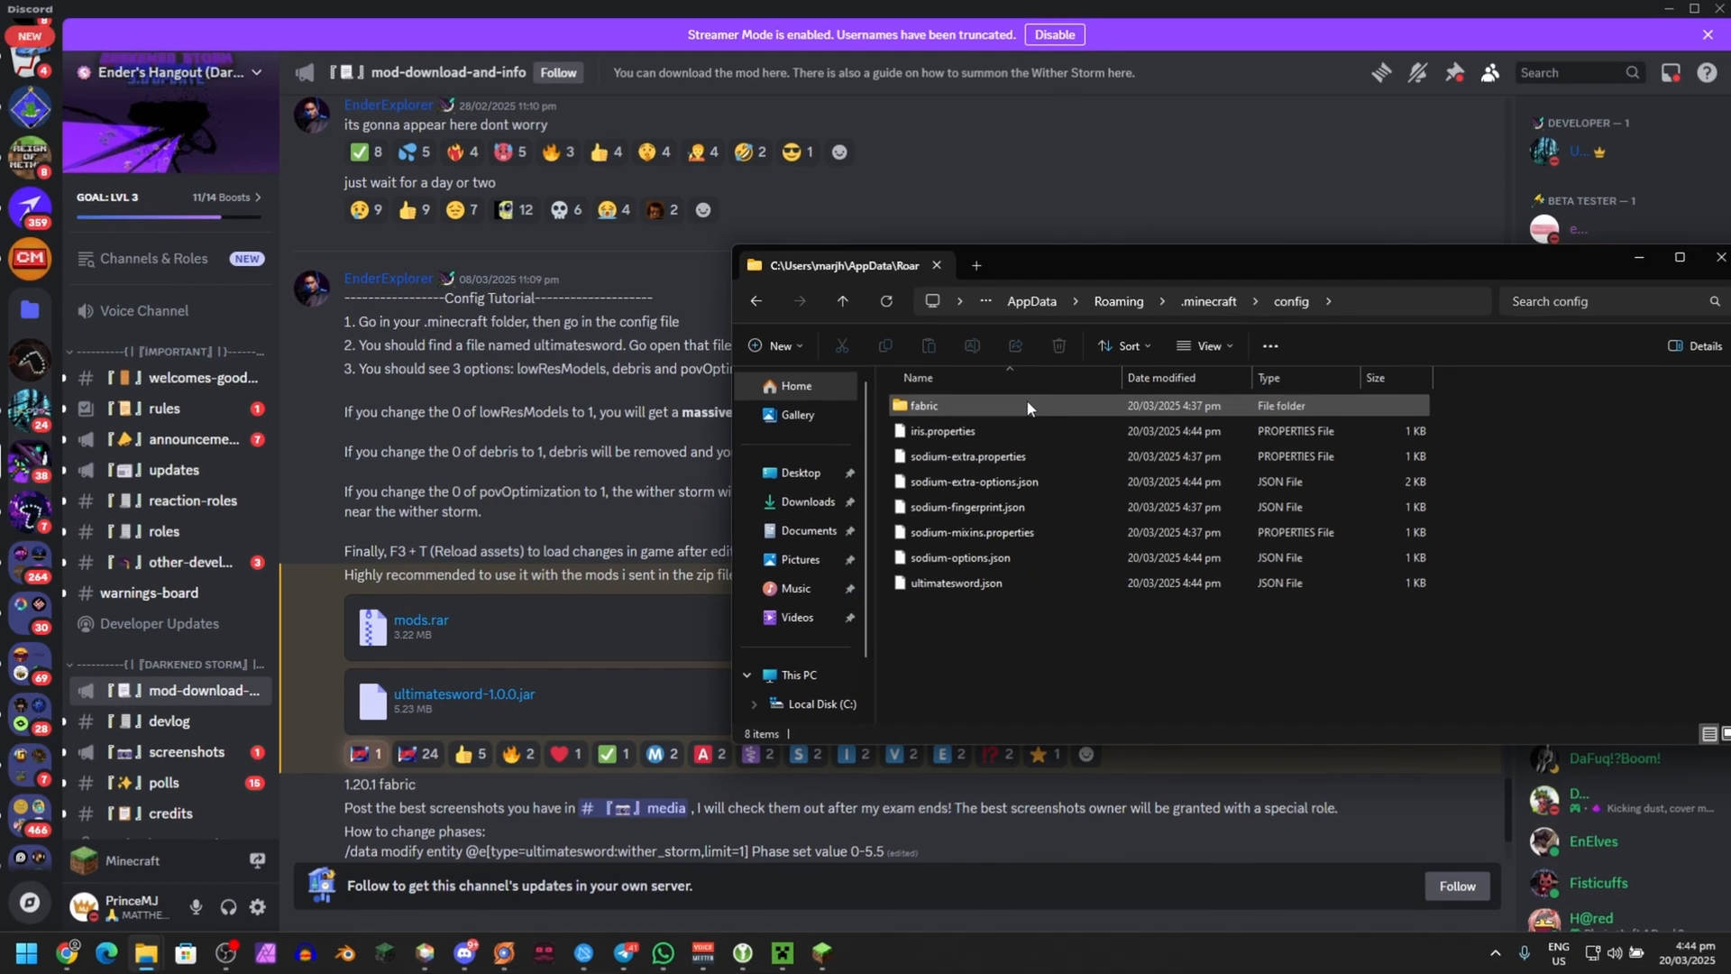
click(955, 582)
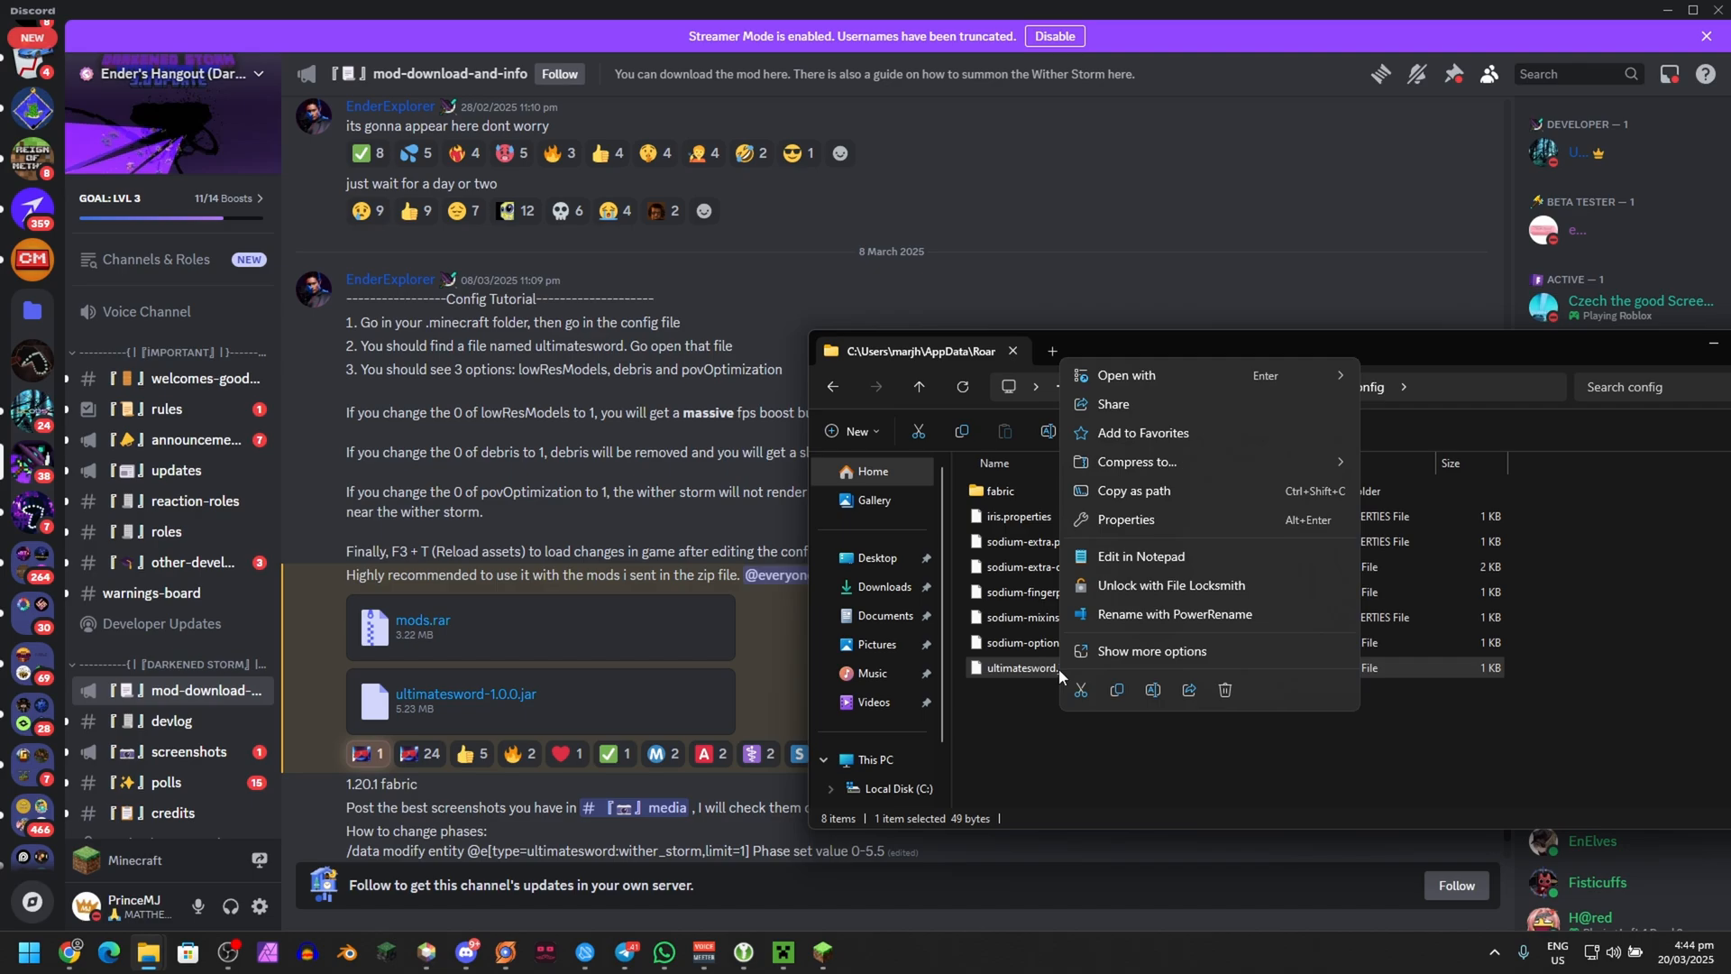
click(1141, 558)
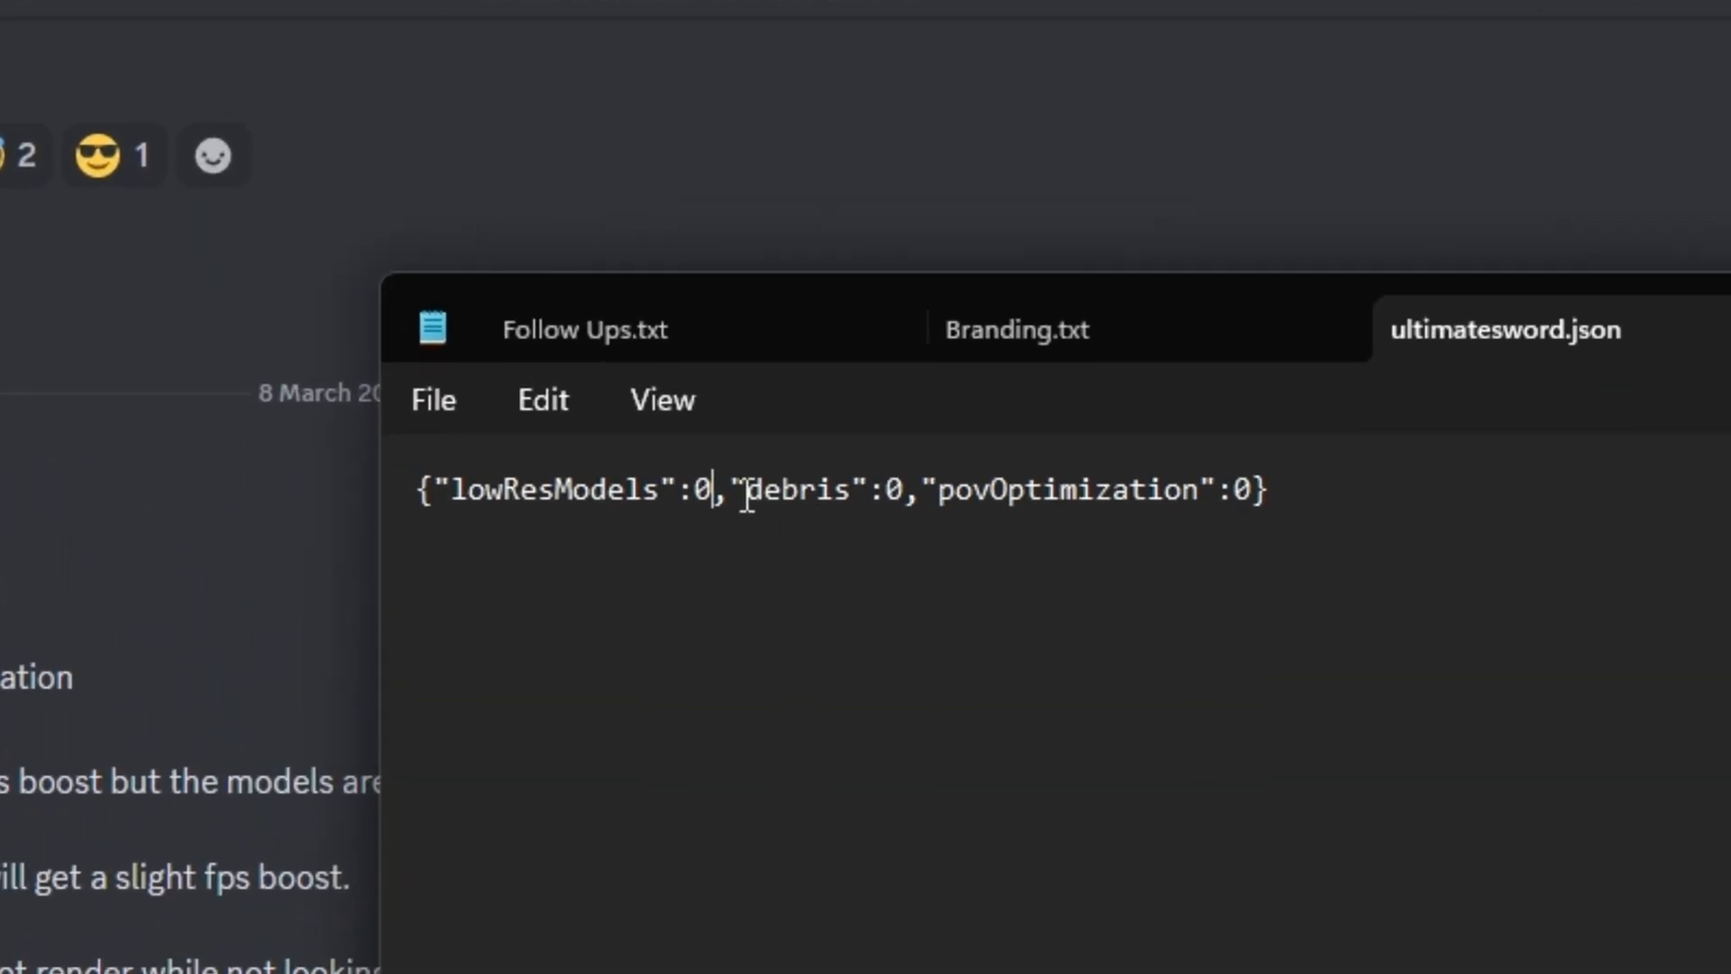
Change lowResModels, debris and povOptimization from 0 to 1 in ultimatesword.json
key(Backspace)
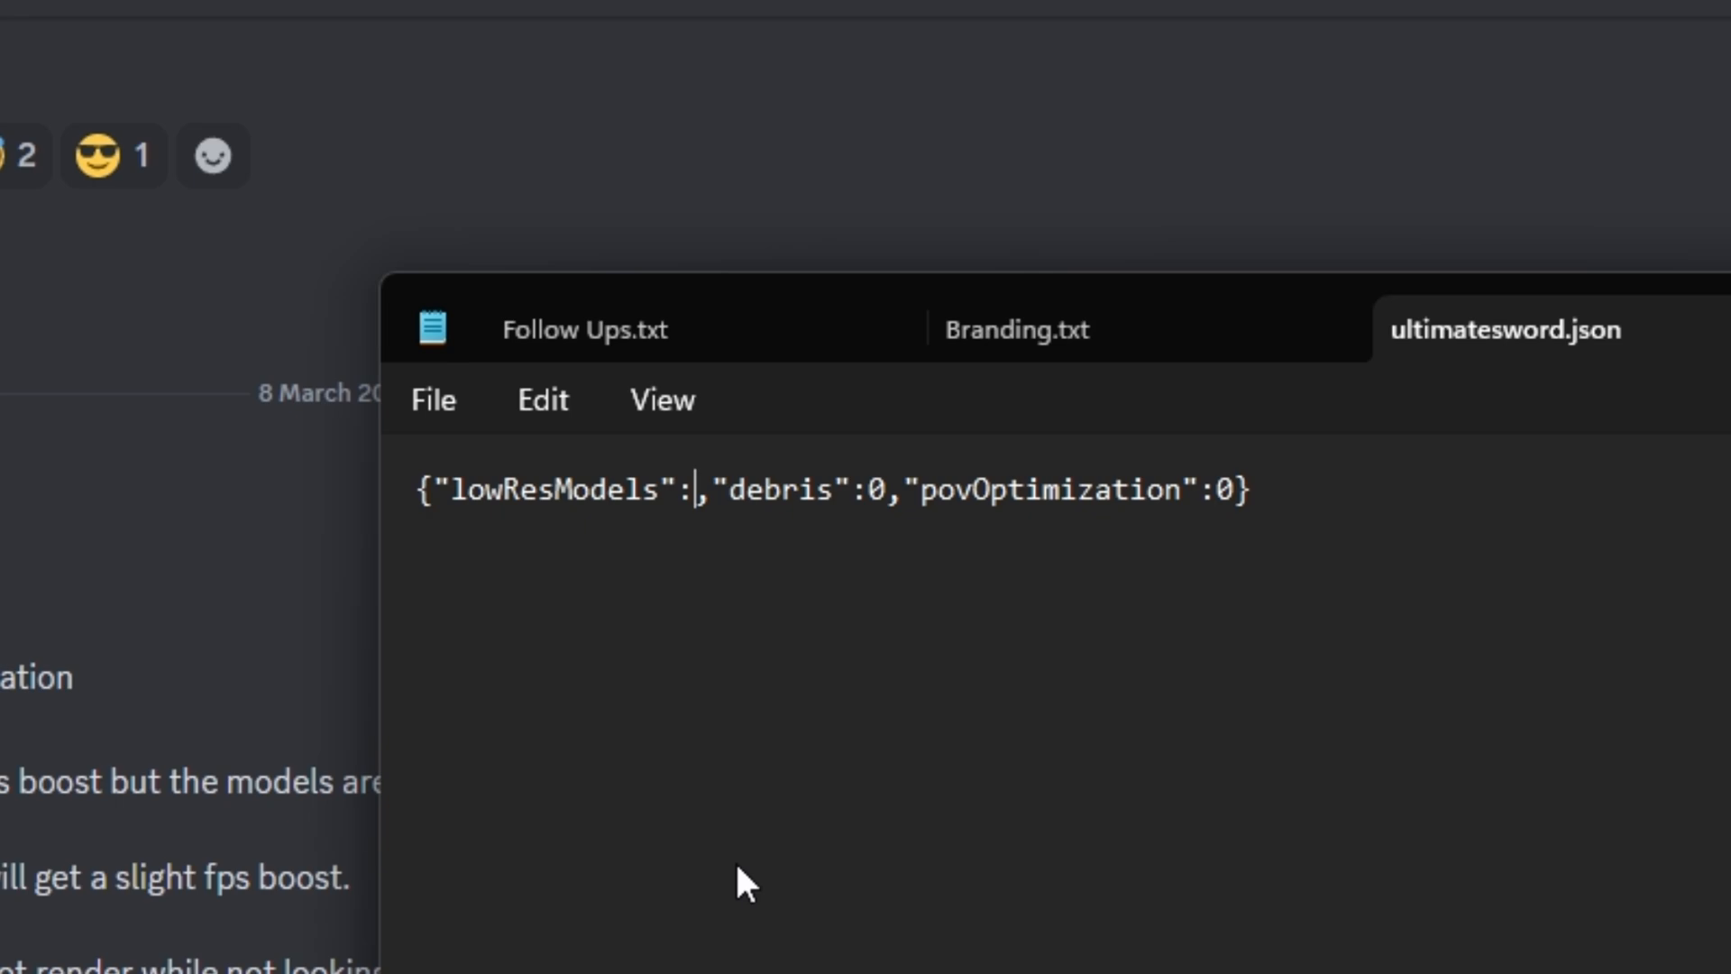
text(1)
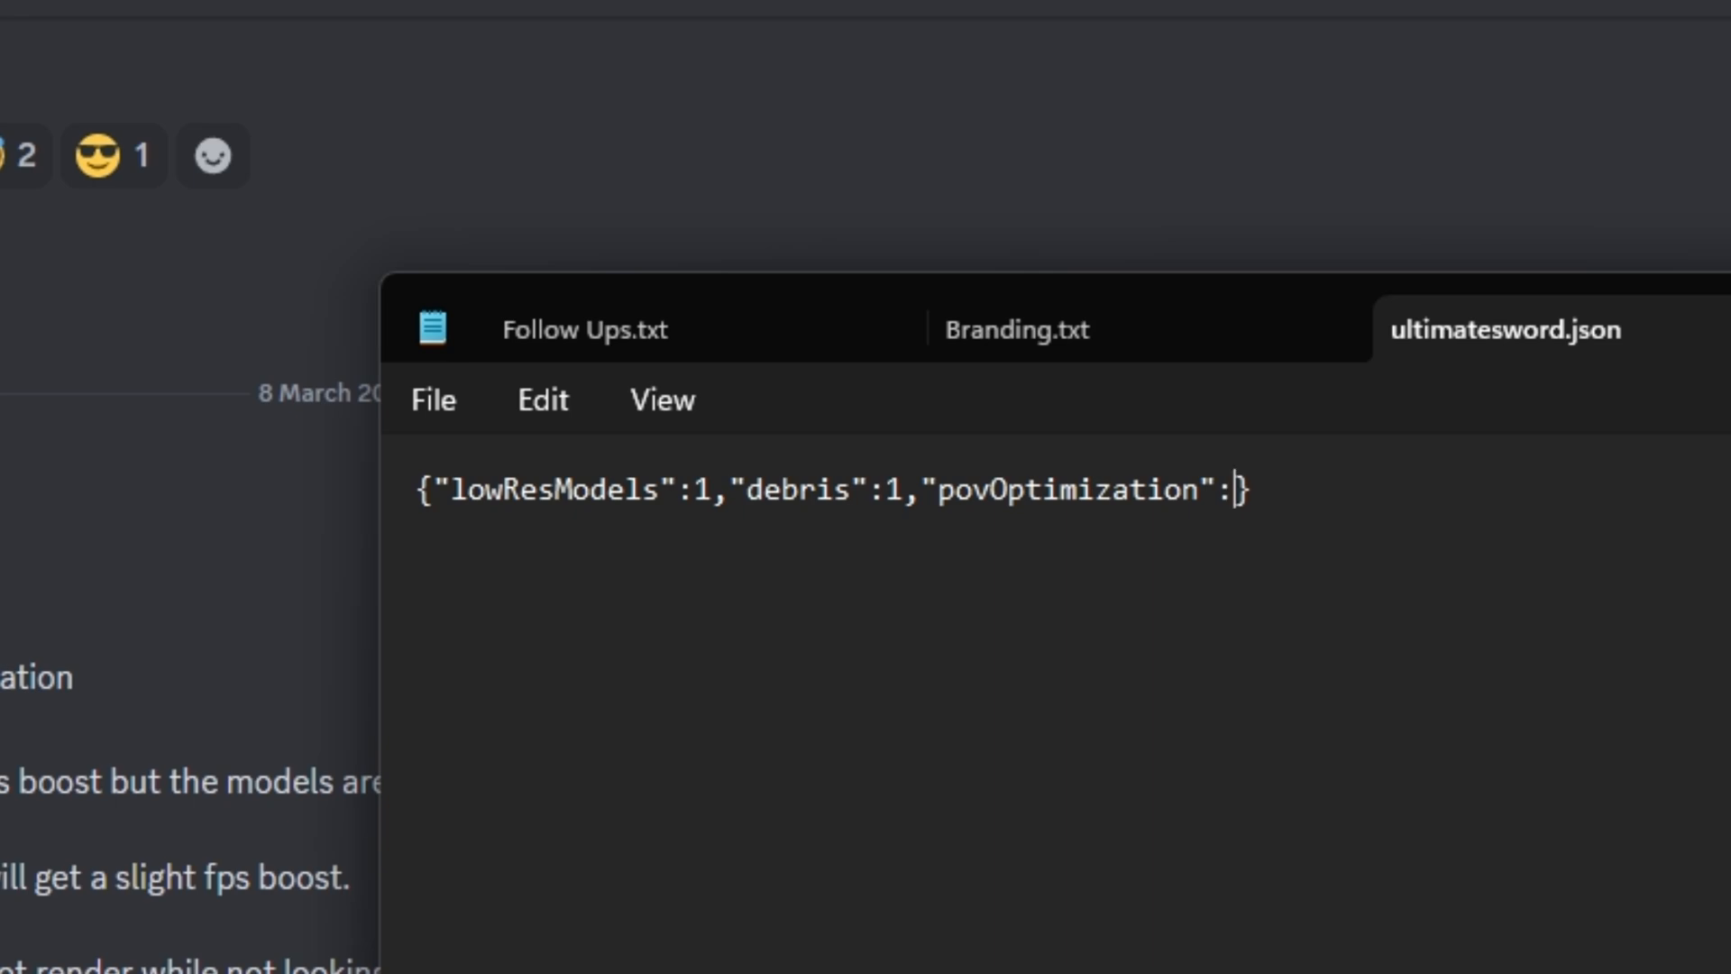
text(1)
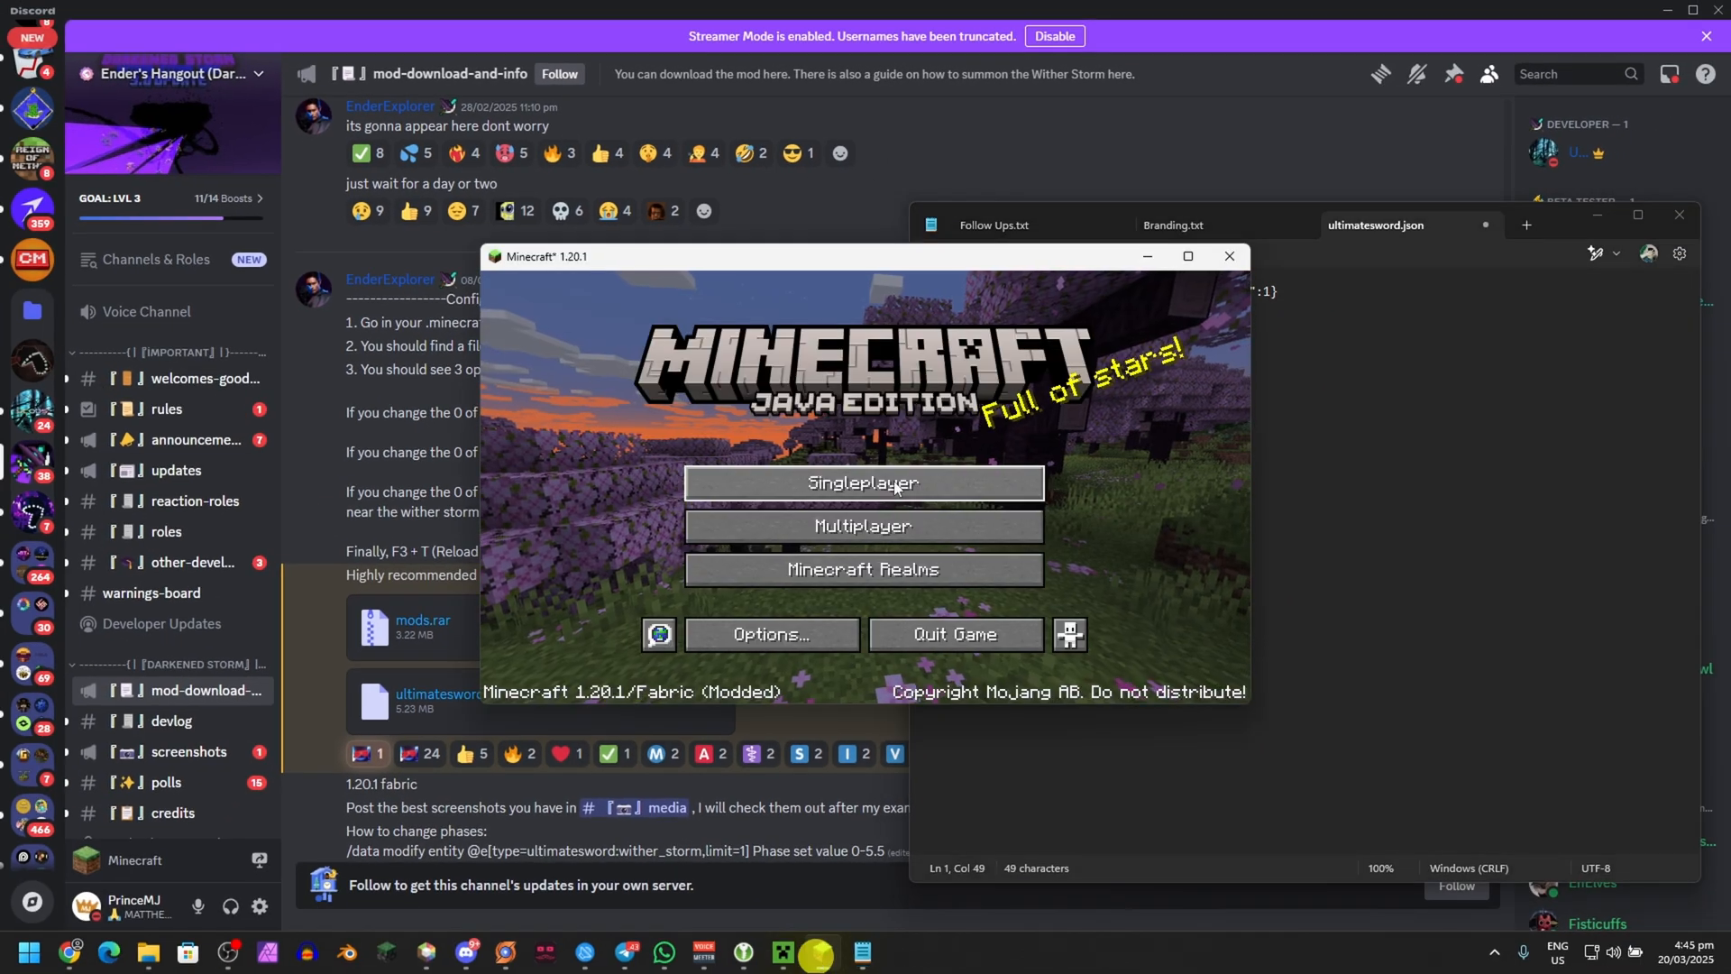
Load the Wither Storm singleplayer world and reload assets with F3+T
click(862, 483)
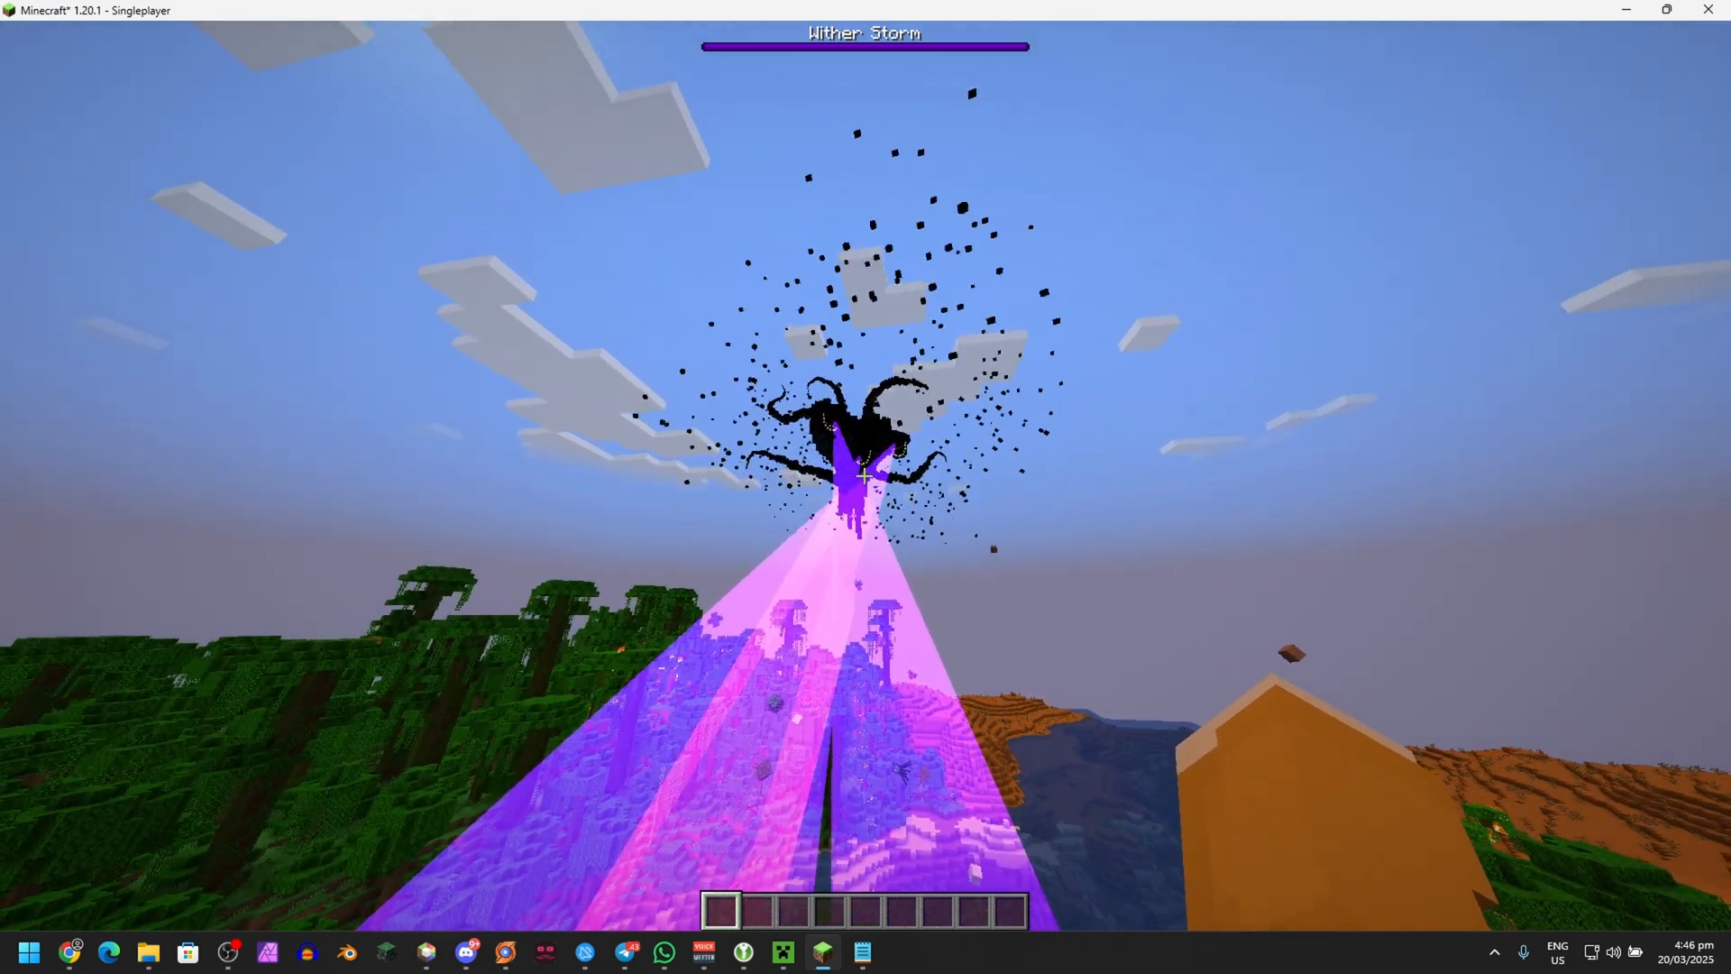
key(f3+t)
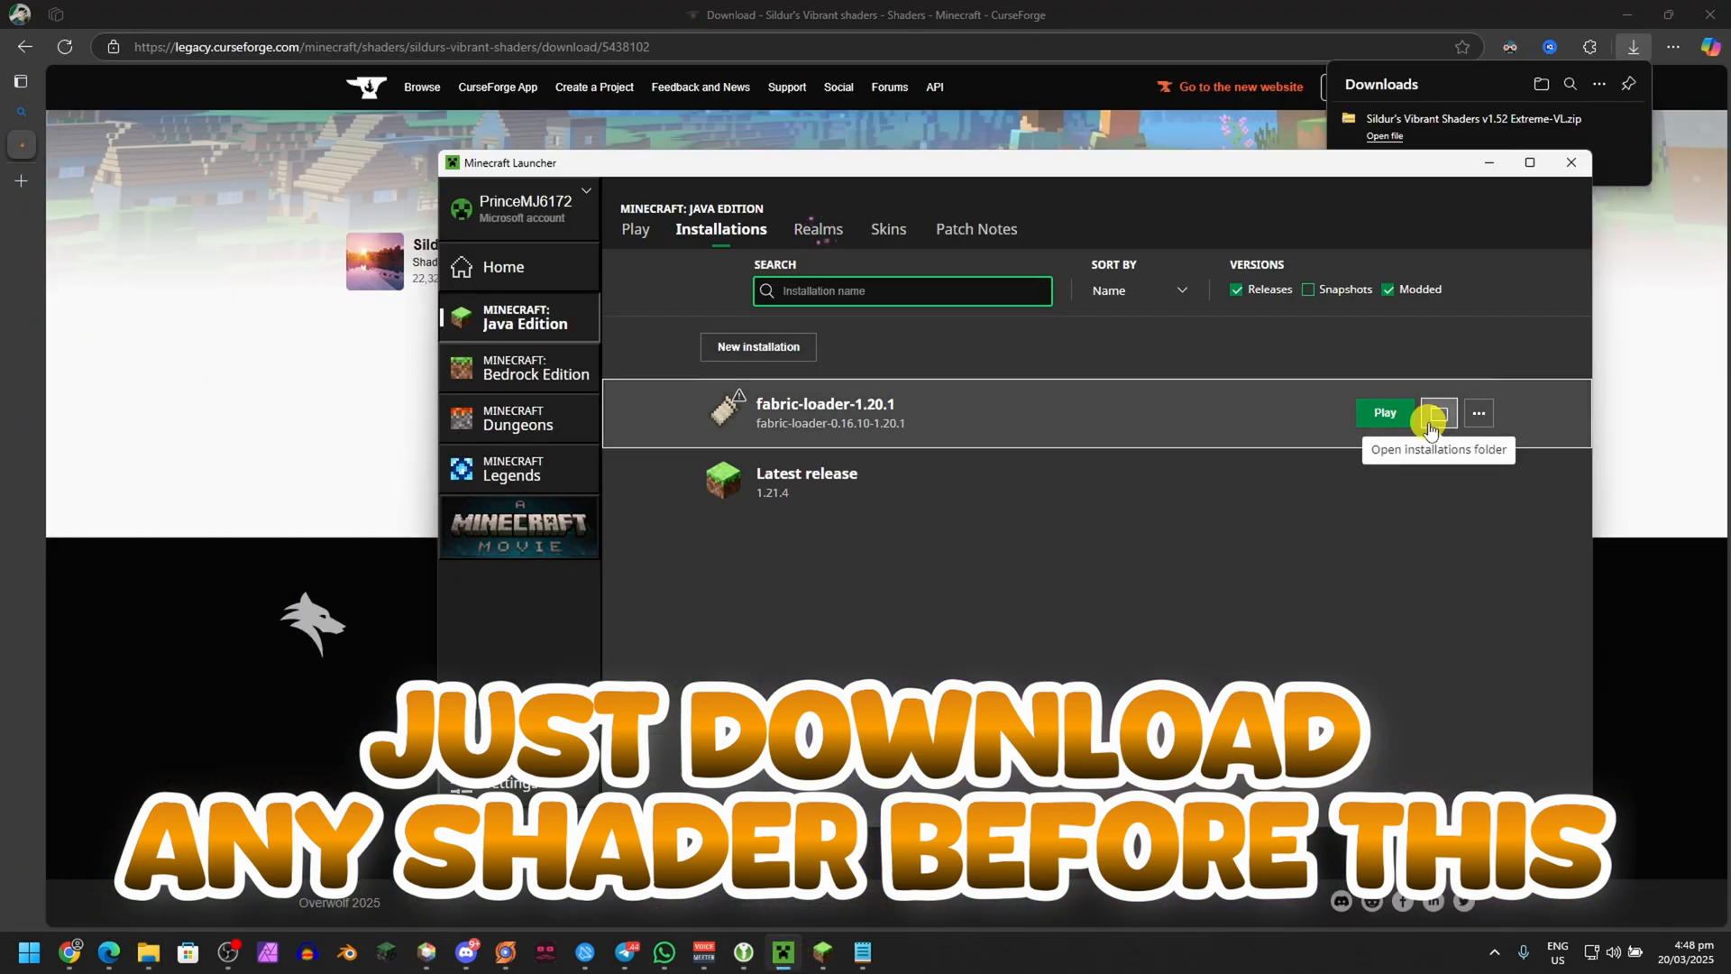
Open the fabric-loader-1.20.1 installation folder and maximize the .minecraft window
click(1437, 413)
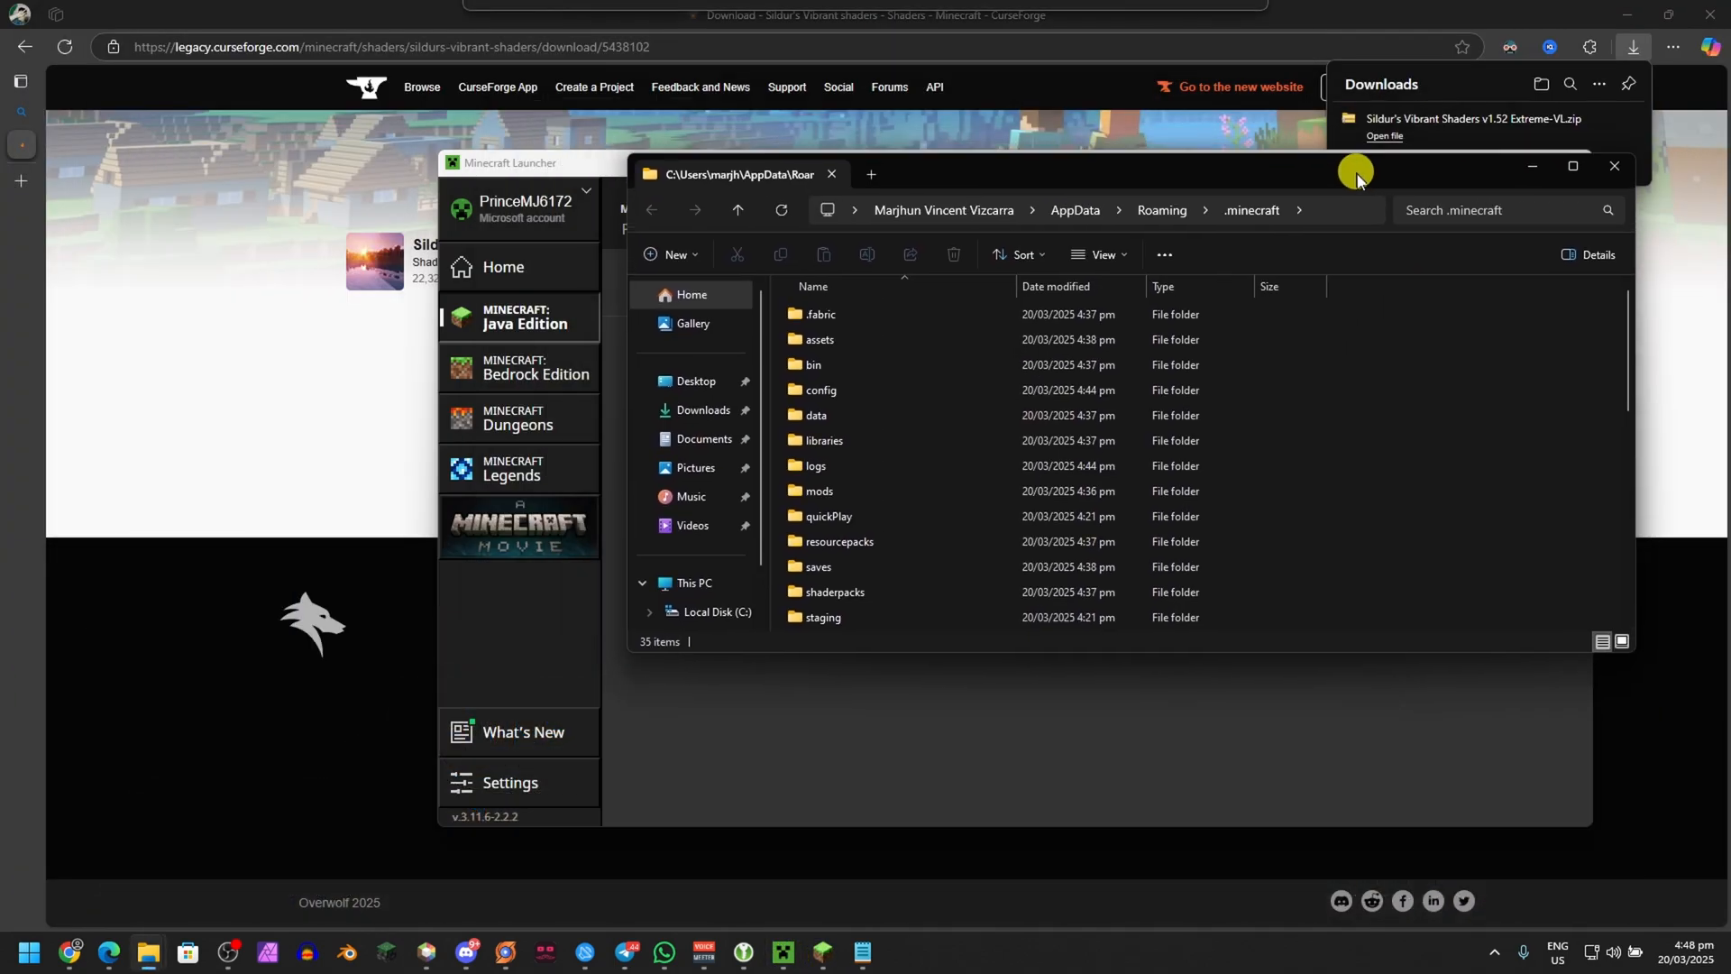
double_click(835, 591)
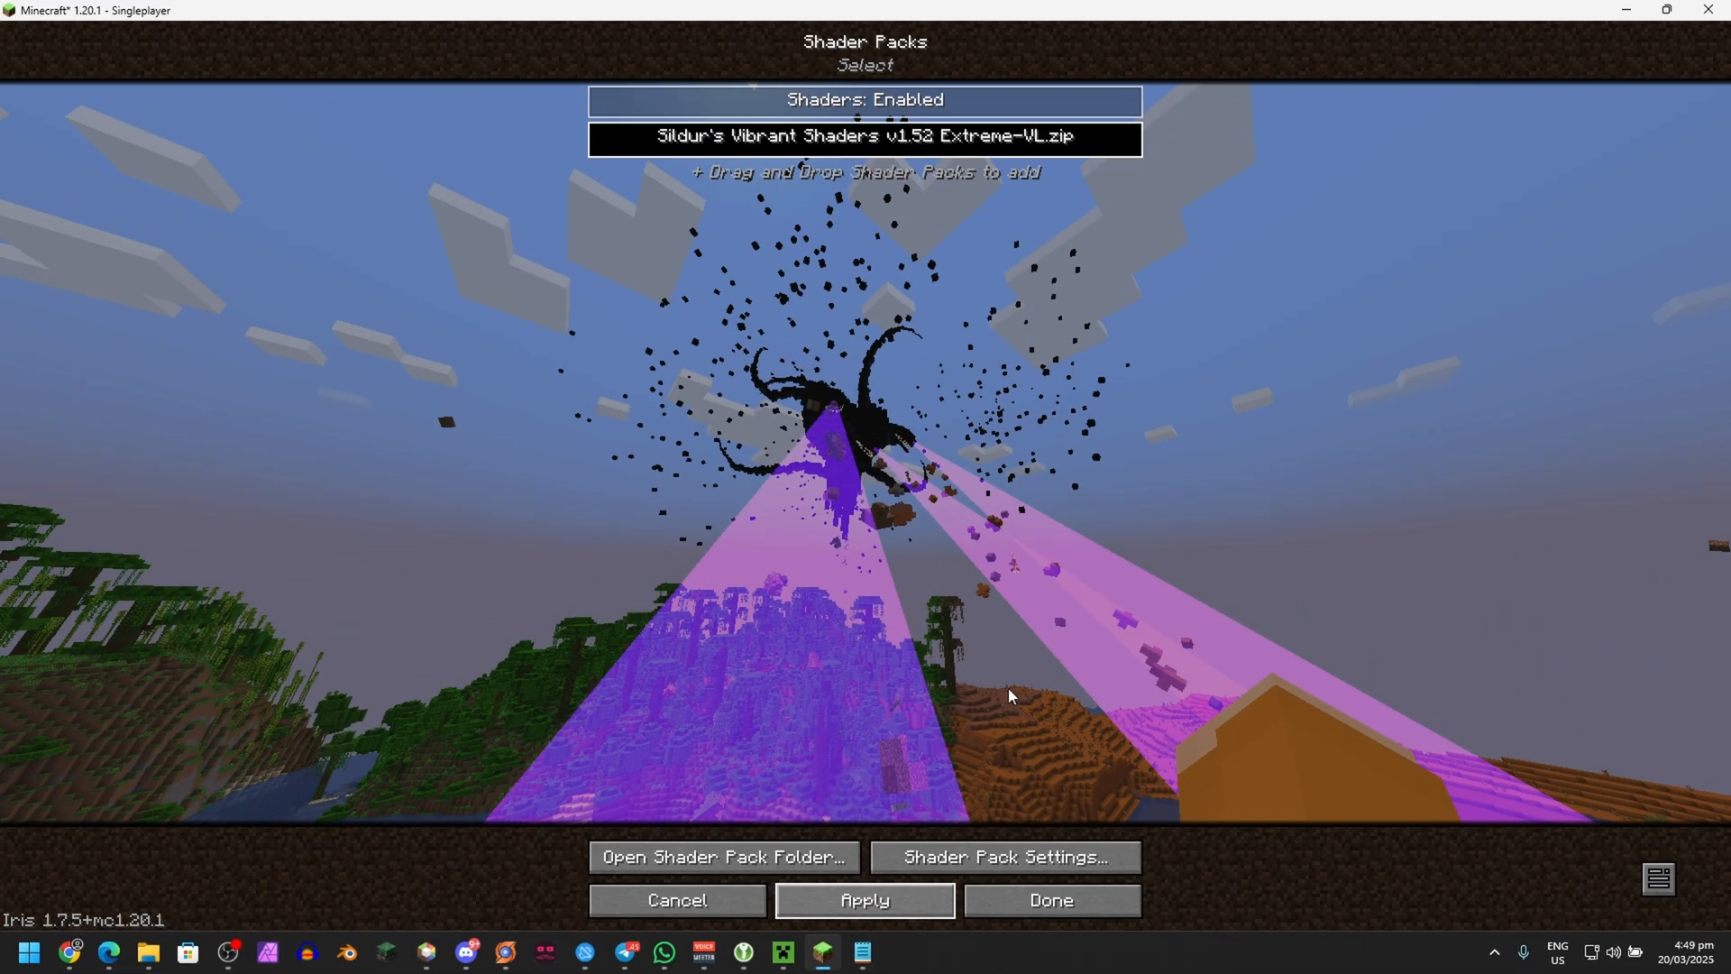
Apply the selected Sildur's Vibrant Shaders v1.52 Extreme-VL pack to the world
click(864, 137)
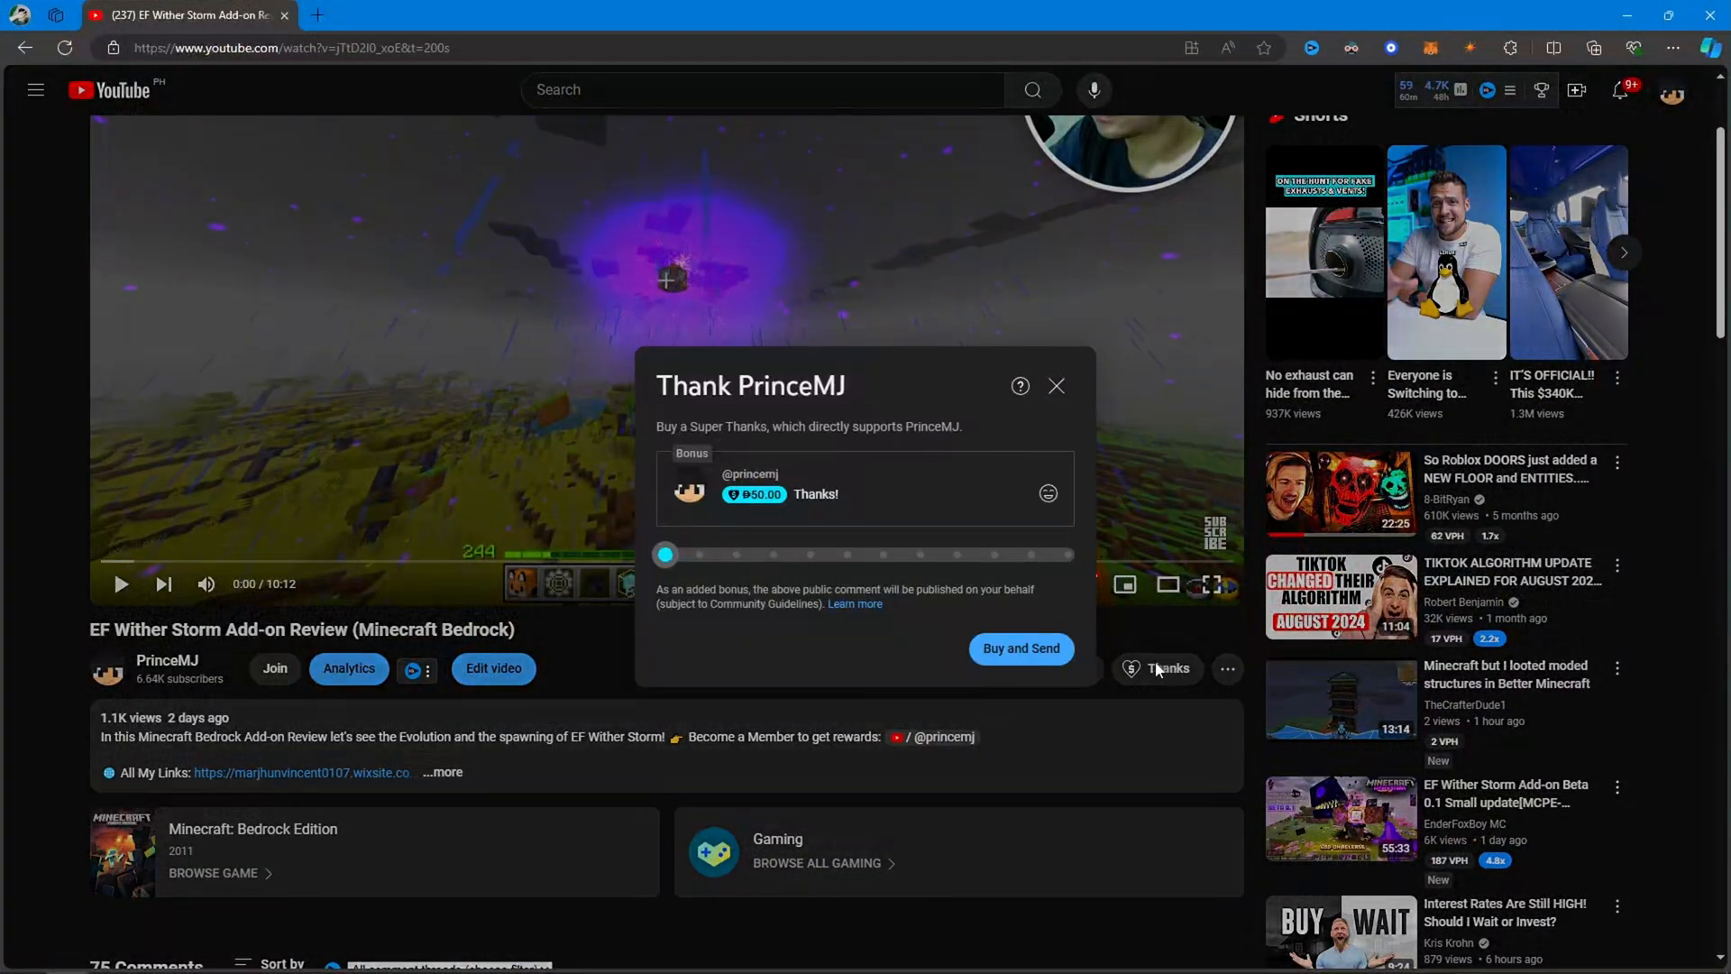
Drag the Super Thanks slider to raise the amount to ₱1,250.00
drag(666, 555, 884, 555)
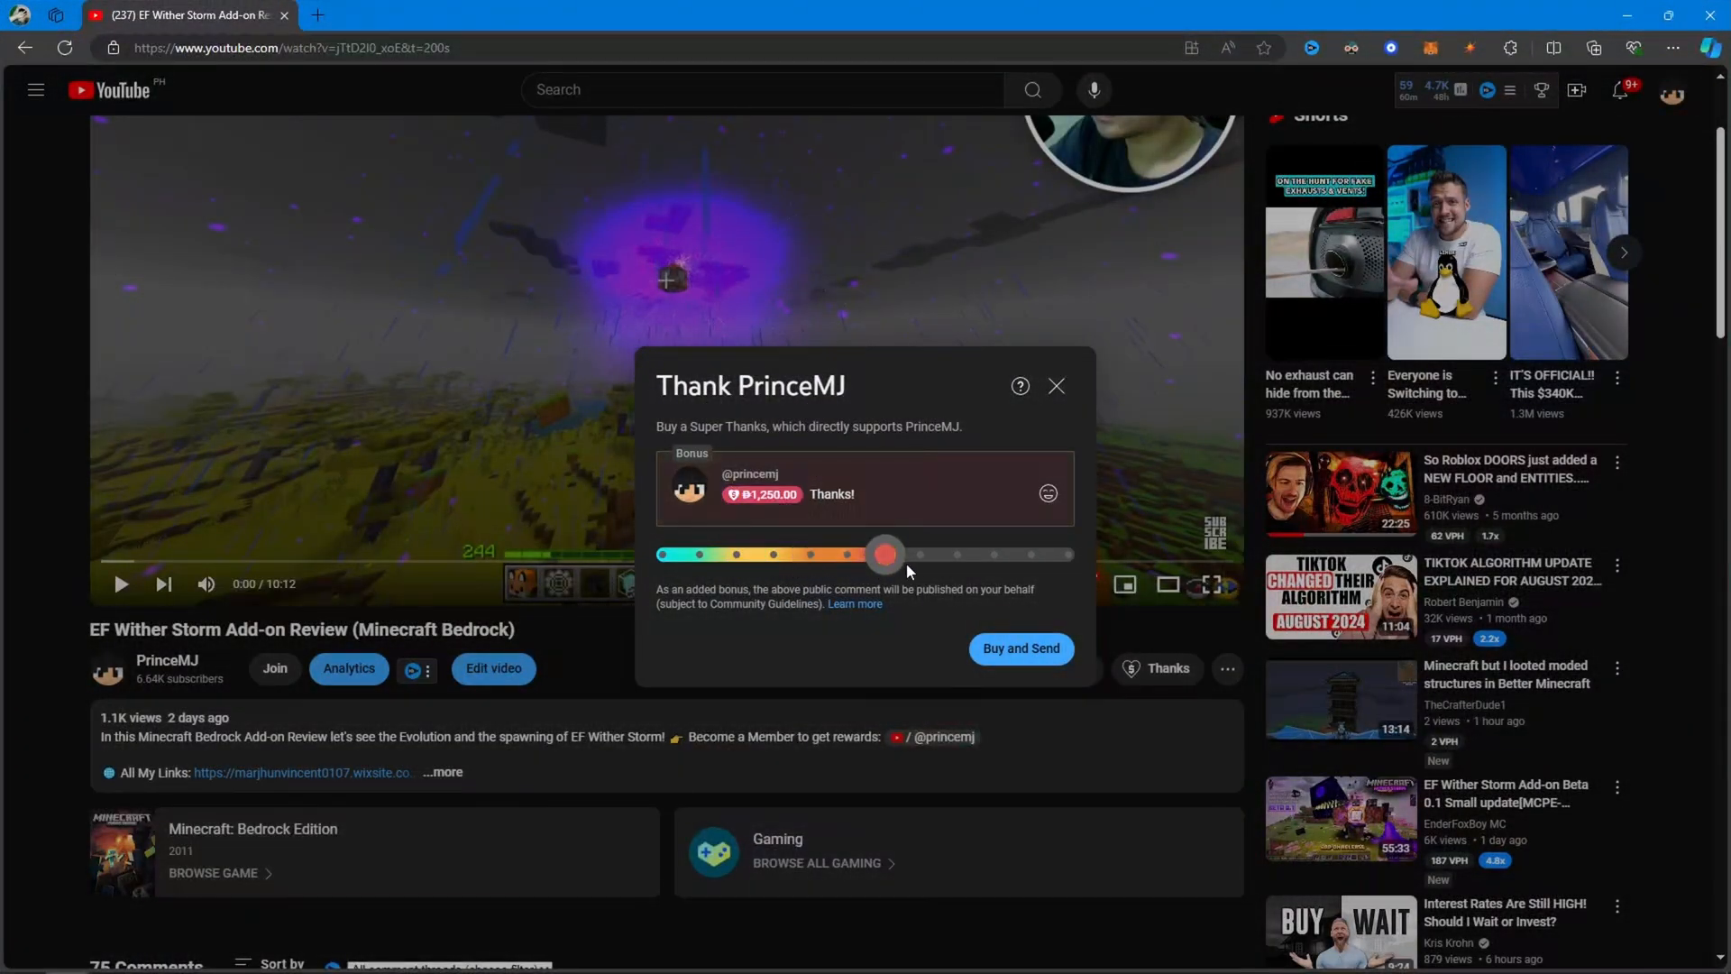